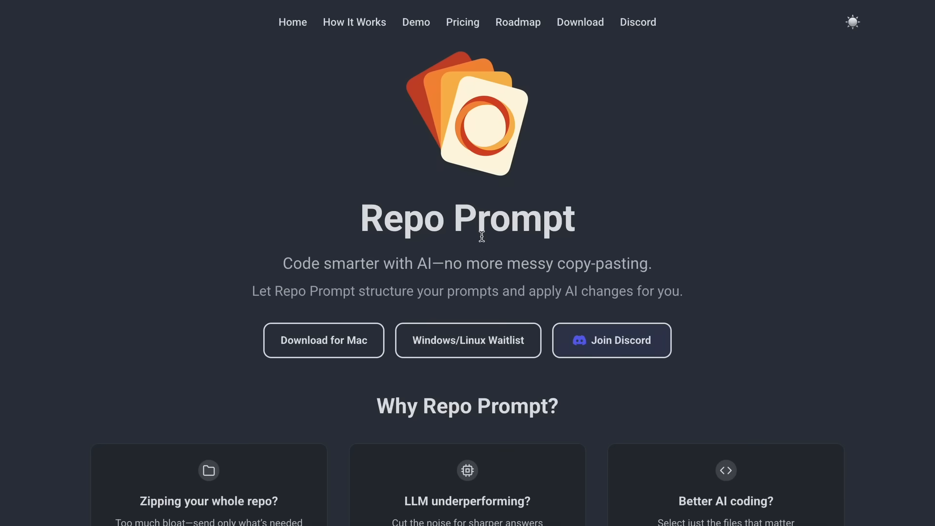
pyautogui.moveTo(481, 230)
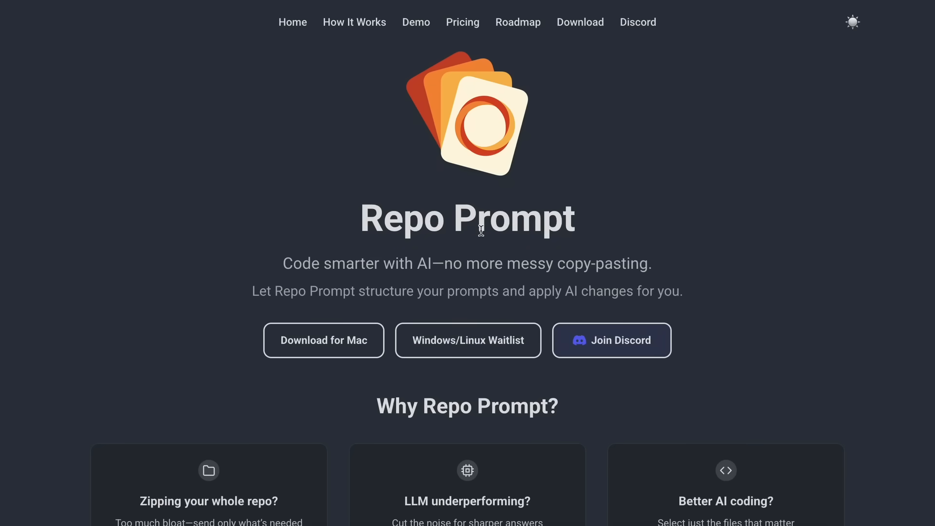
# Select the Repo Prompt title, scroll the features, and jump to the Roadmap.
pyautogui.tripleClick(478, 221)
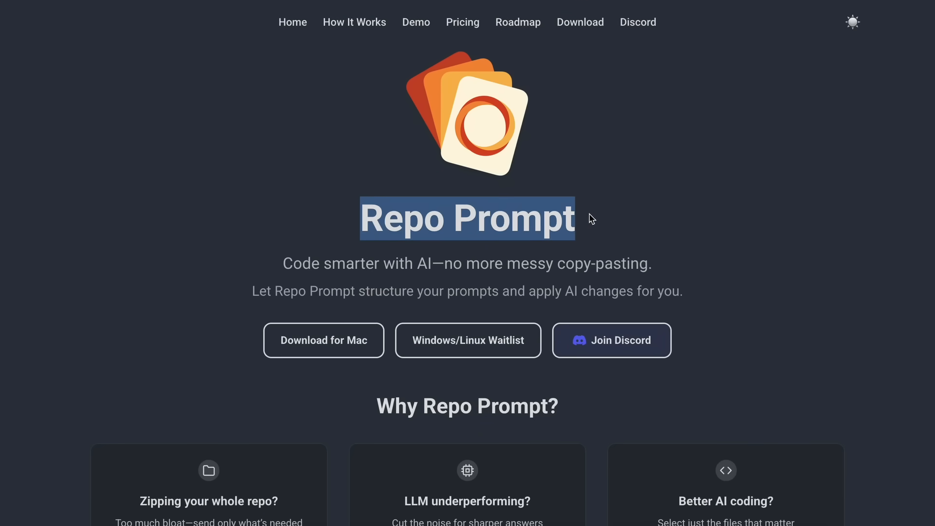
pyautogui.scroll(-3)
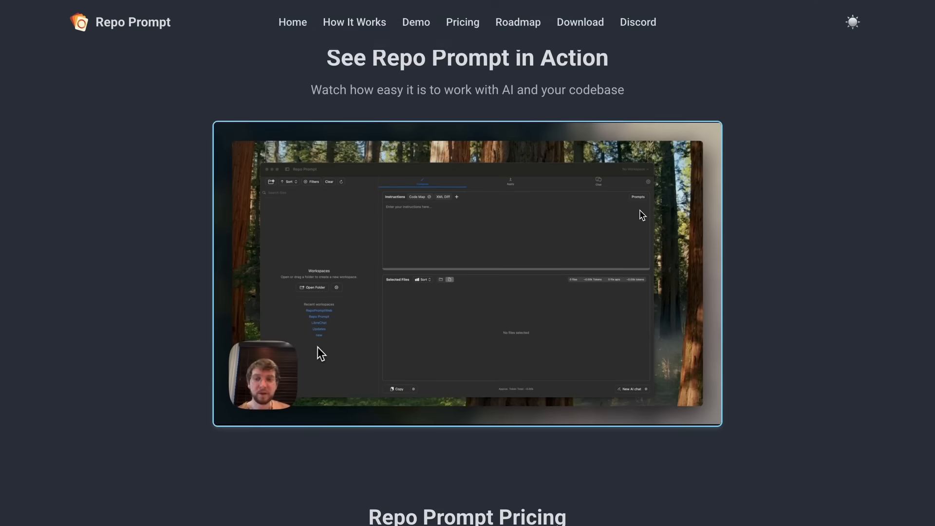
pyautogui.scroll(-3)
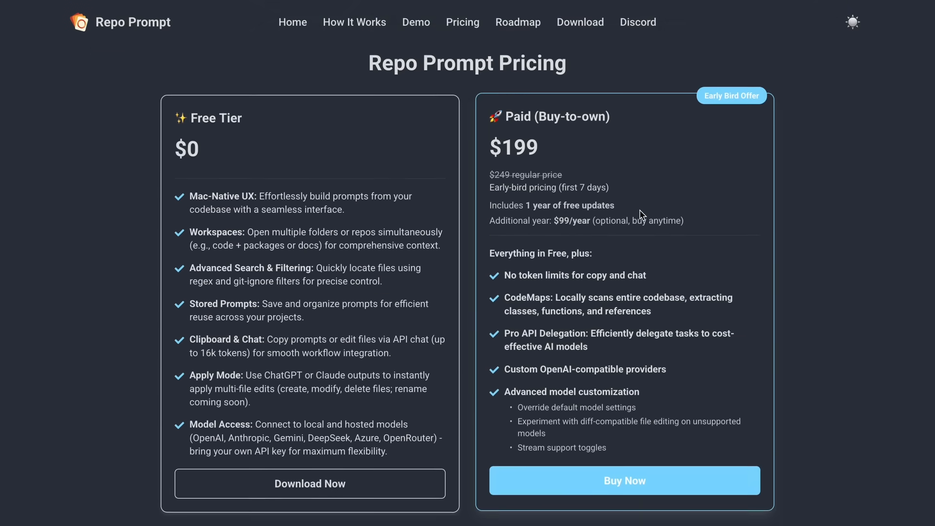
pyautogui.click(518, 22)
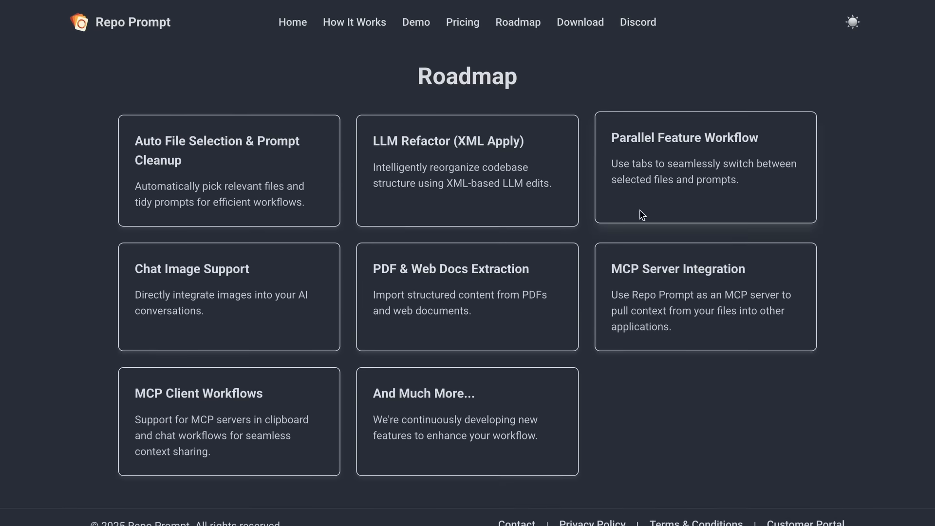
# Return to the homepage top and scroll to the Free vs $199 pricing comparison.
pyautogui.click(293, 22)
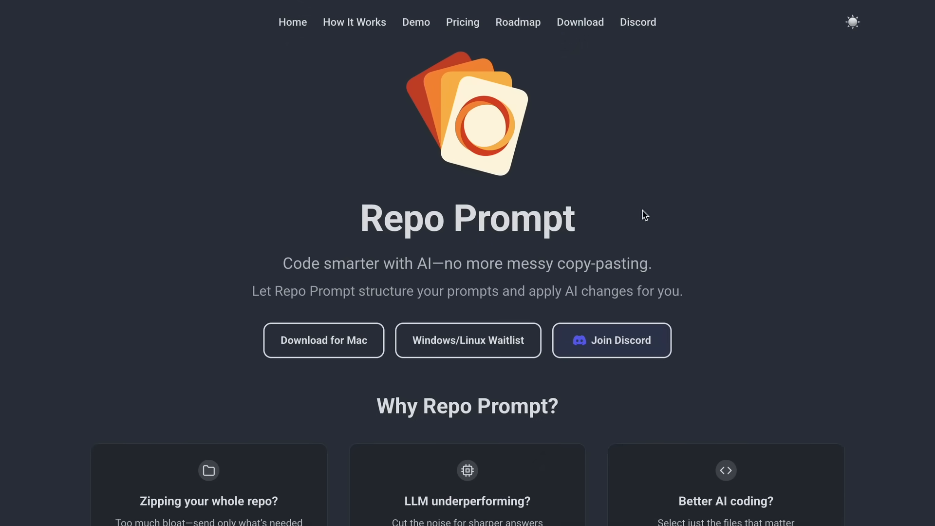
pyautogui.scroll(-3)
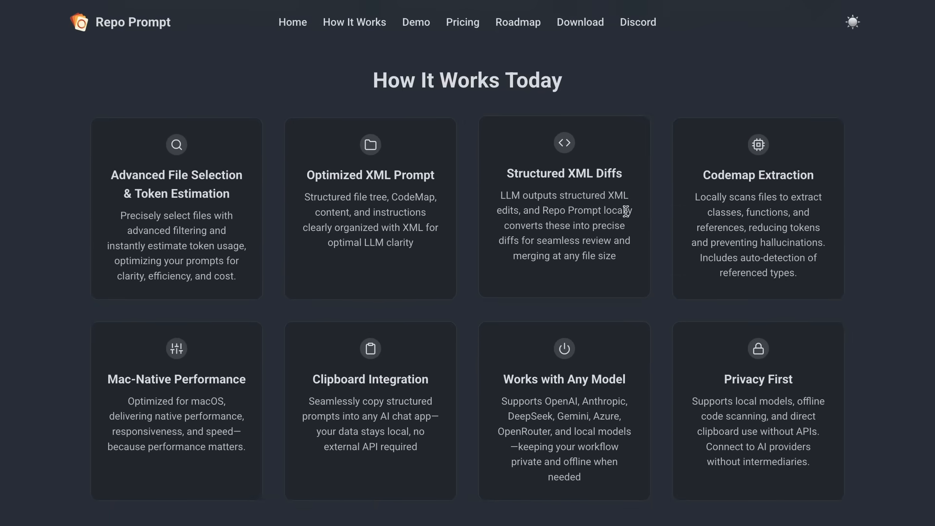
pyautogui.scroll(-3)
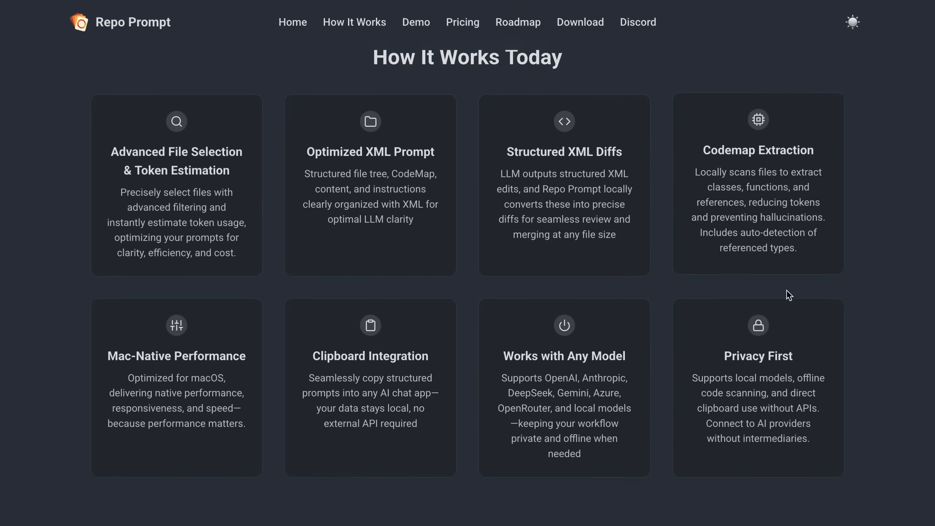
pyautogui.moveTo(515, 208)
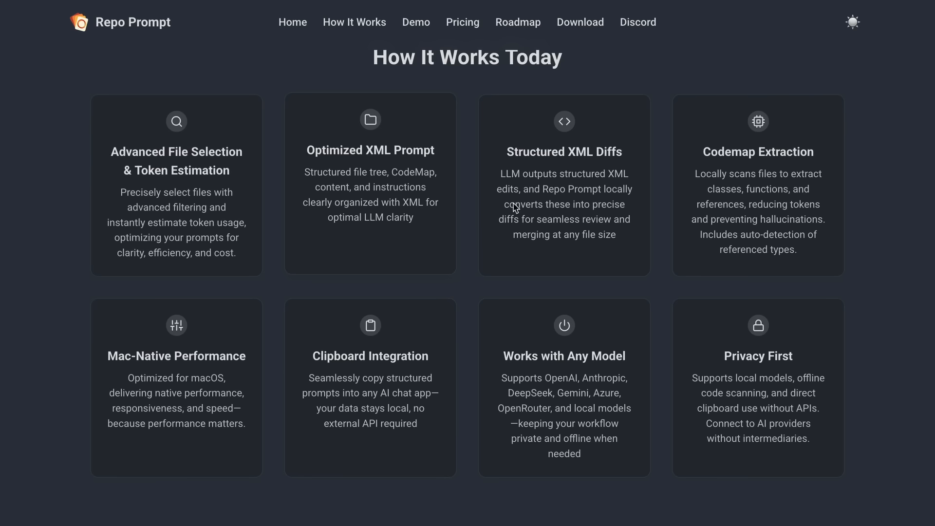
pyautogui.moveTo(355, 348)
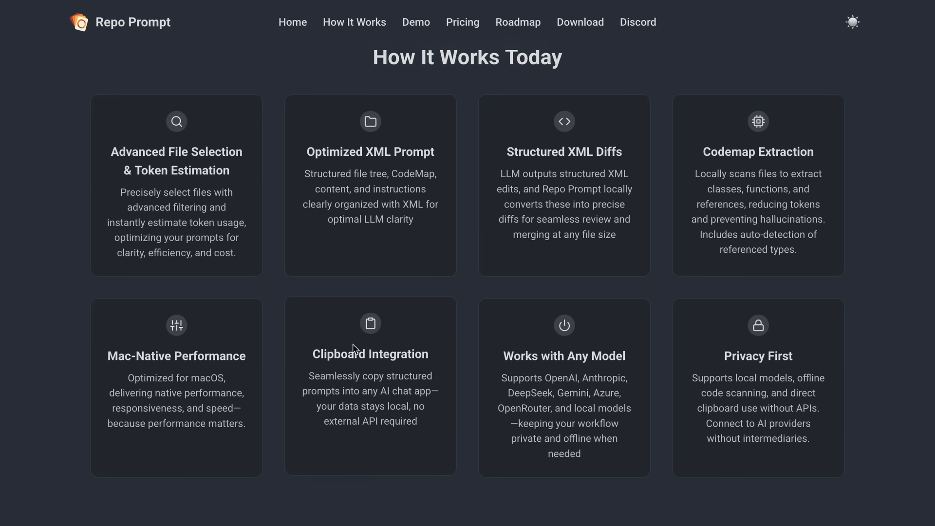
pyautogui.moveTo(398, 372)
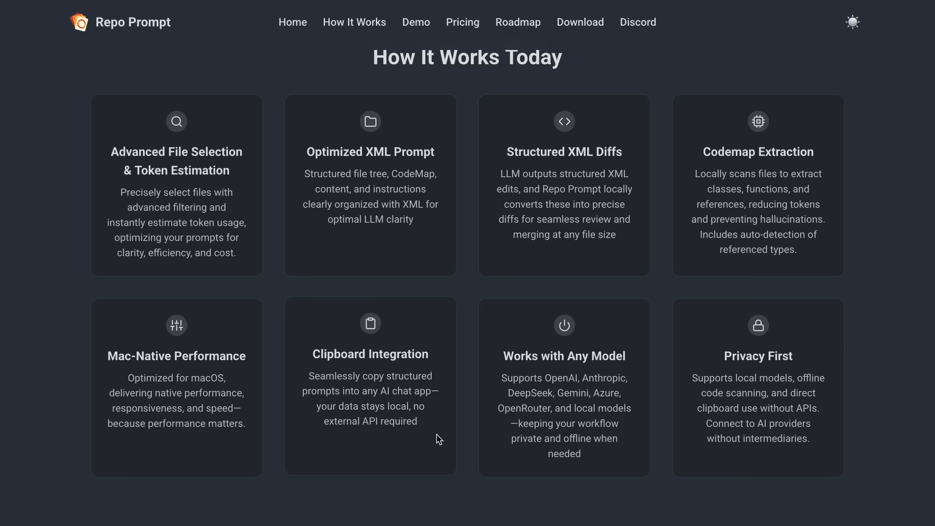
pyautogui.scroll(-3)
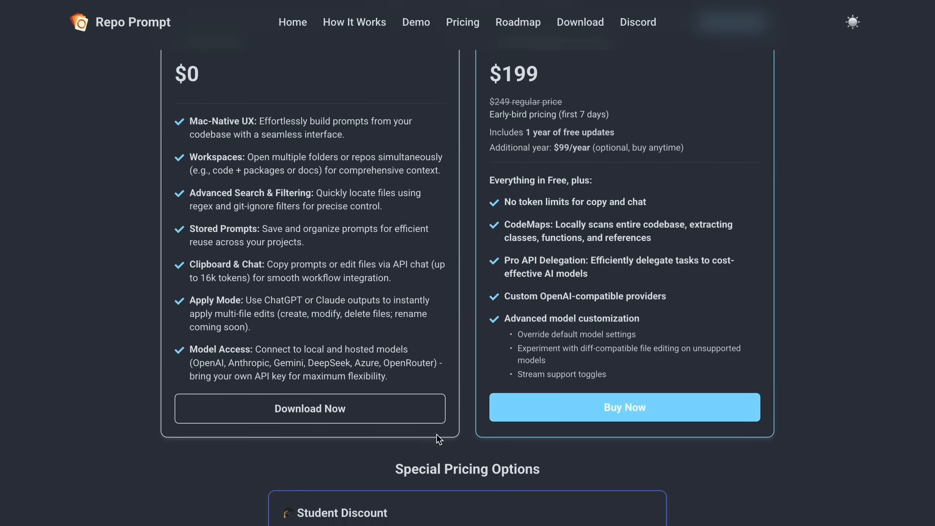
pyautogui.scroll(3)
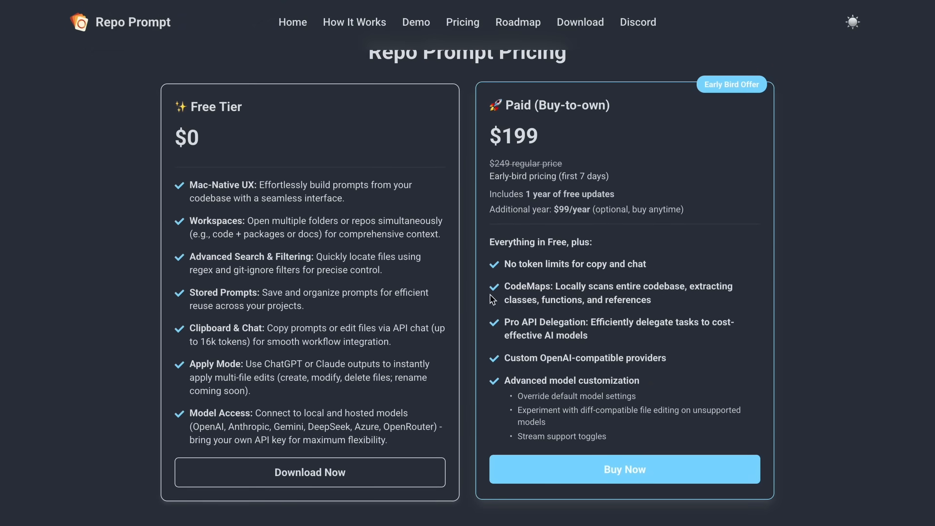
pyautogui.moveTo(471, 412)
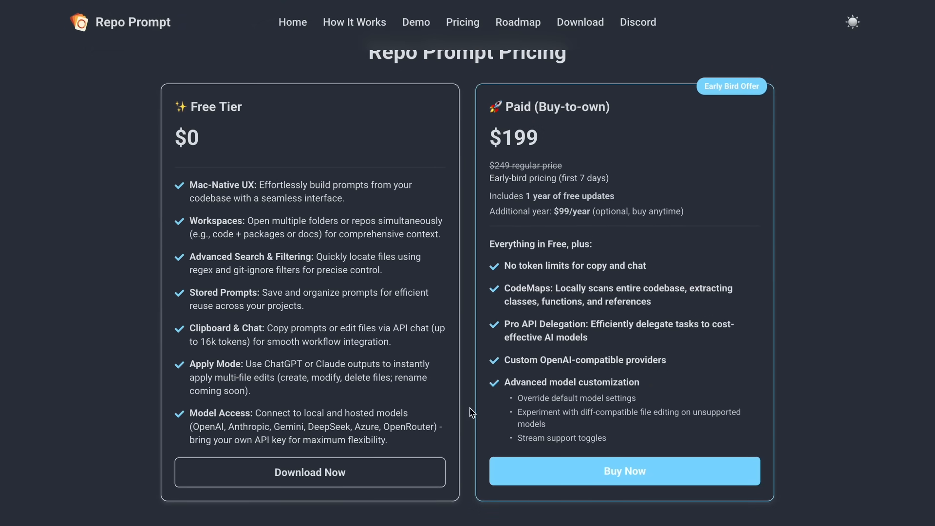
pyautogui.moveTo(96, 283)
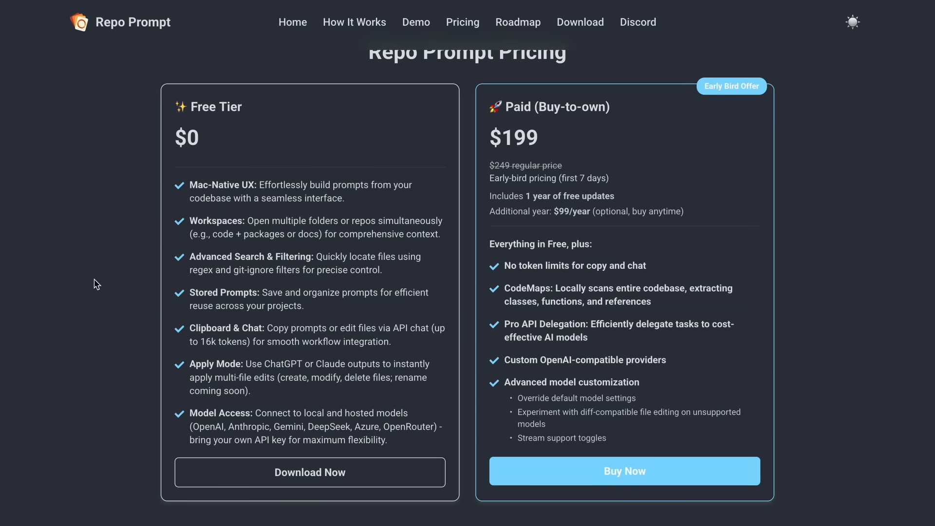
pyautogui.moveTo(109, 274)
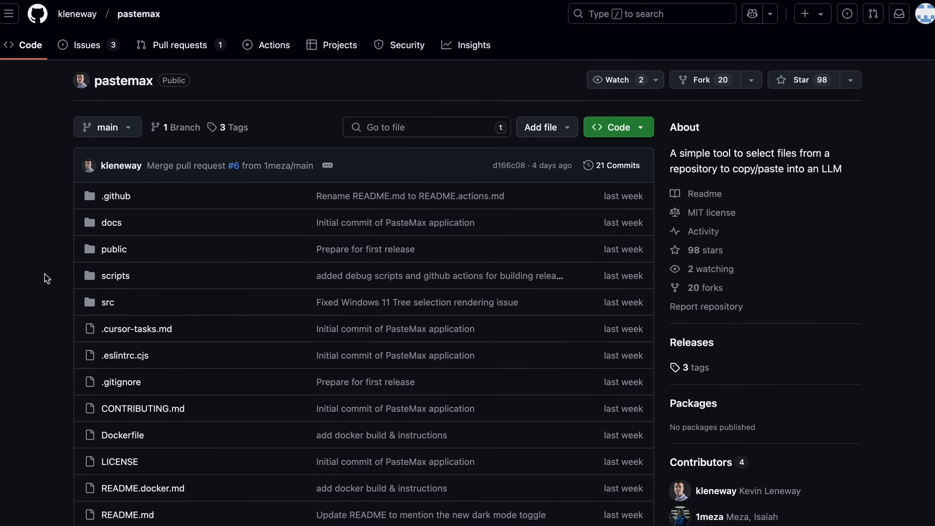
# Scroll the PasteMax README past its app screenshot and Video link to Features.
pyautogui.scroll(-3)
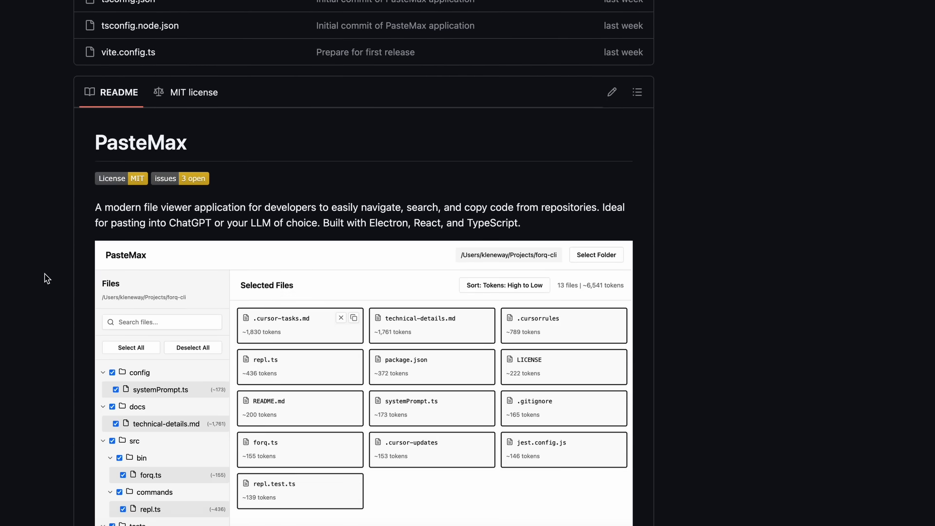
pyautogui.scroll(-3)
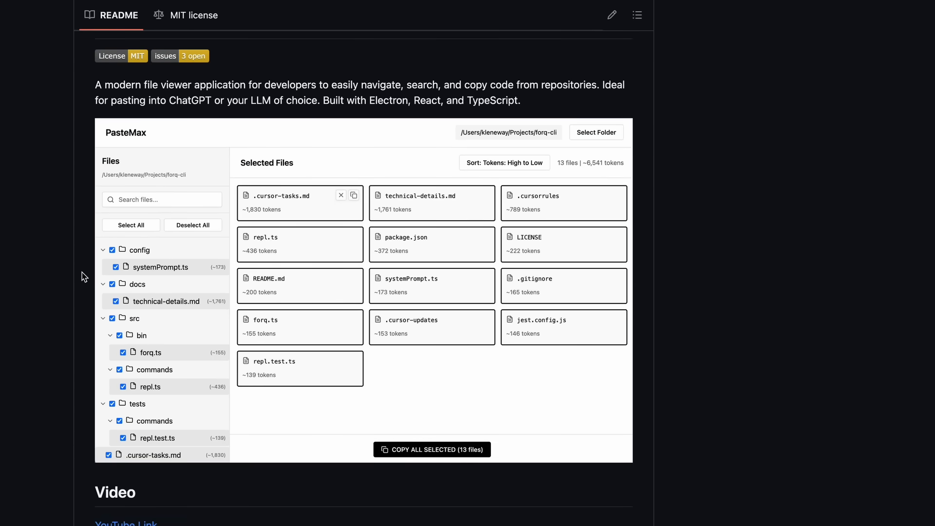
pyautogui.moveTo(71, 274)
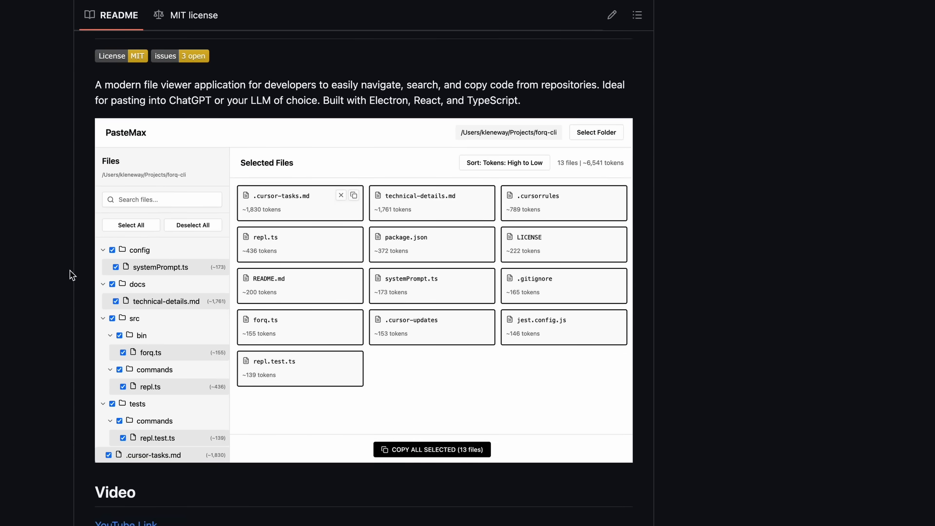
pyautogui.moveTo(77, 265)
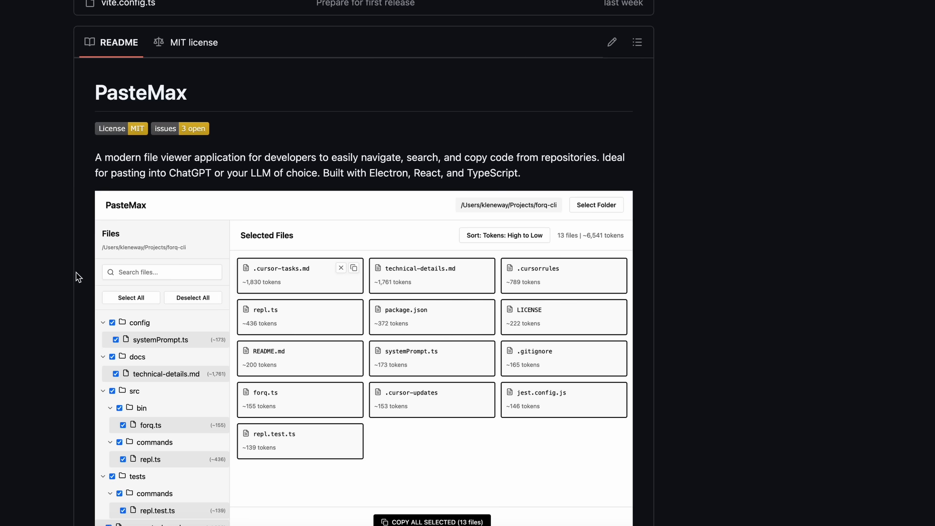
pyautogui.scroll(-3)
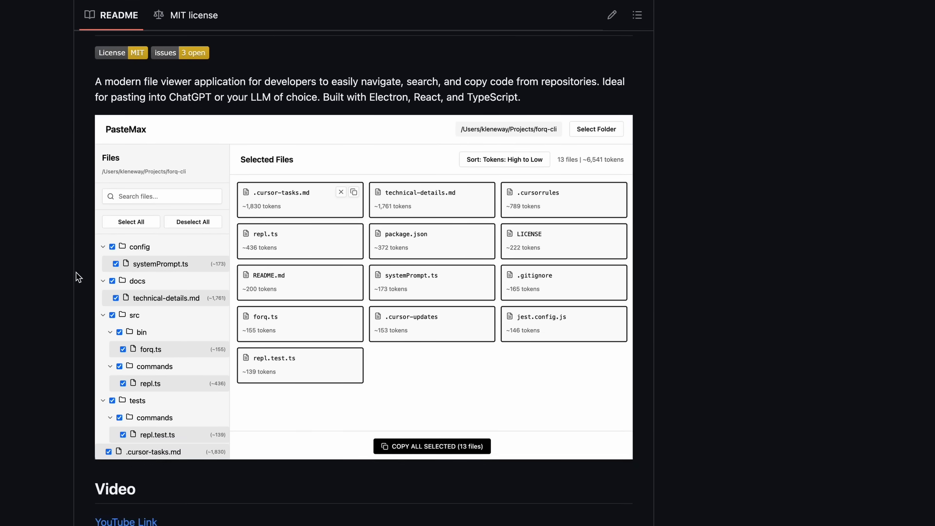
pyautogui.moveTo(97, 81)
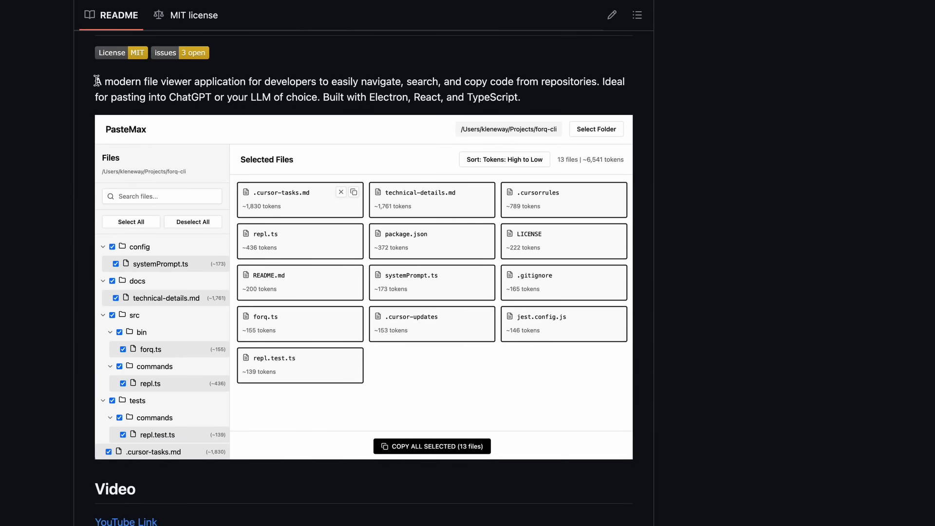
pyautogui.moveTo(584, 82)
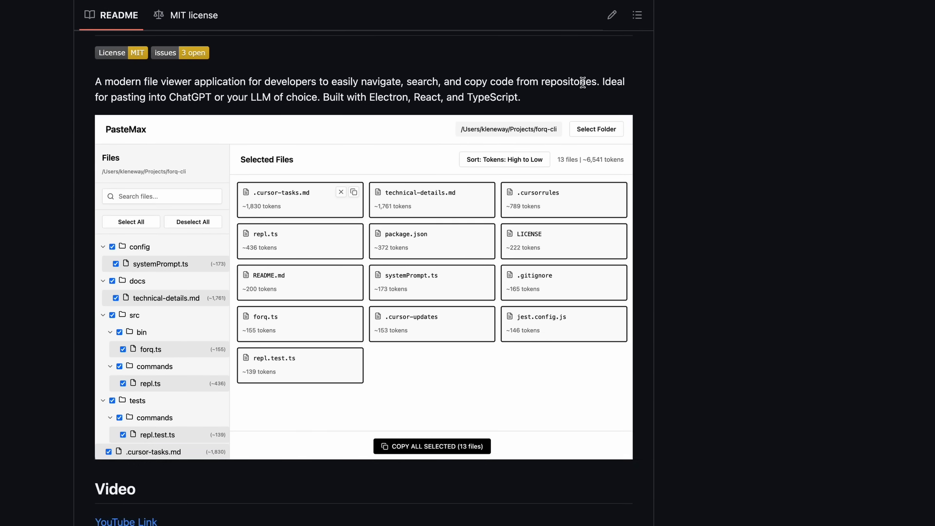
pyautogui.moveTo(604, 183)
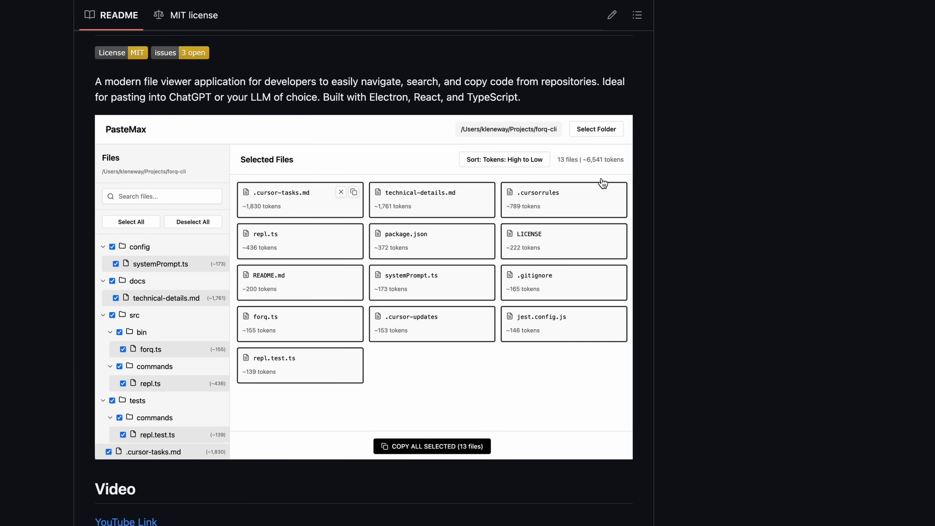
pyautogui.moveTo(637, 170)
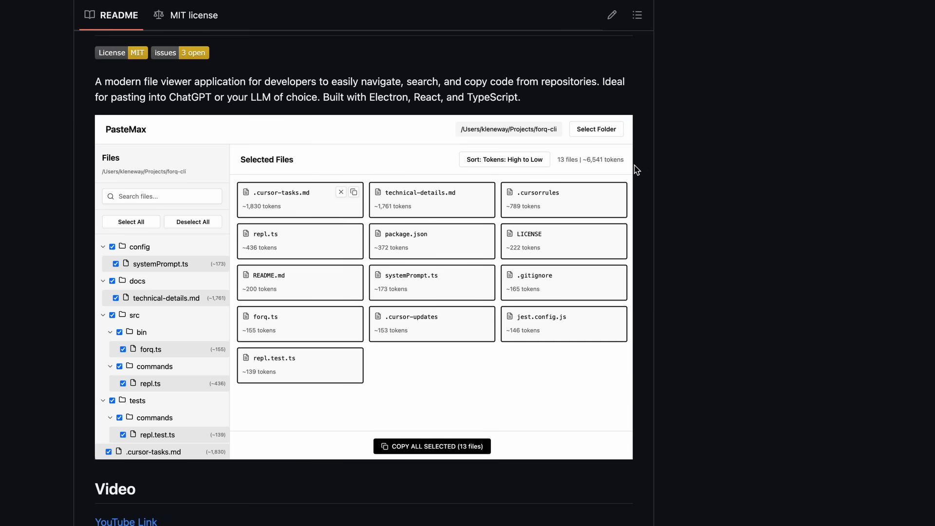
pyautogui.moveTo(639, 180)
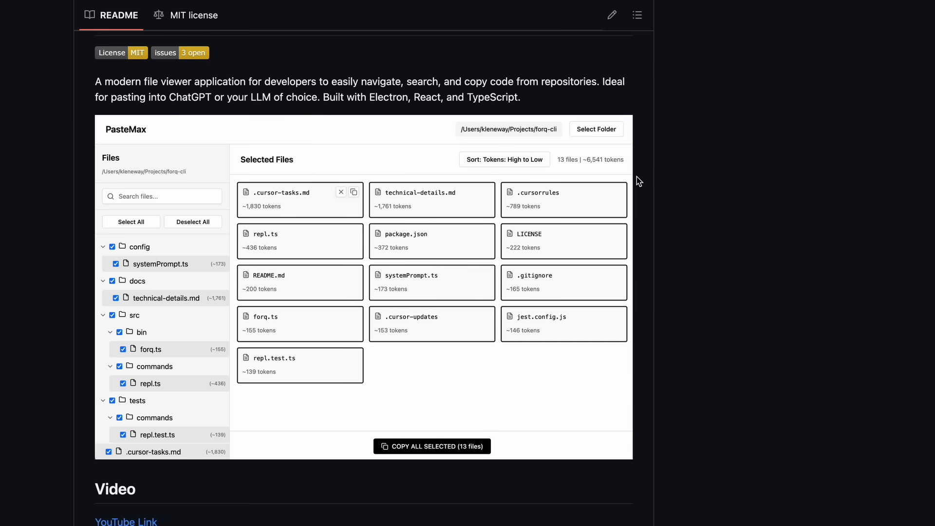
pyautogui.moveTo(656, 235)
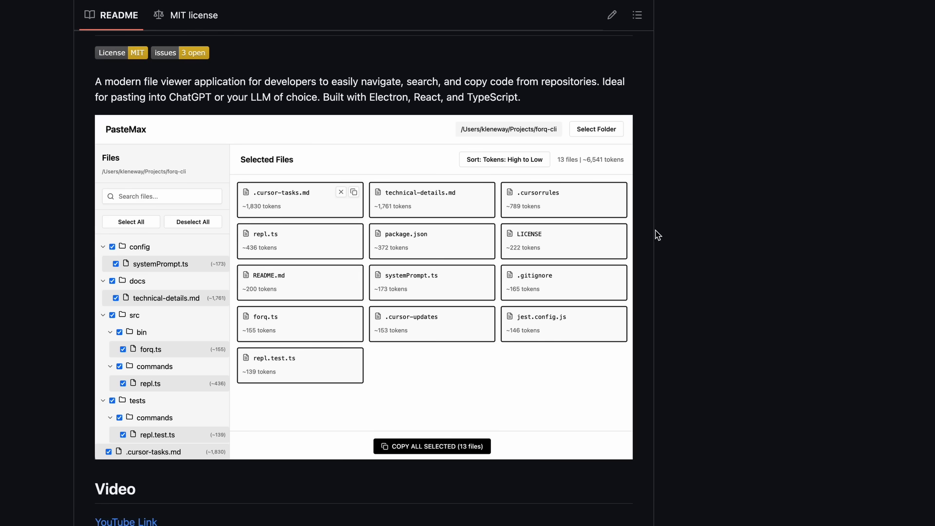
pyautogui.moveTo(670, 232)
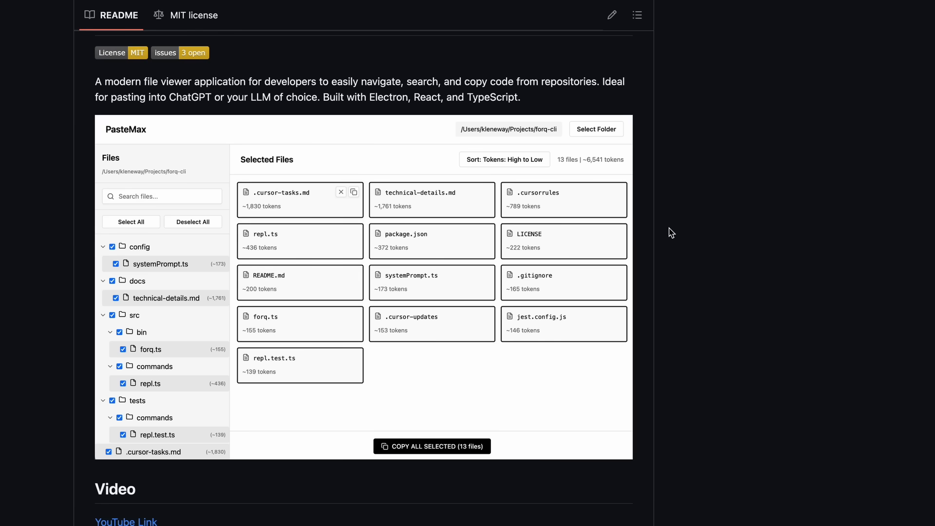
pyautogui.moveTo(668, 207)
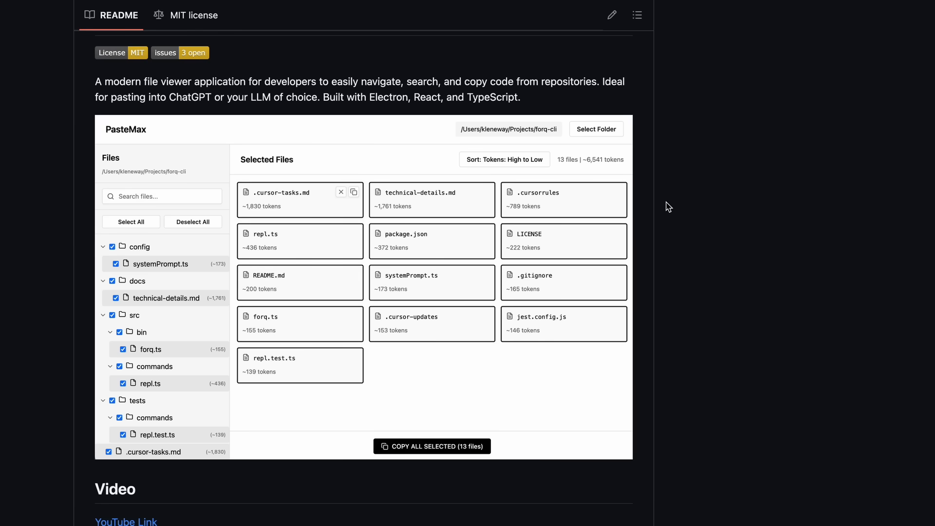
pyautogui.scroll(-3)
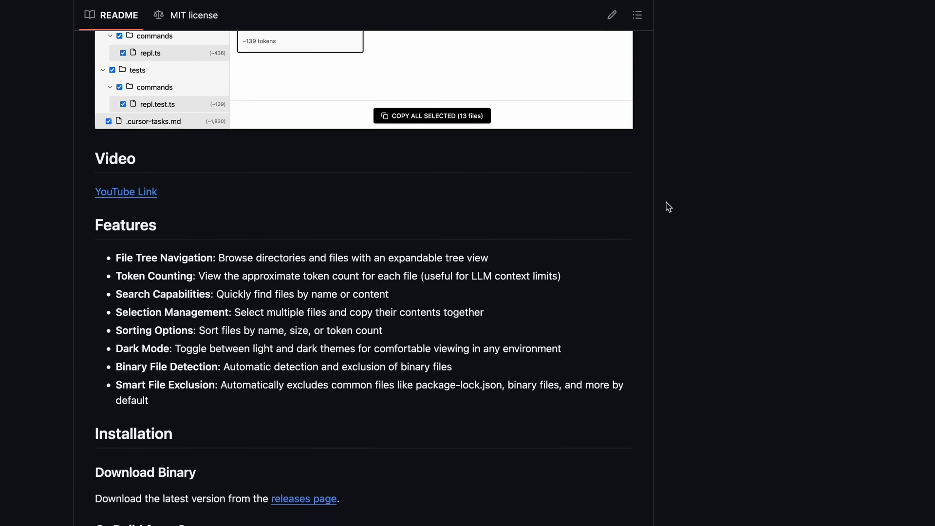
pyautogui.scroll(-3)
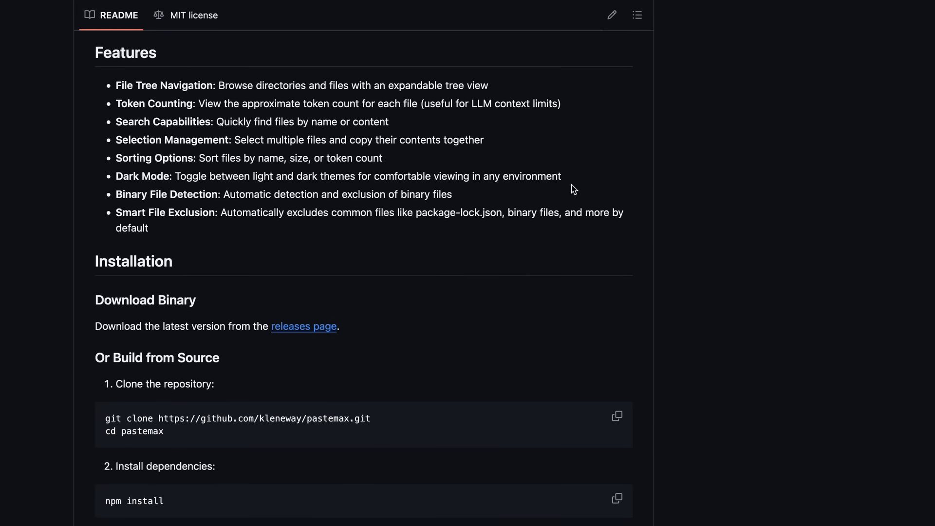
pyautogui.moveTo(606, 227)
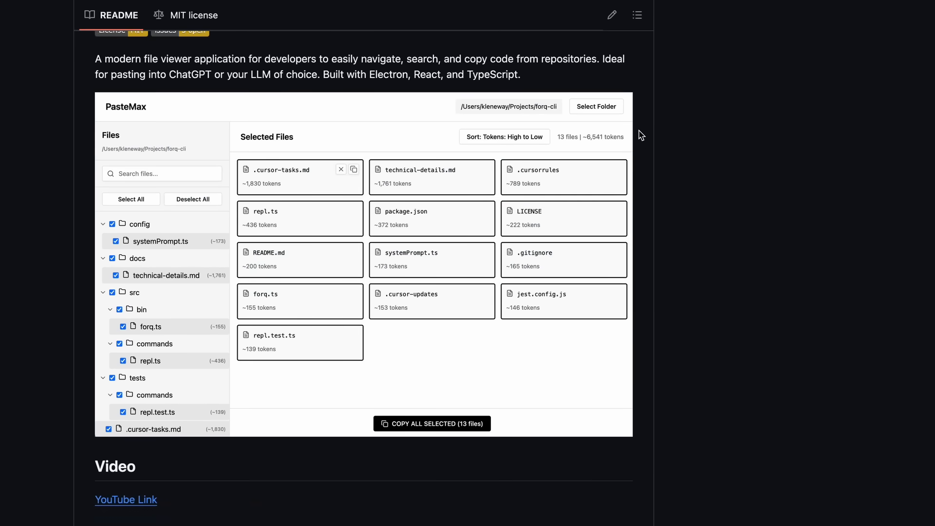
pyautogui.scroll(-3)
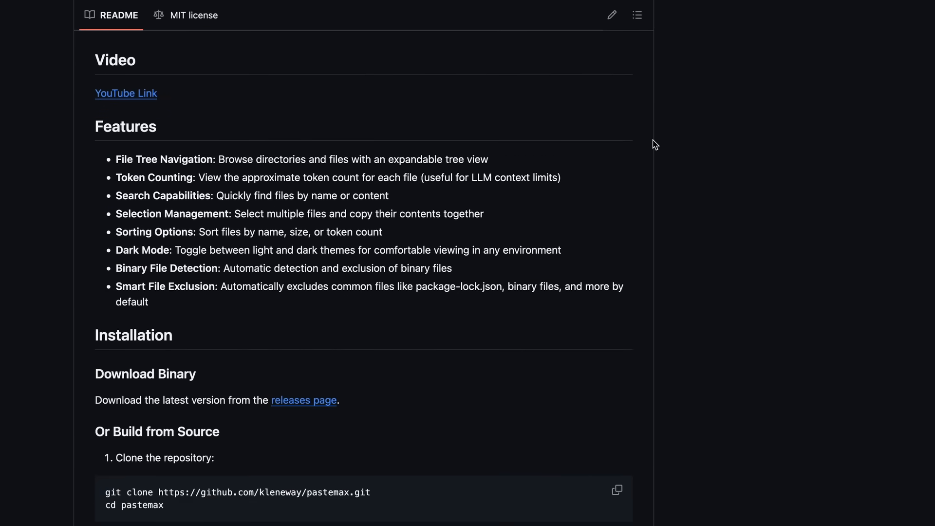
pyautogui.moveTo(285, 169)
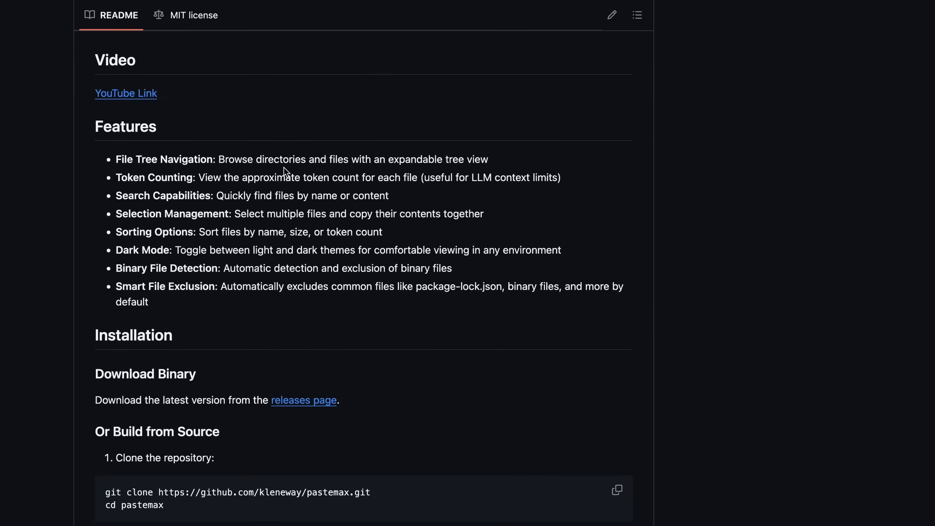
pyautogui.doubleClick(164, 159)
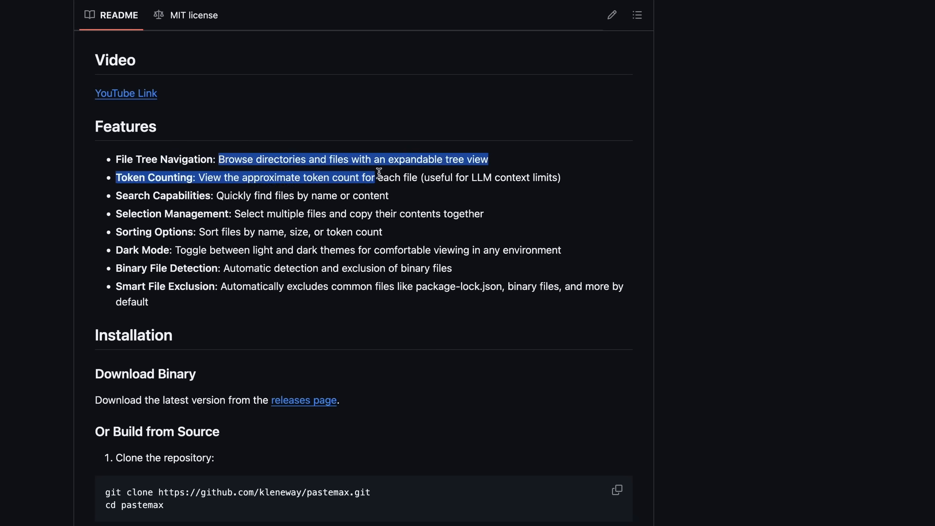
pyautogui.click(230, 196)
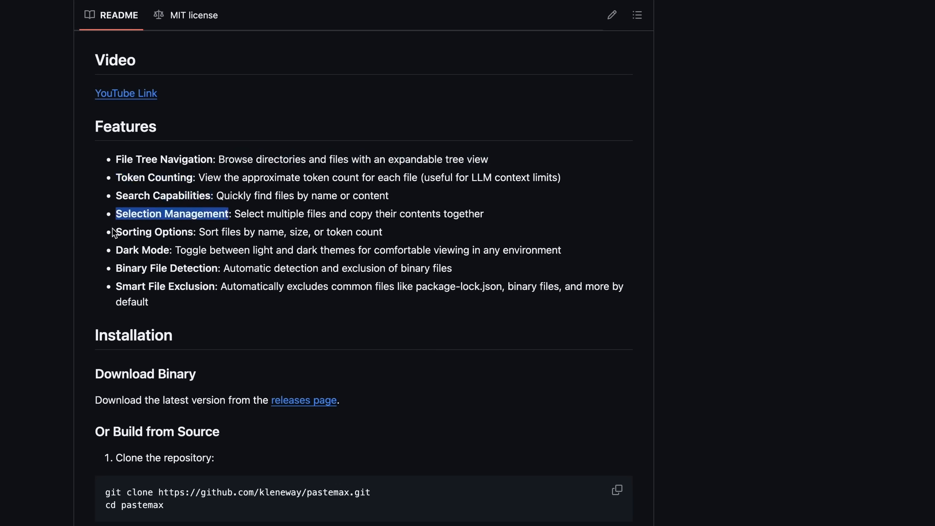
pyautogui.doubleClick(172, 232)
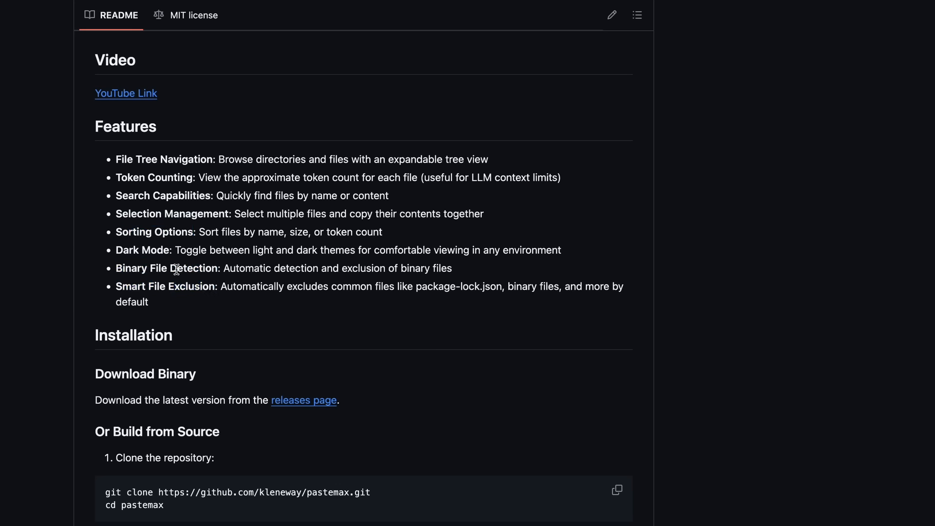
pyautogui.moveTo(217, 309)
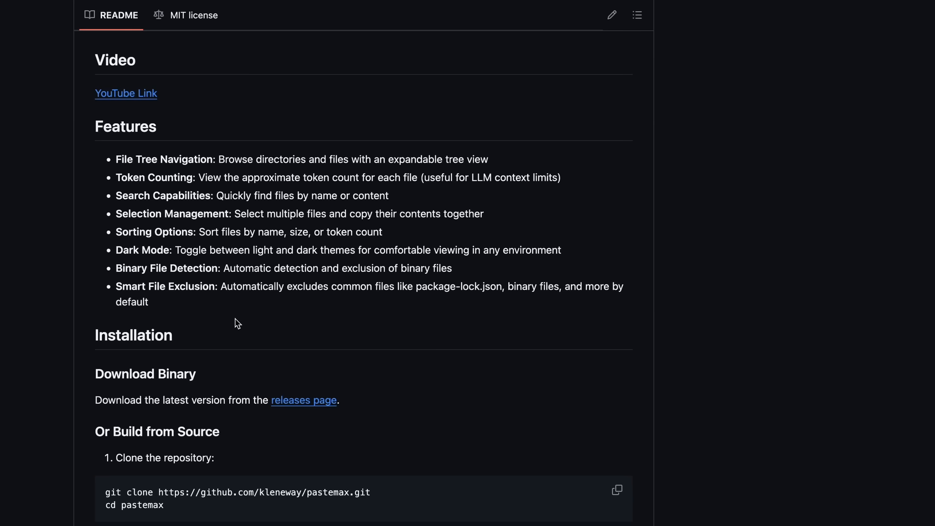
# Scroll to the build-from-source steps and Node.js v14+ / npm prerequisites.
pyautogui.scroll(-3)
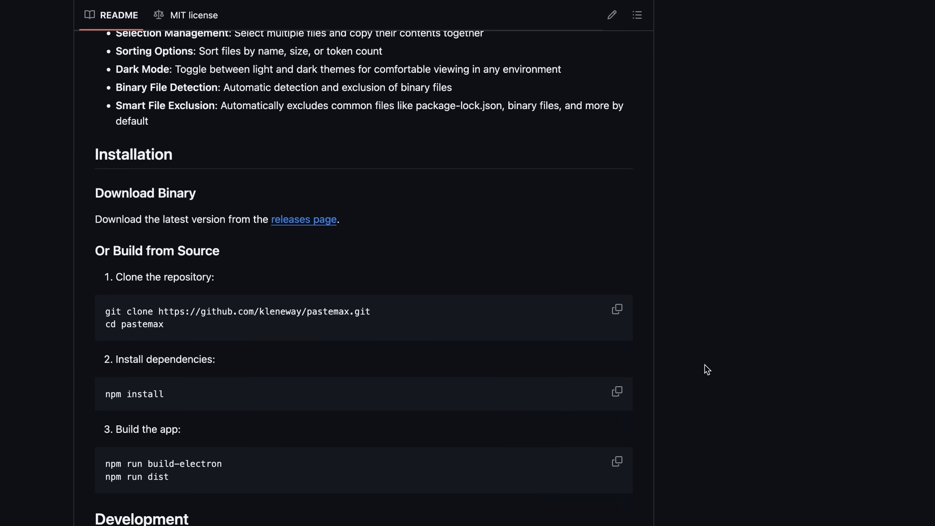
pyautogui.scroll(-3)
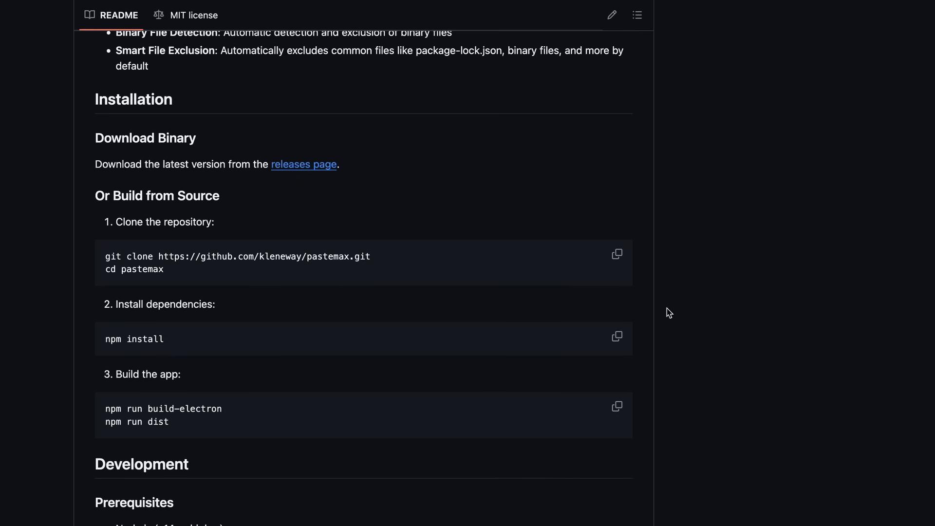
pyautogui.scroll(-3)
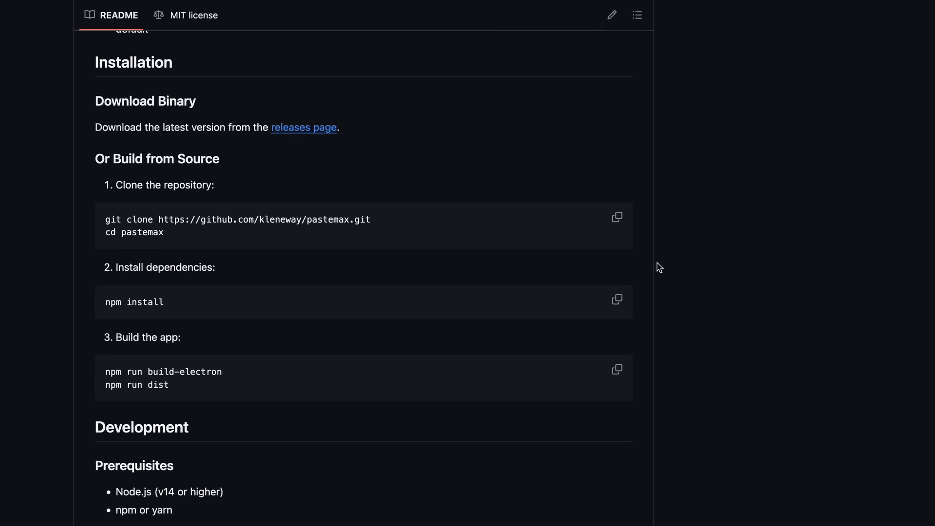
pyautogui.scroll(-3)
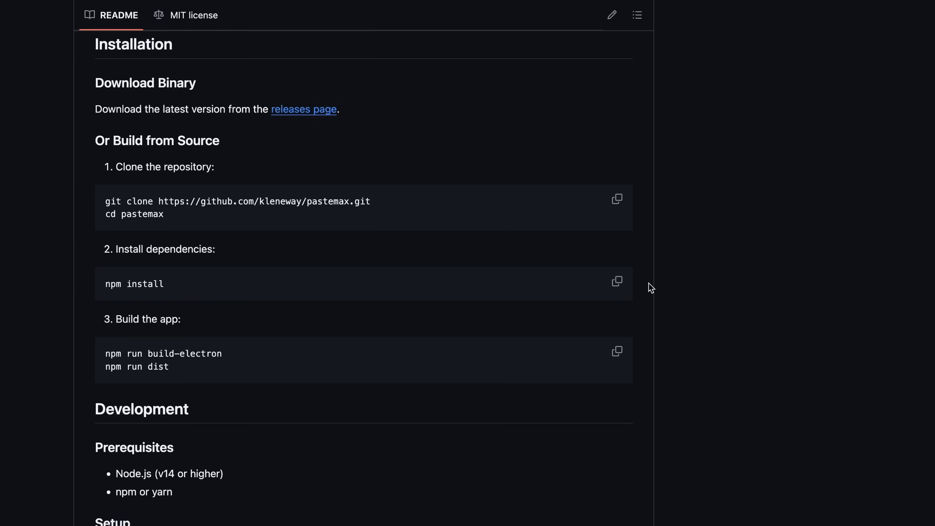
pyautogui.moveTo(625, 257)
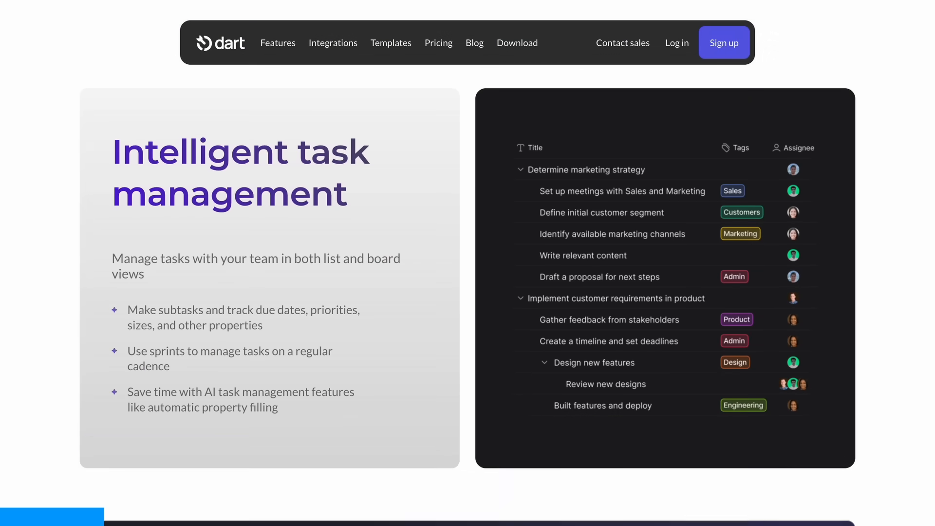
# Scroll down and start AI brainstorming of tasks for the new SaaS.
pyautogui.scroll(-3)
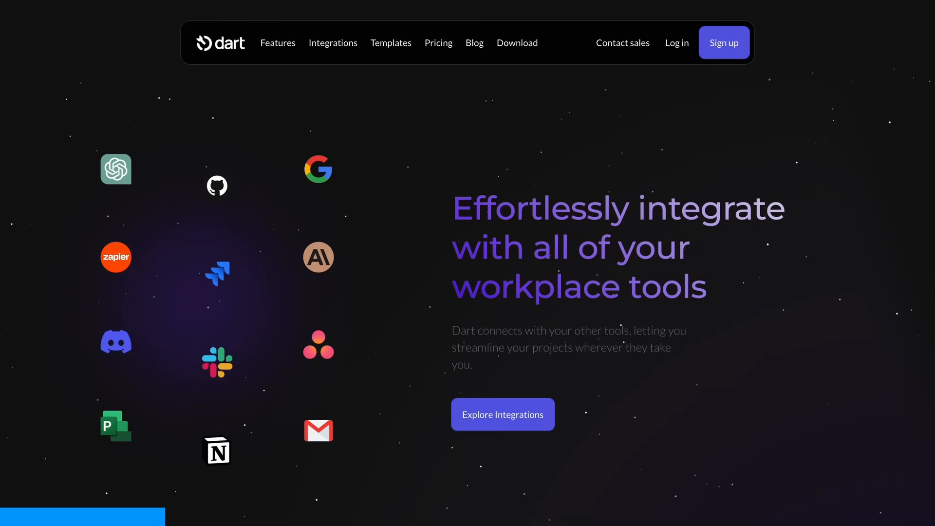
pyautogui.scroll(-3)
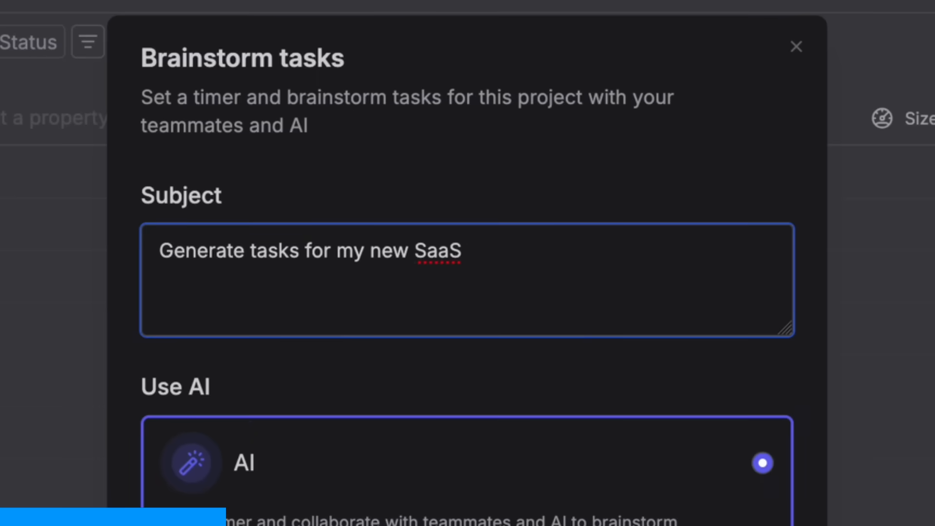
pyautogui.scroll(-3)
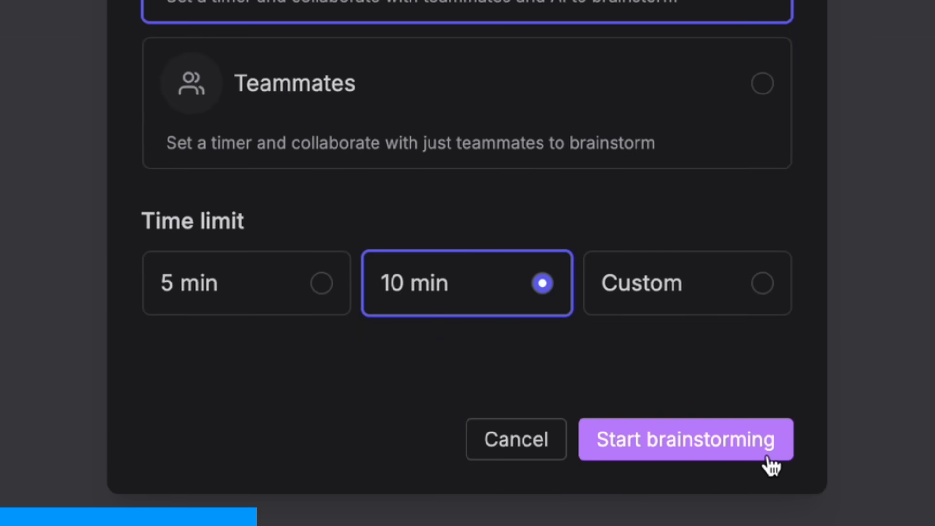
pyautogui.click(684, 439)
pyautogui.write('/')
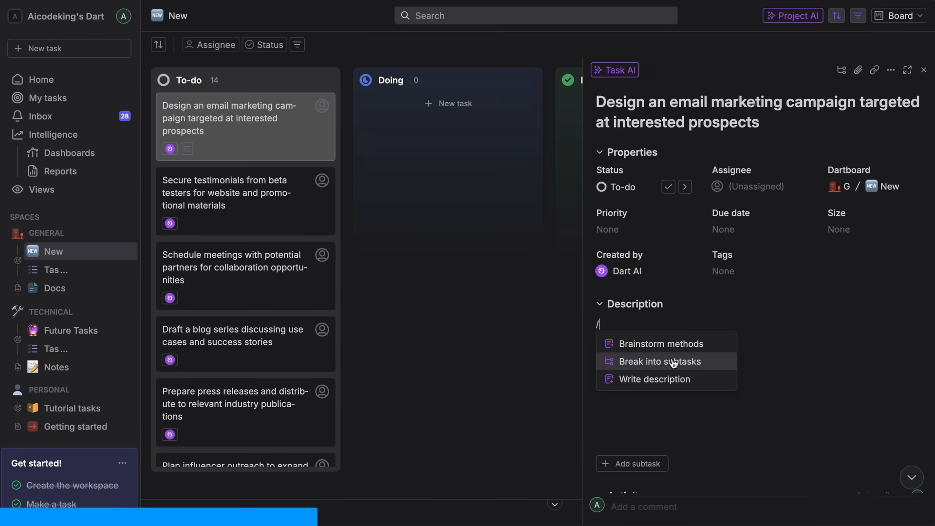
# Break the email campaign task into subtasks and assign it to Dart AI.
pyautogui.click(660, 361)
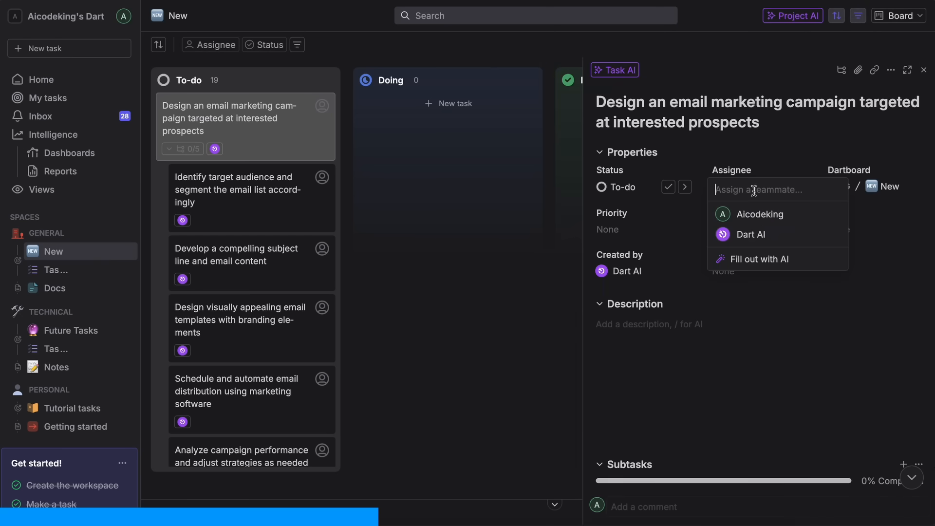
pyautogui.click(750, 234)
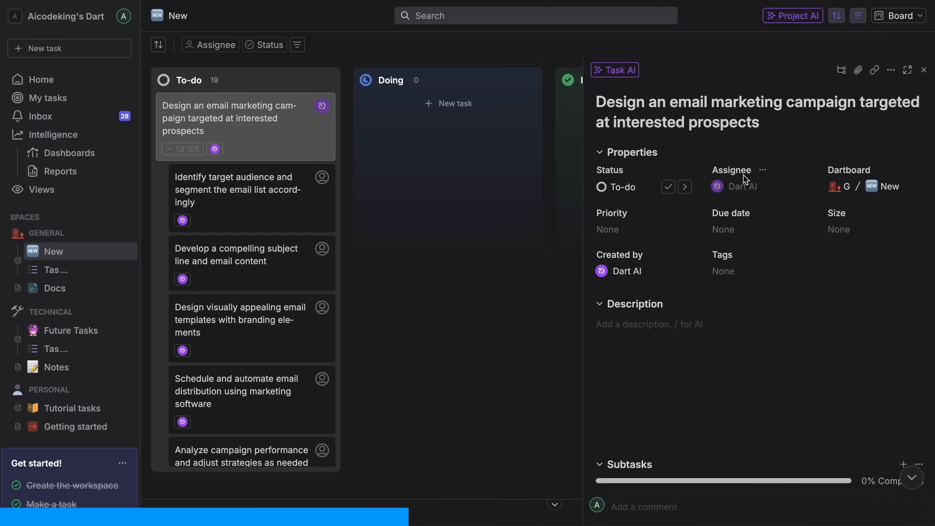
pyautogui.moveTo(245, 119); pyautogui.dragTo(447, 119)
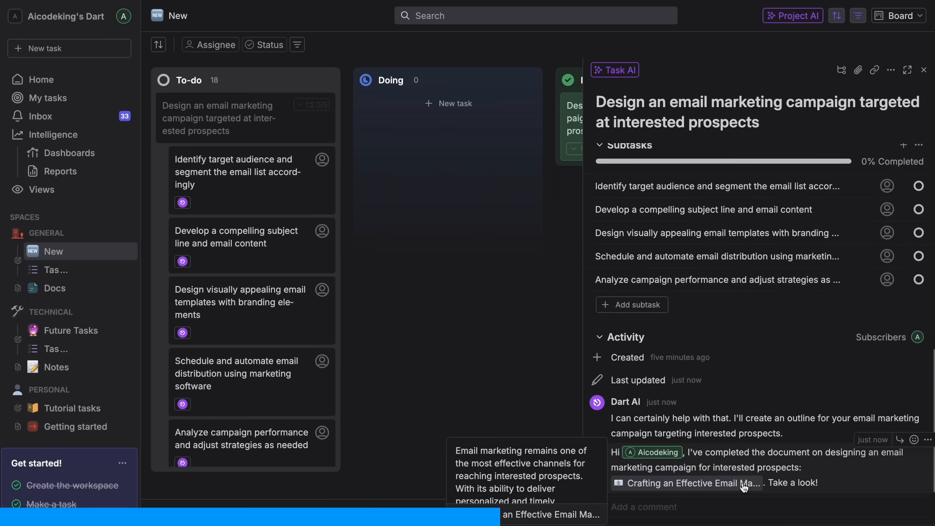
# Open the generated email marketing campaign document, then go to the Future Tasks board.
pyautogui.click(697, 483)
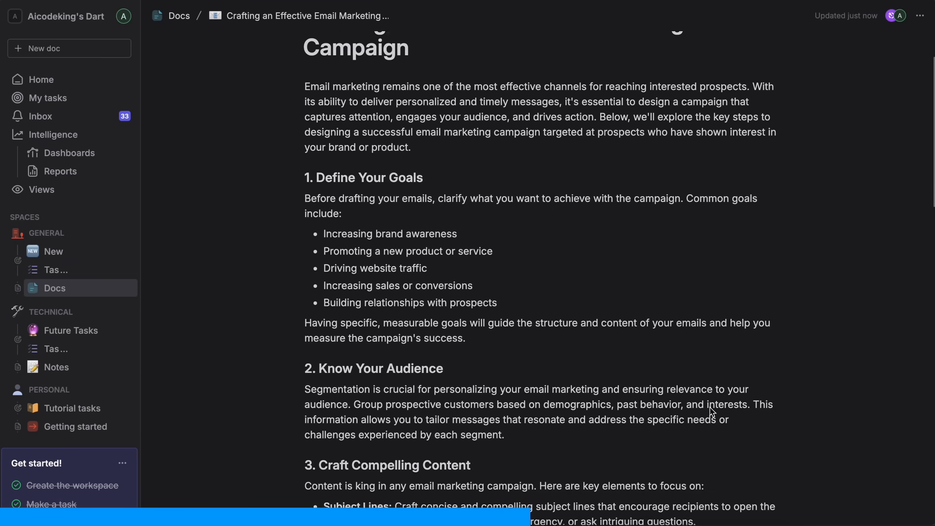
pyautogui.scroll(-3)
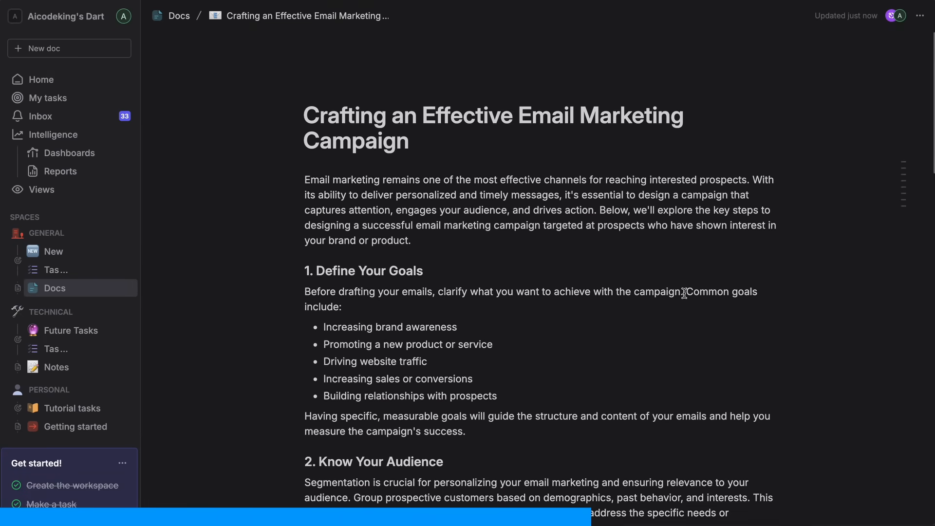
pyautogui.click(71, 330)
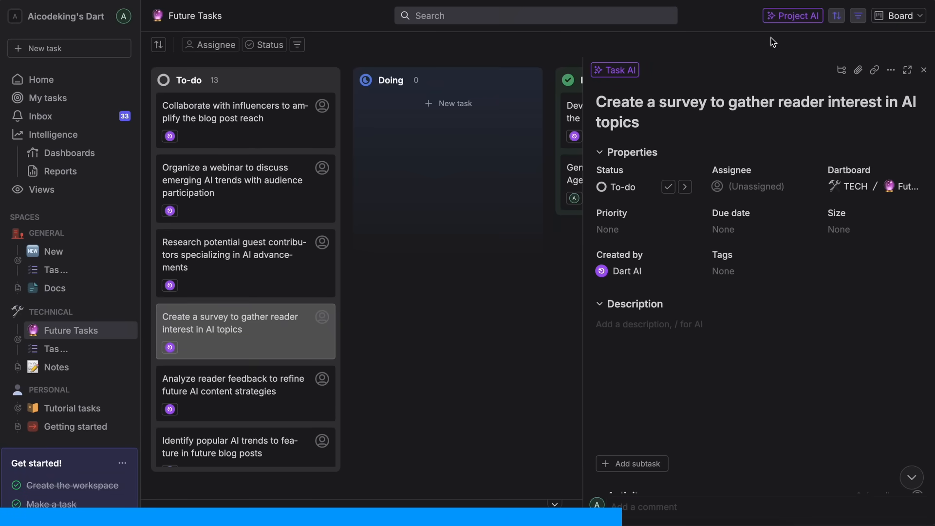
# Review the Slack, GitHub, Pipedream and API integration pages in settings, then close settings.
pyautogui.click(792, 15)
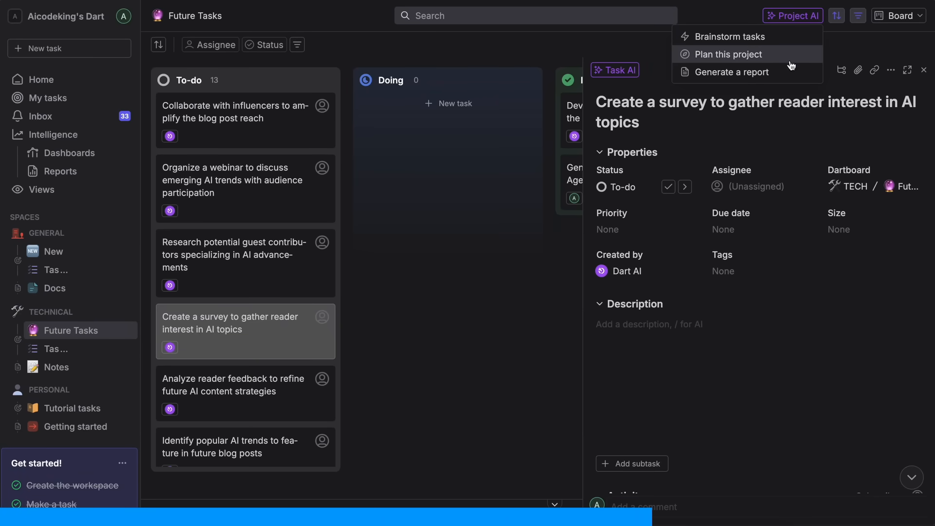
pyautogui.click(729, 54)
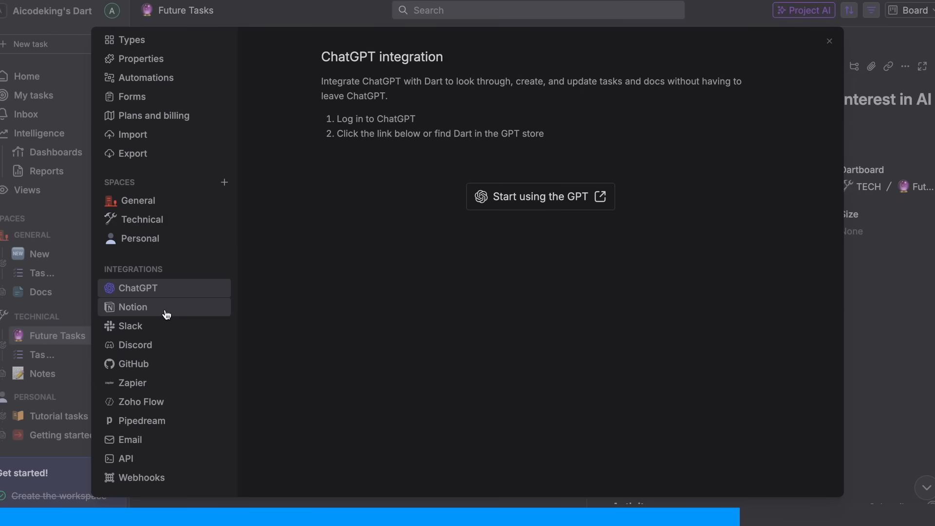
pyautogui.click(131, 325)
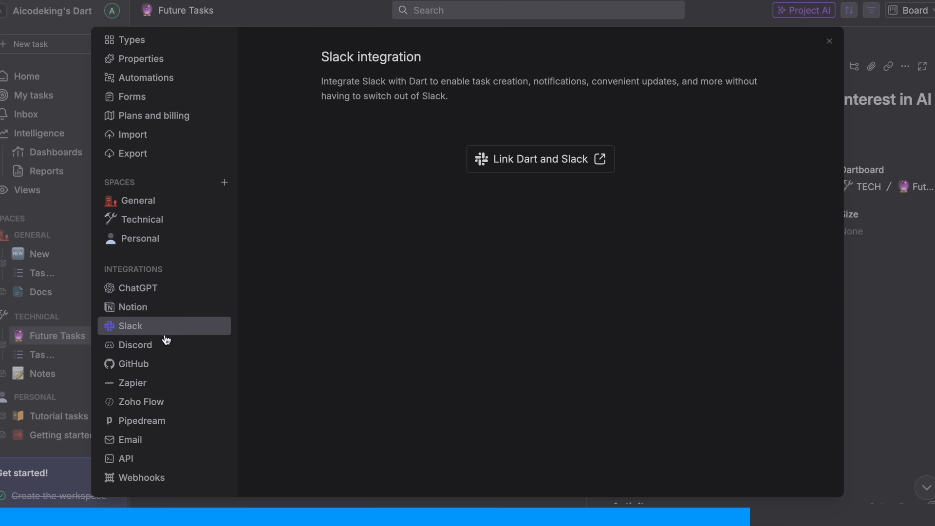
pyautogui.click(133, 364)
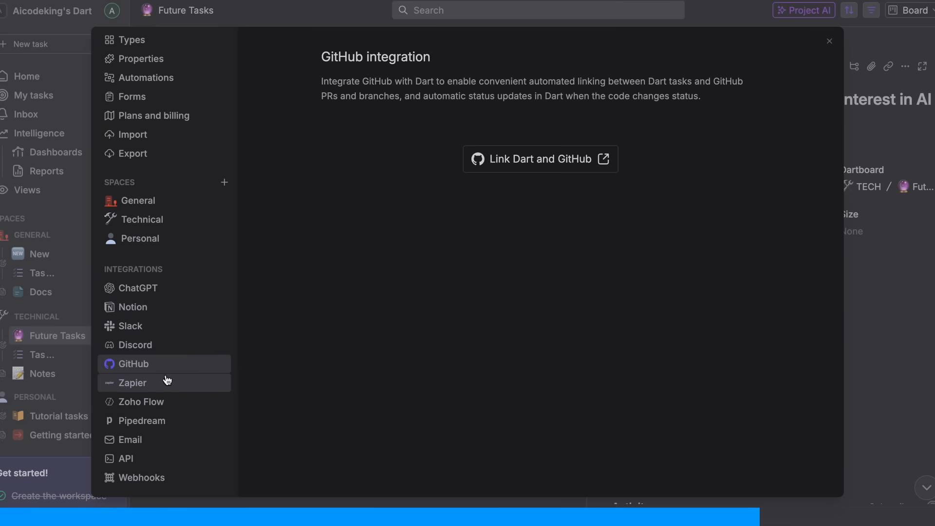
pyautogui.click(141, 420)
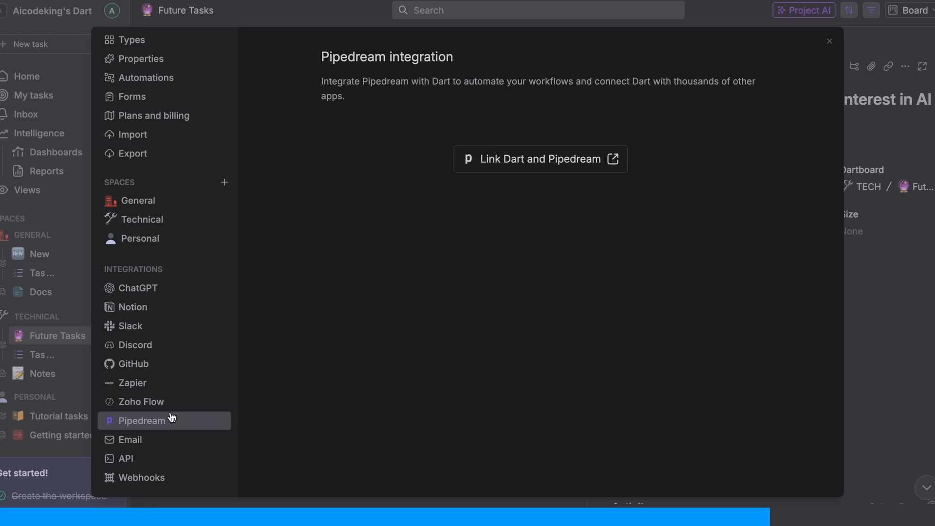
pyautogui.click(126, 458)
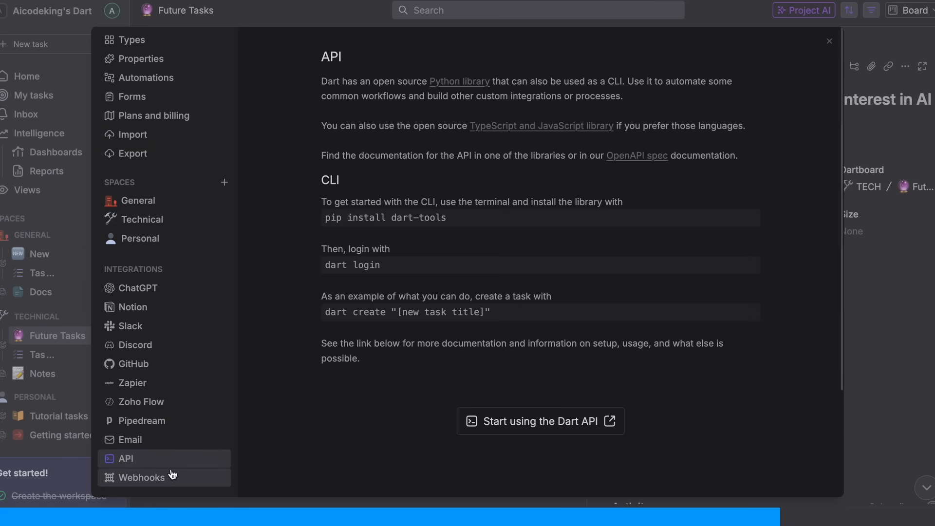
pyautogui.click(141, 477)
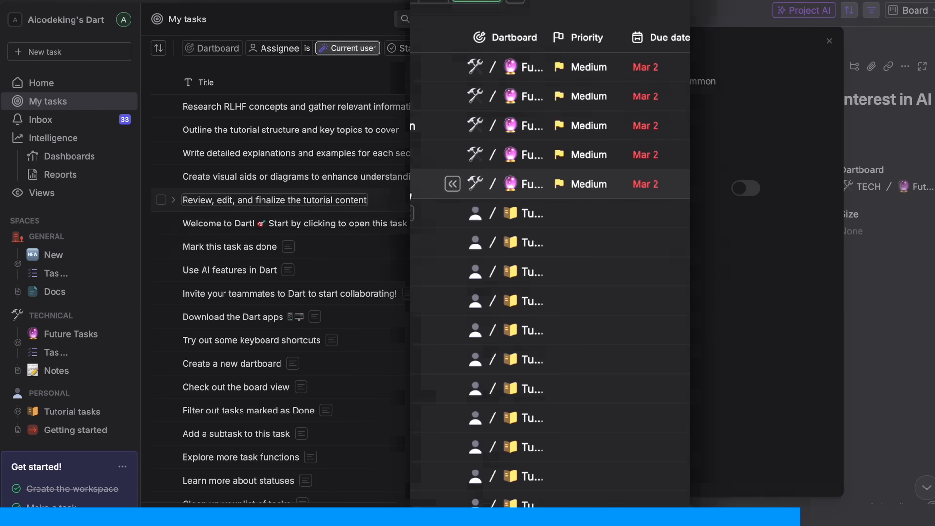
# Open the Future Tasks influencer collaboration task and assign it to Dart AI.
pyautogui.click(829, 41)
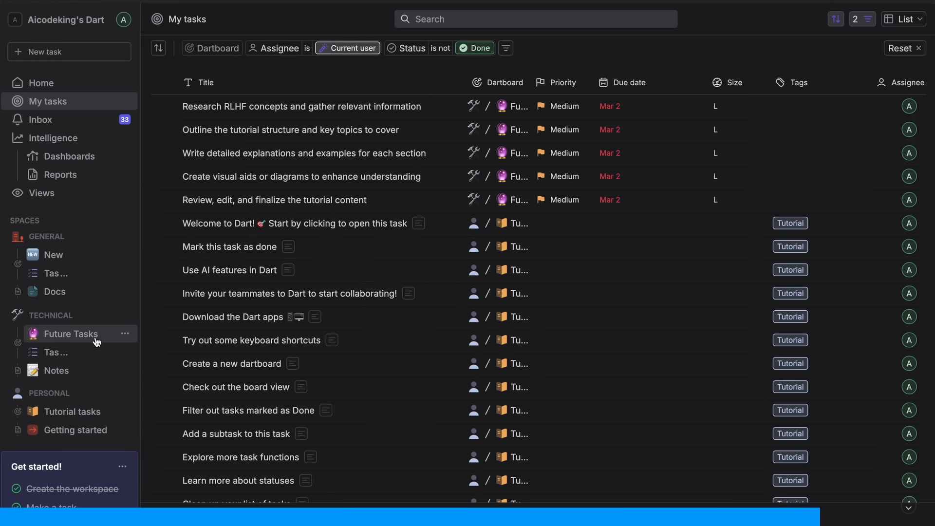
pyautogui.click(70, 334)
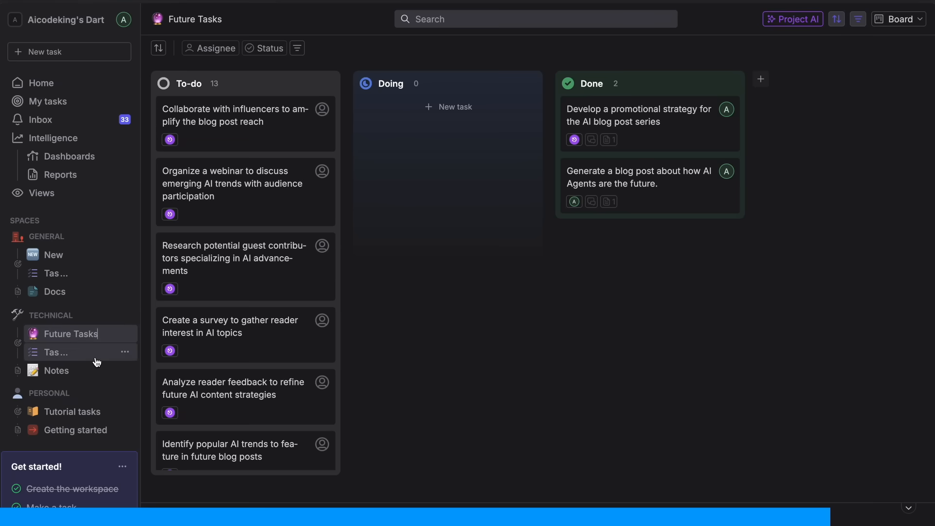
pyautogui.click(240, 117)
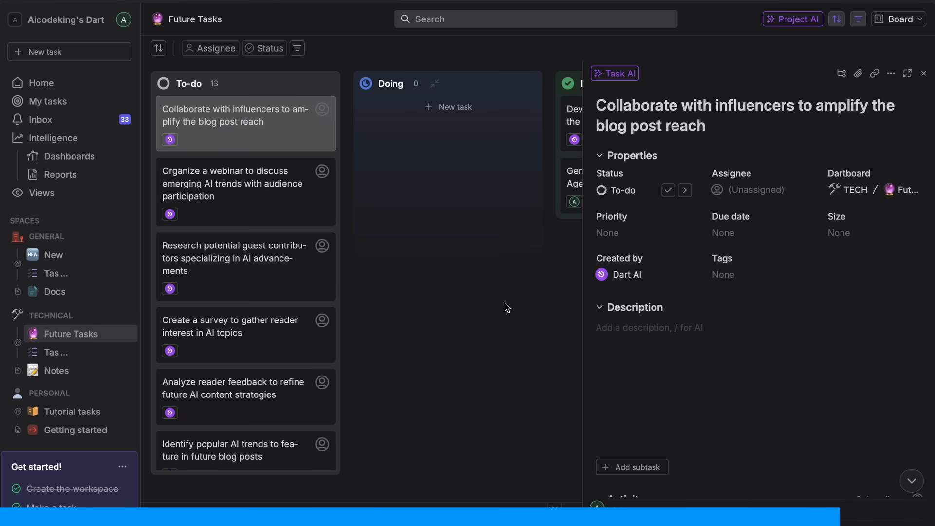
pyautogui.click(748, 189)
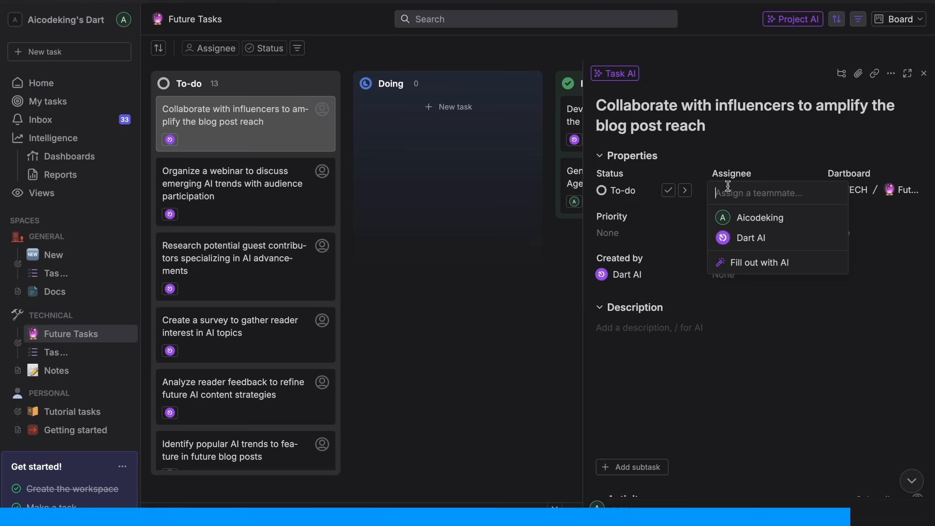
pyautogui.click(751, 238)
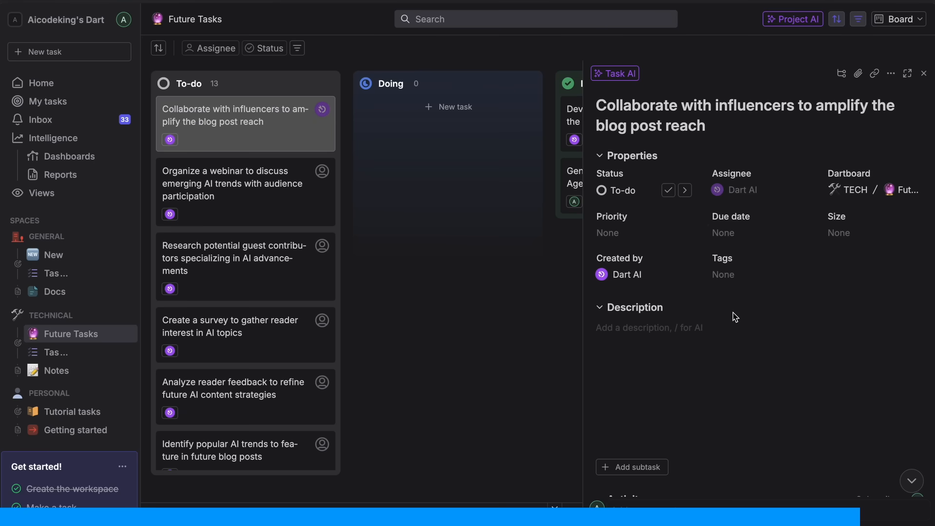
pyautogui.click(650, 328)
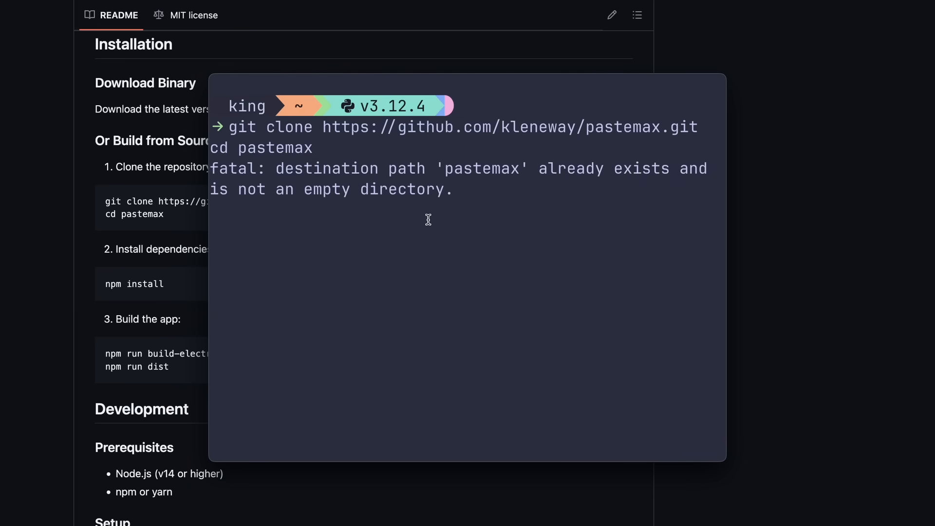
# Run cd pastemax, npm i, and npm run build-electron to launch PasteMax.
pyautogui.write('cd')
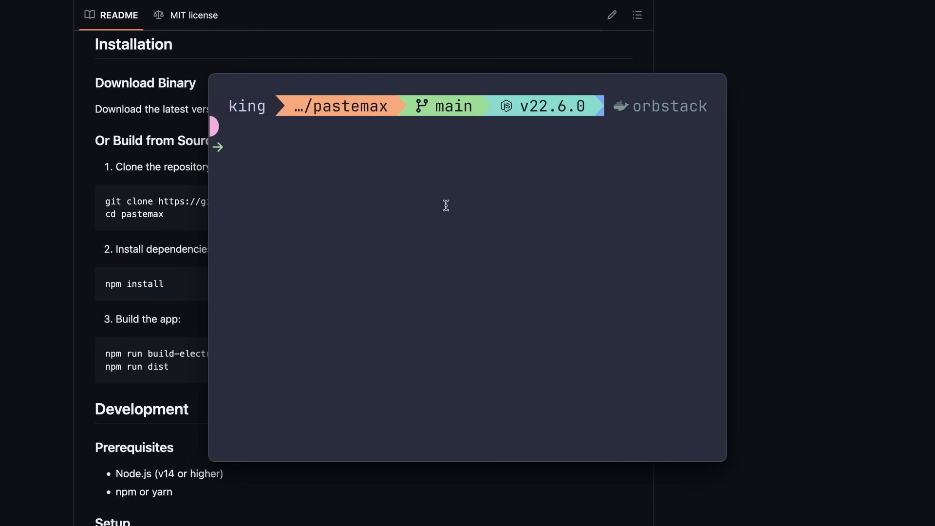
pyautogui.write('npm i')
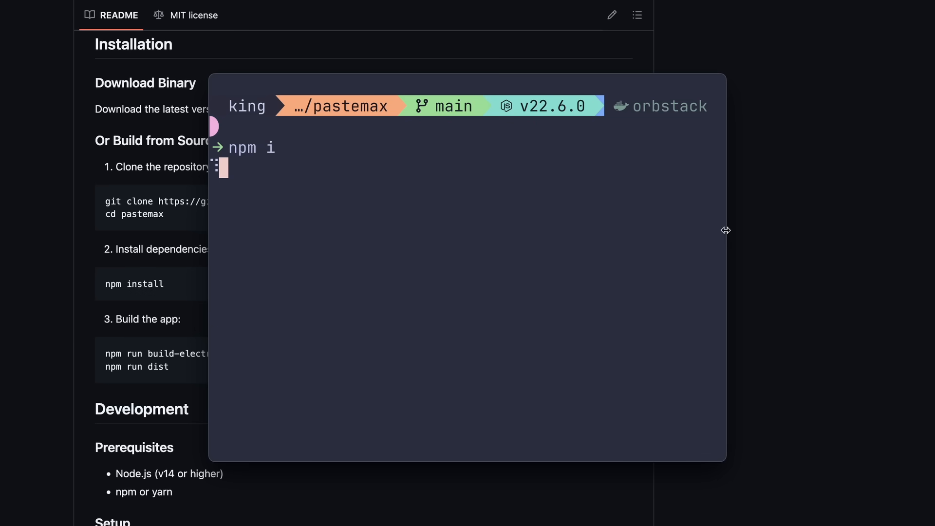
pyautogui.write('npm run build-elec')
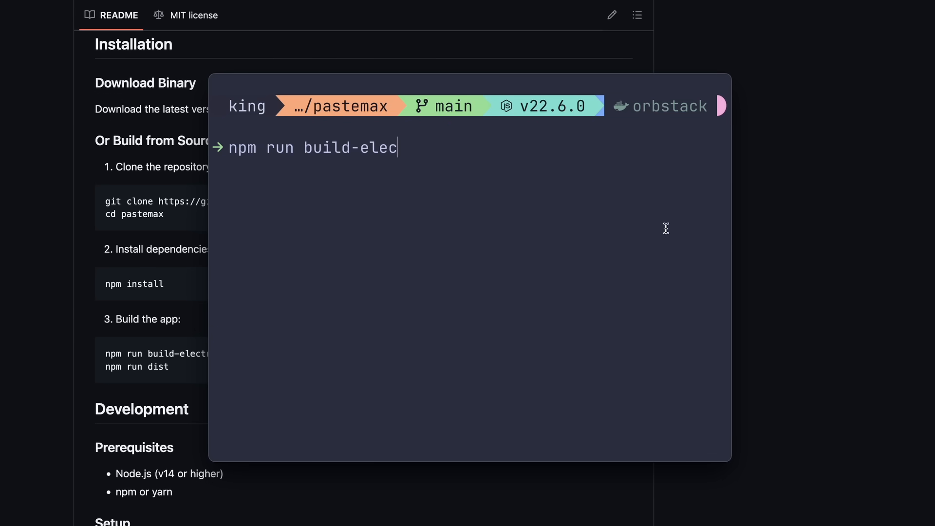
pyautogui.press('Return')
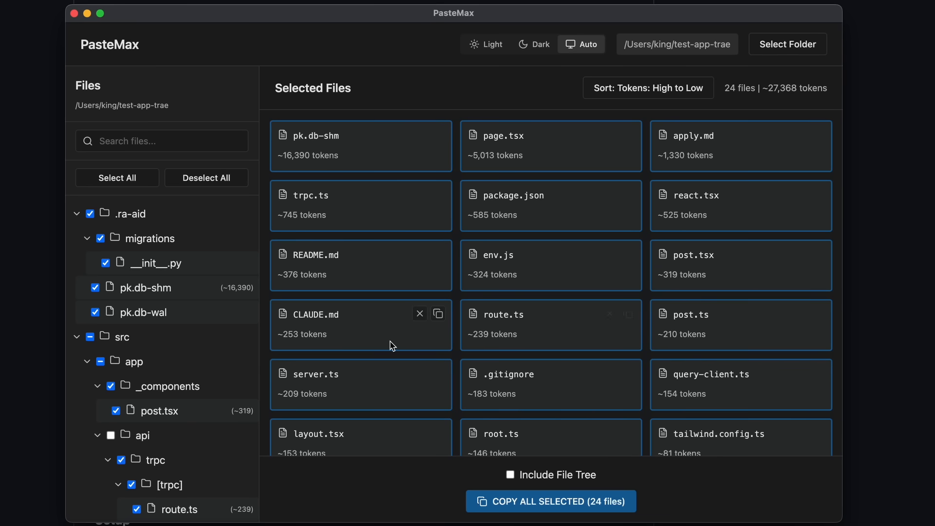
pyautogui.moveTo(523, 146)
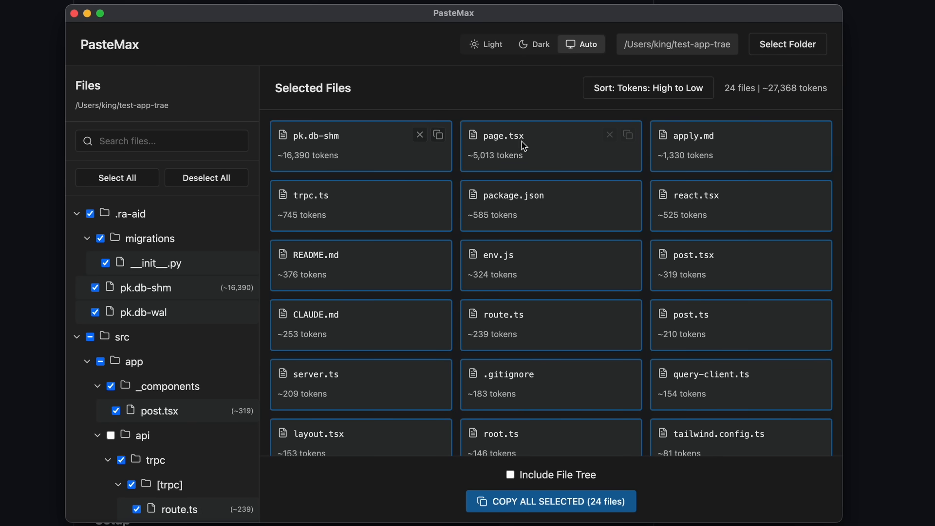
pyautogui.scroll(-3)
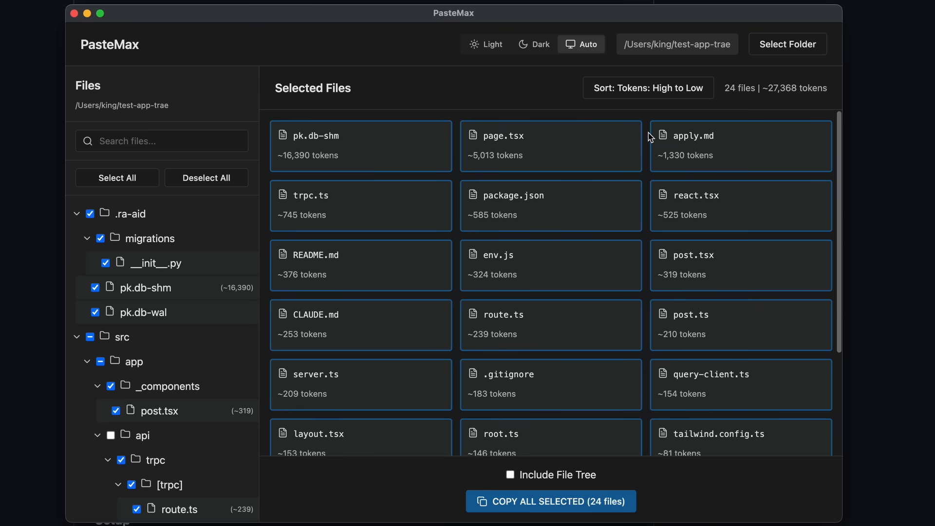
pyautogui.moveTo(207, 205)
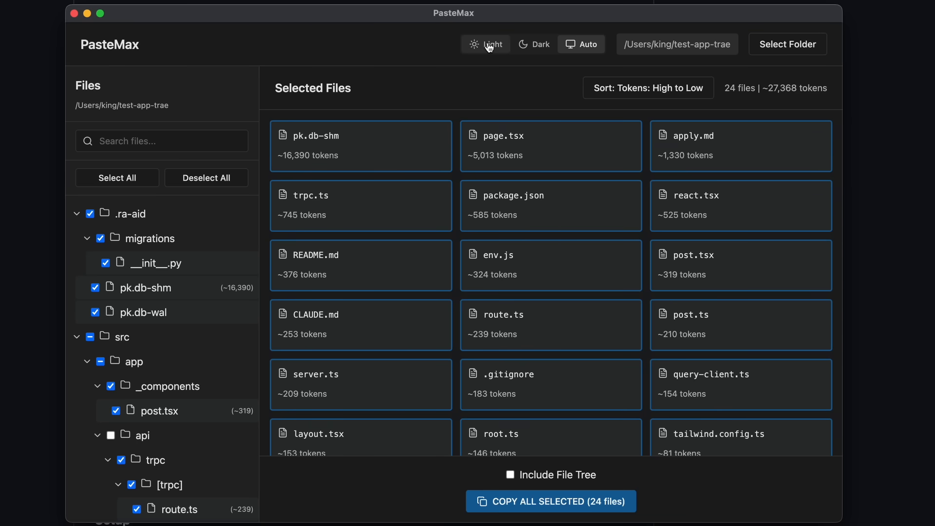
pyautogui.click(586, 44)
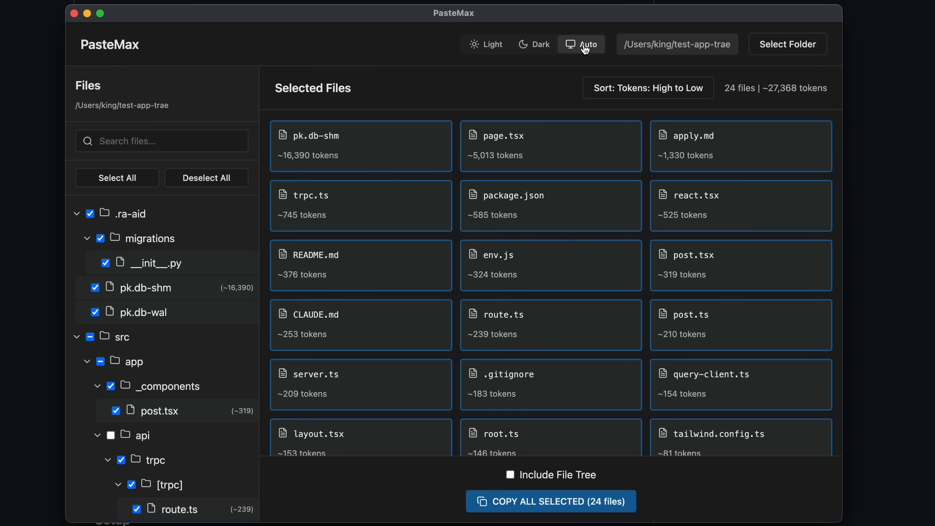
pyautogui.moveTo(587, 47)
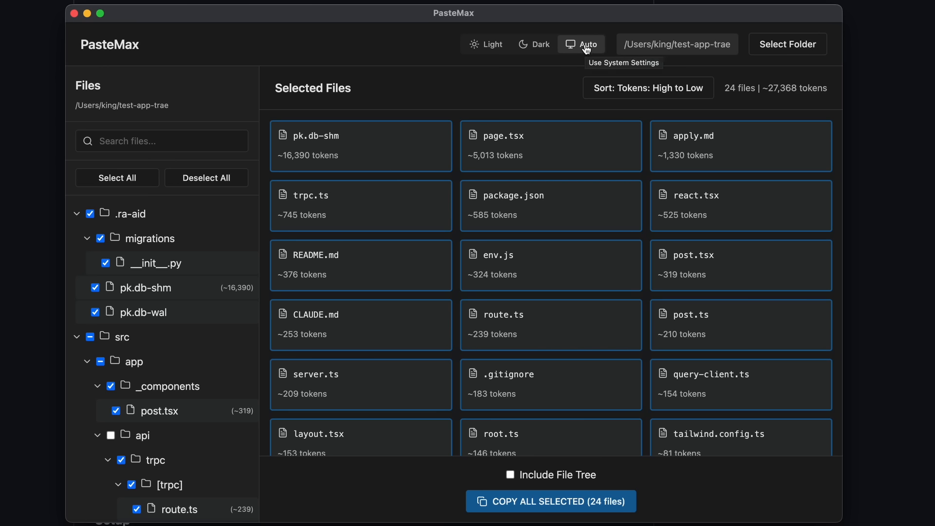
pyautogui.moveTo(699, 63)
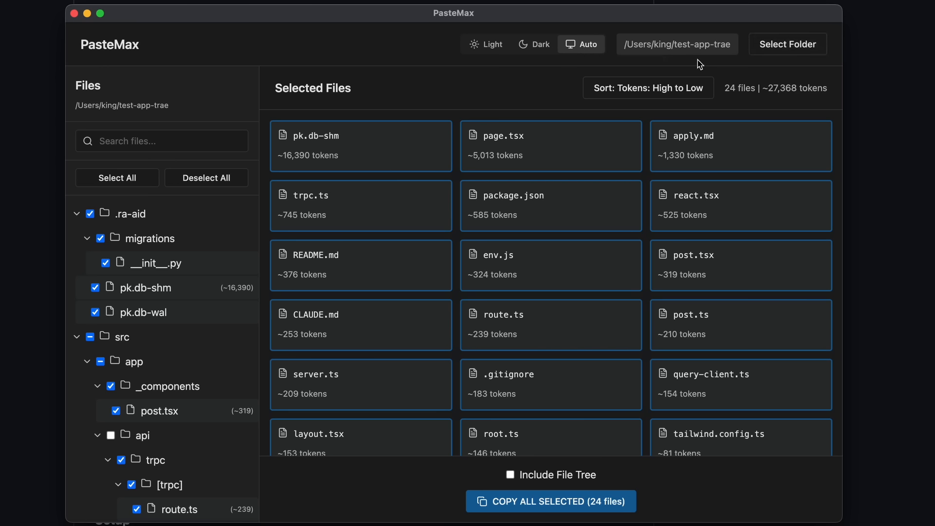
pyautogui.moveTo(688, 60)
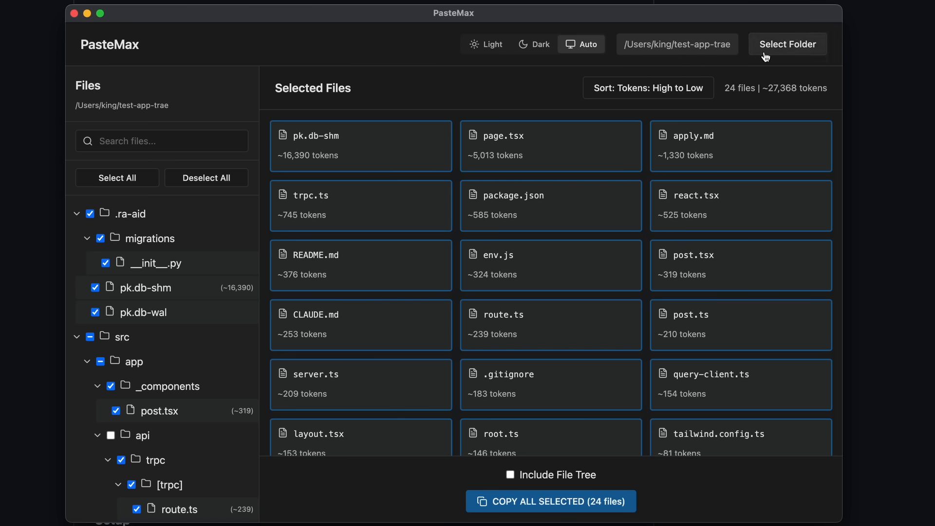
pyautogui.moveTo(401, 53)
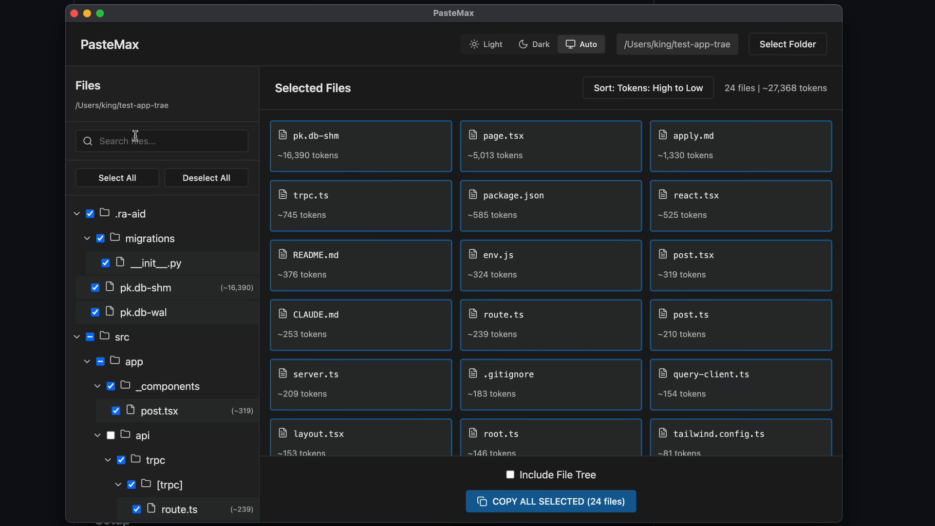
pyautogui.scroll(-3)
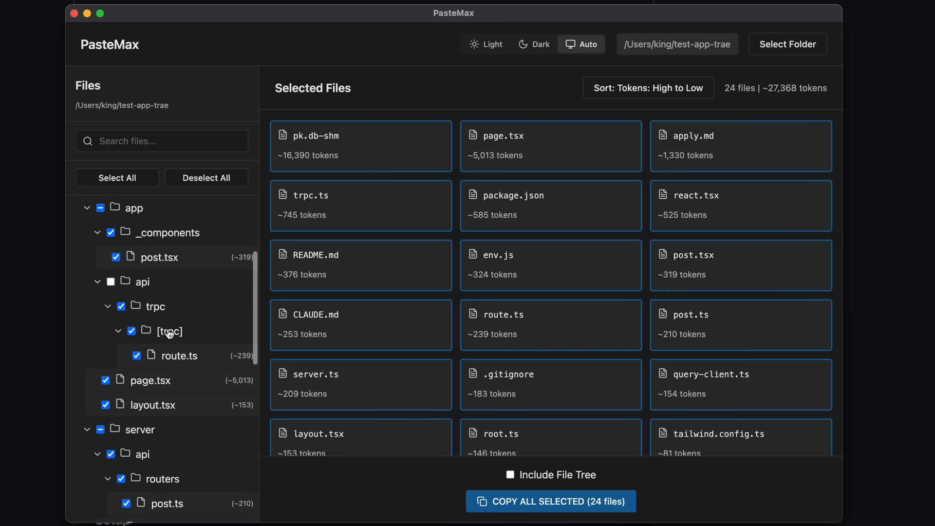
pyautogui.scroll(-3)
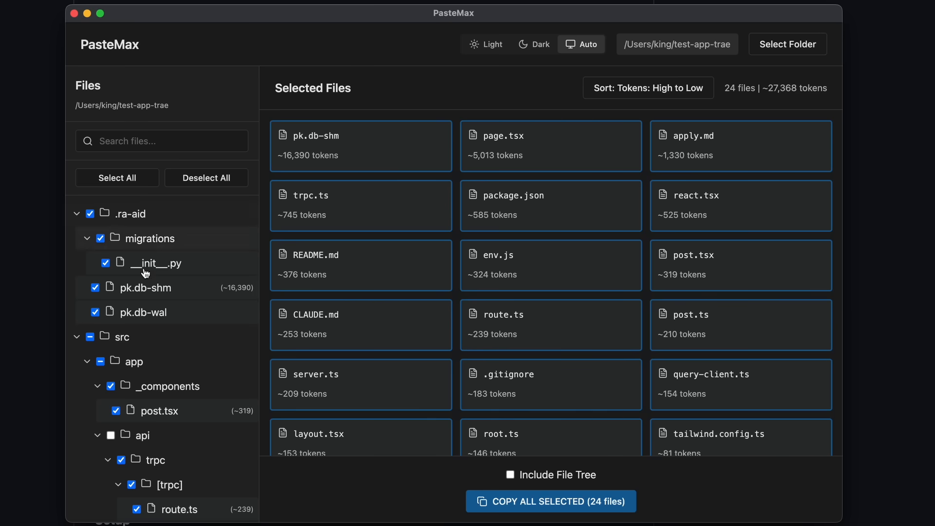
pyautogui.moveTo(148, 374)
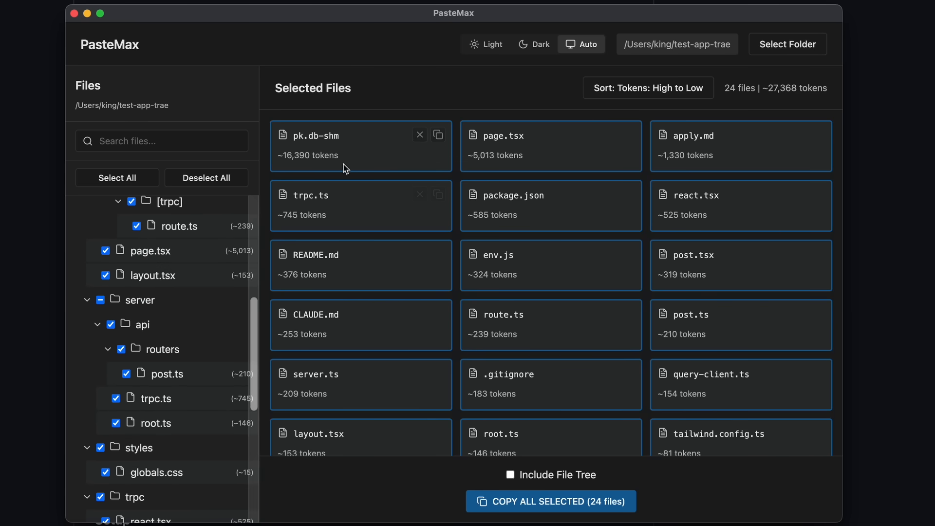
pyautogui.moveTo(252, 206)
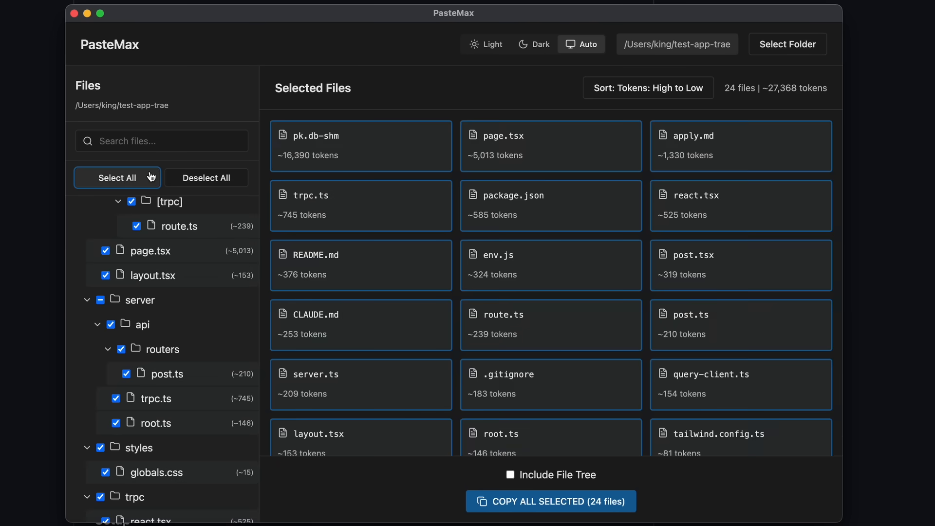
pyautogui.moveTo(438, 199)
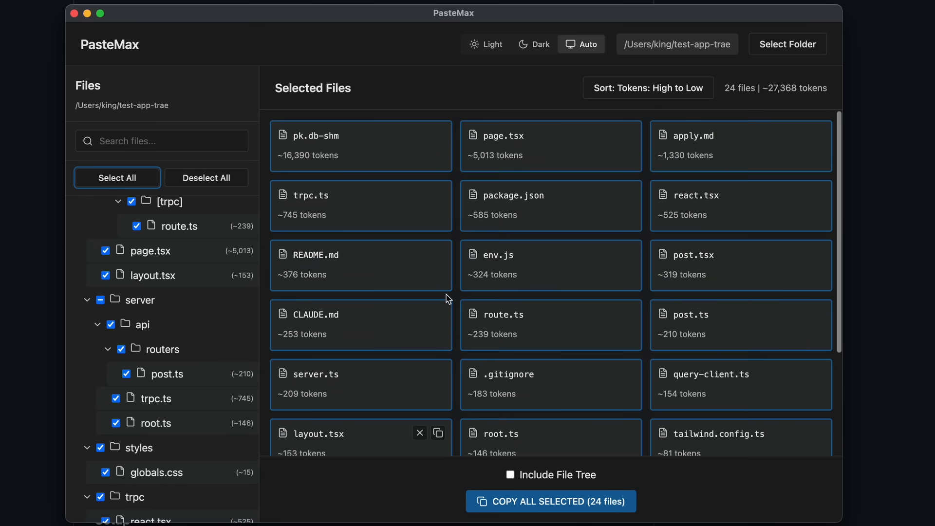
pyautogui.scroll(-3)
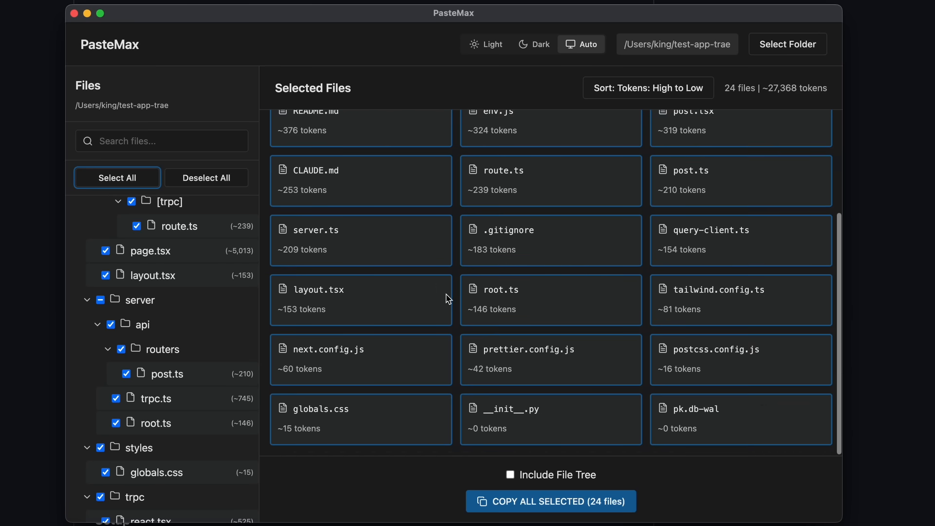
pyautogui.moveTo(564, 214)
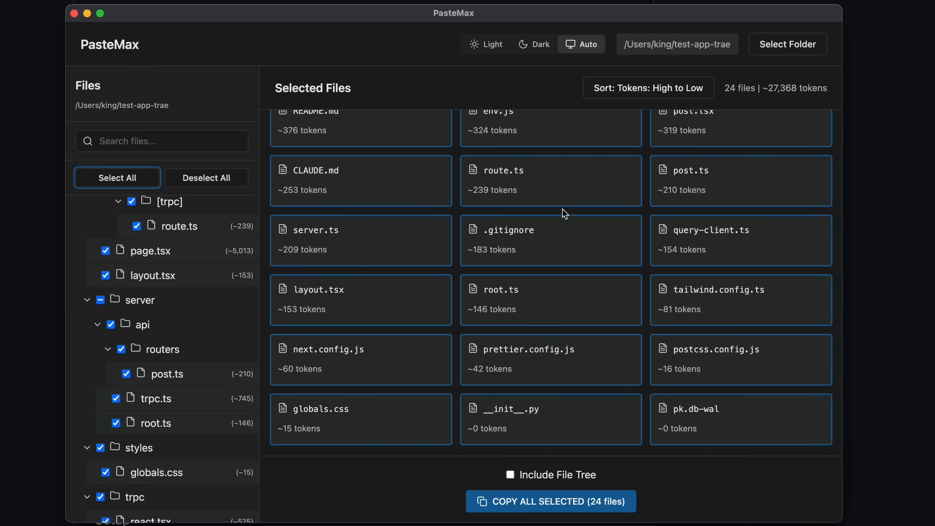
pyautogui.scroll(-3)
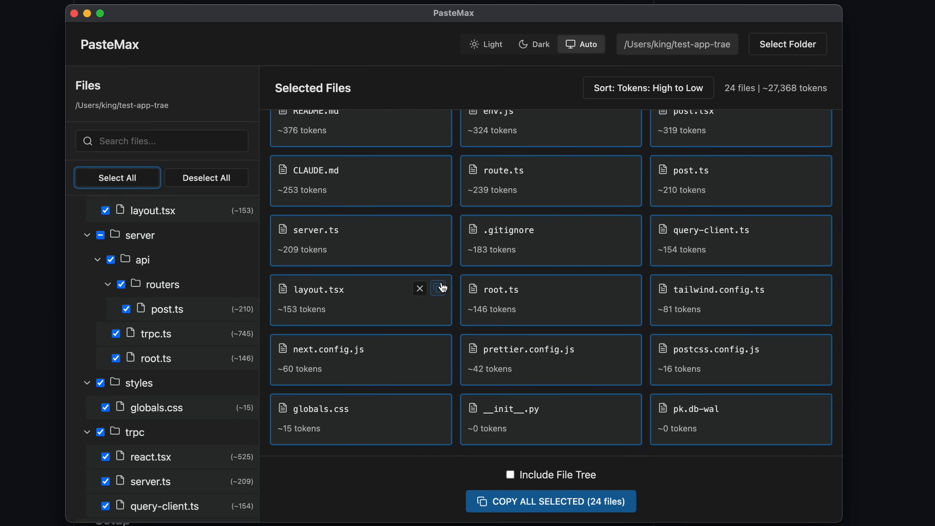
pyautogui.moveTo(537, 304)
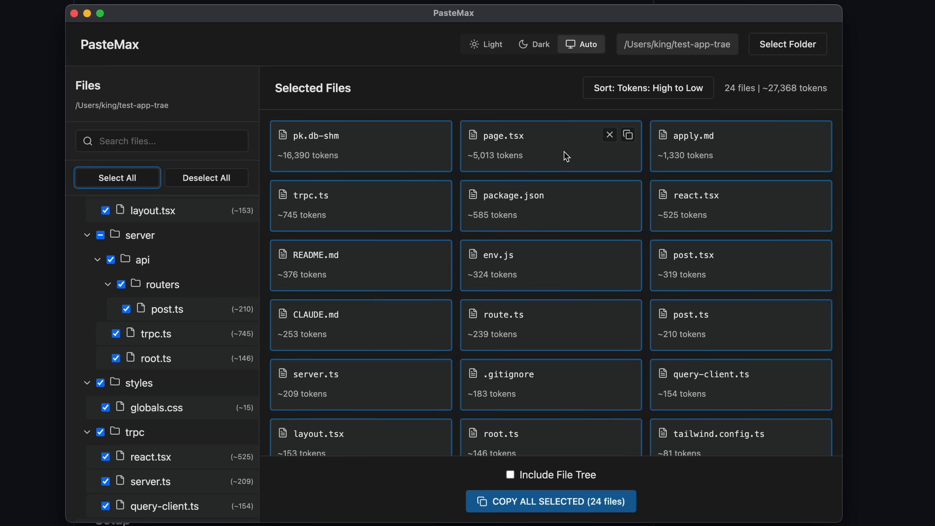
pyautogui.moveTo(560, 273)
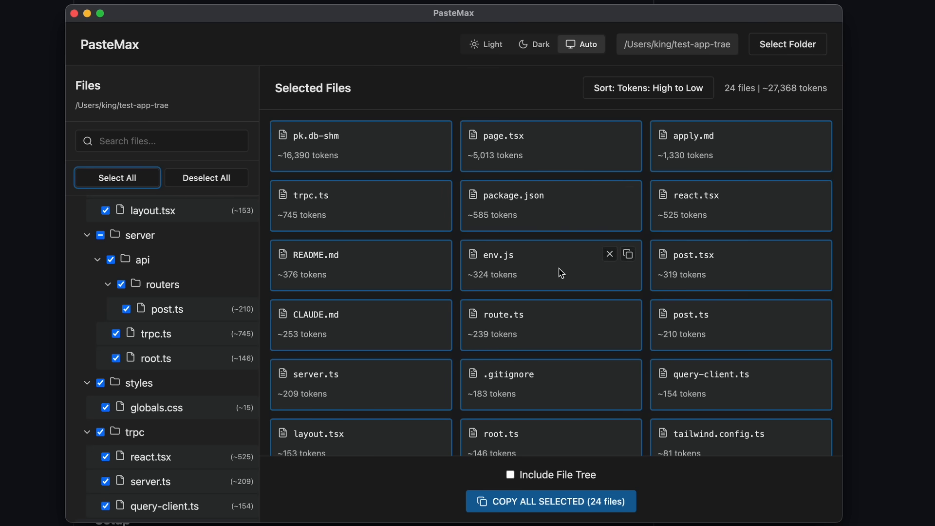
pyautogui.moveTo(562, 167)
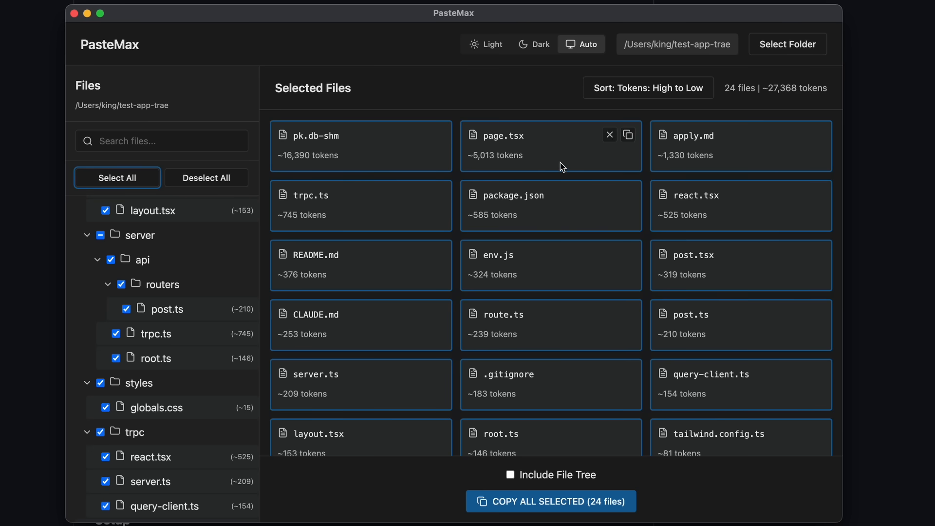
pyautogui.scroll(-3)
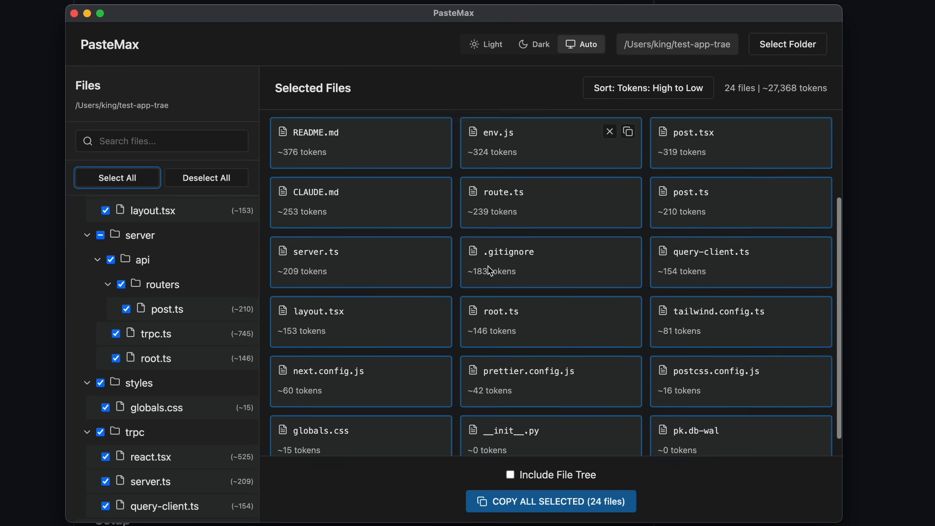
pyautogui.scroll(-3)
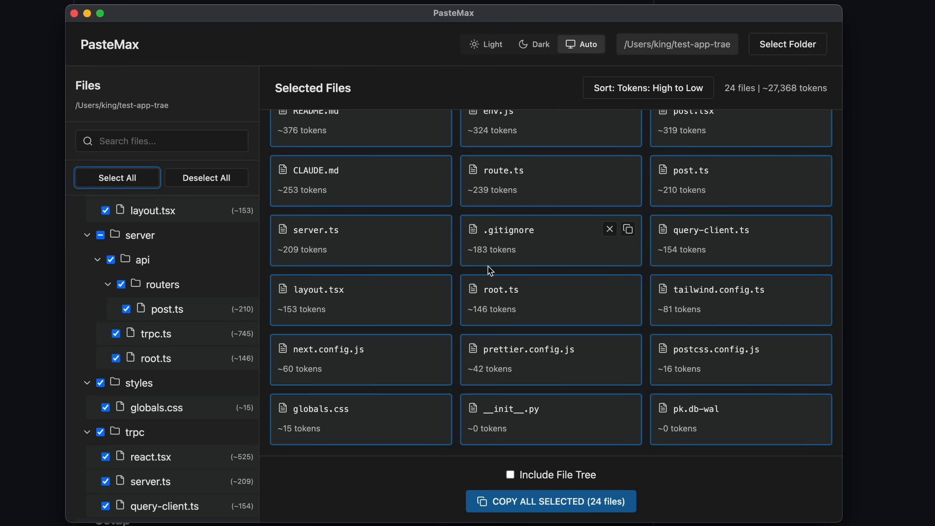
pyautogui.moveTo(484, 294)
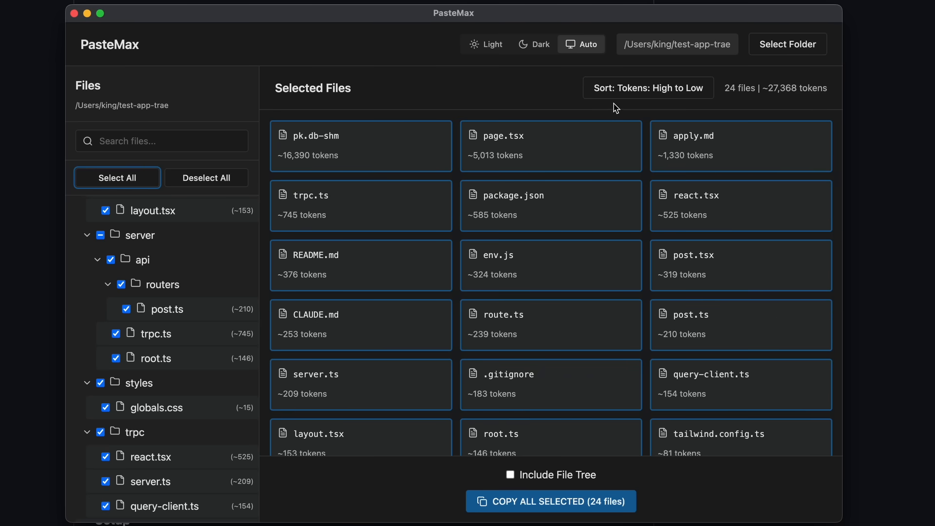
pyautogui.click(648, 88)
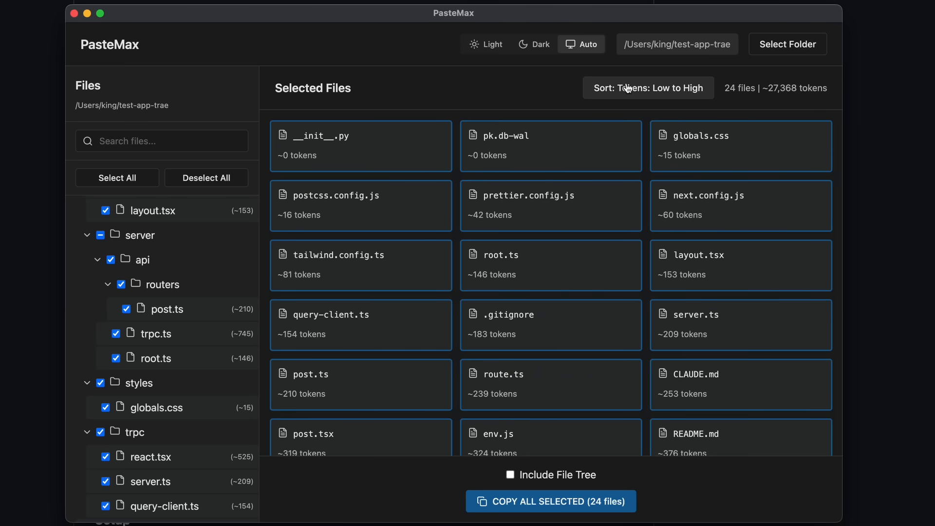
pyautogui.click(648, 89)
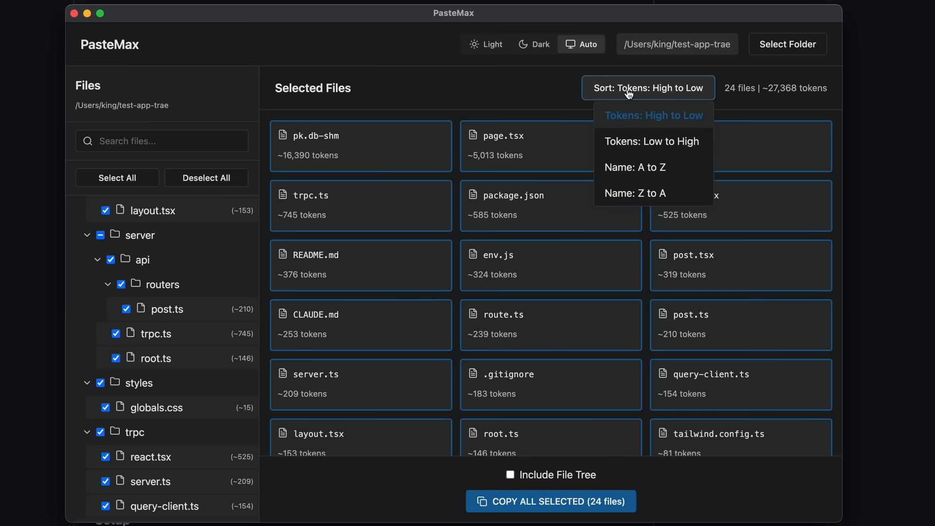
pyautogui.moveTo(625, 132)
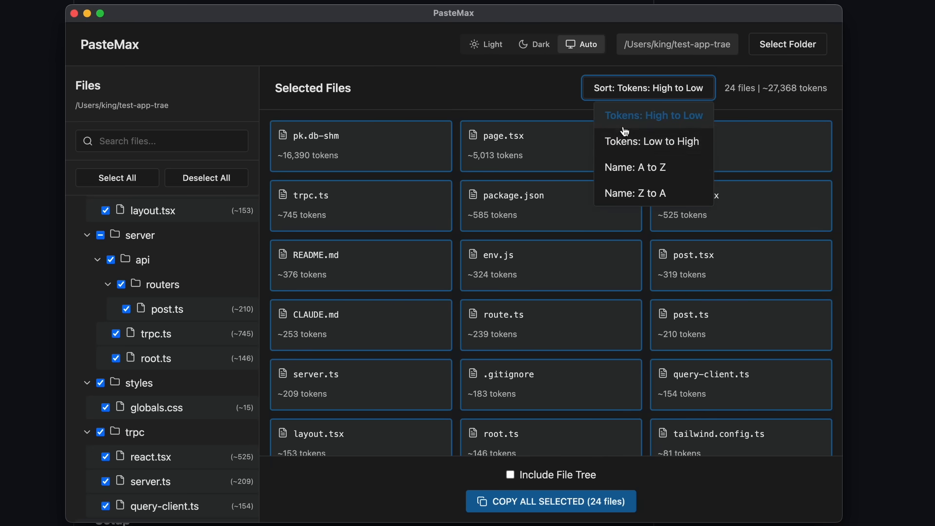
pyautogui.moveTo(453, 98)
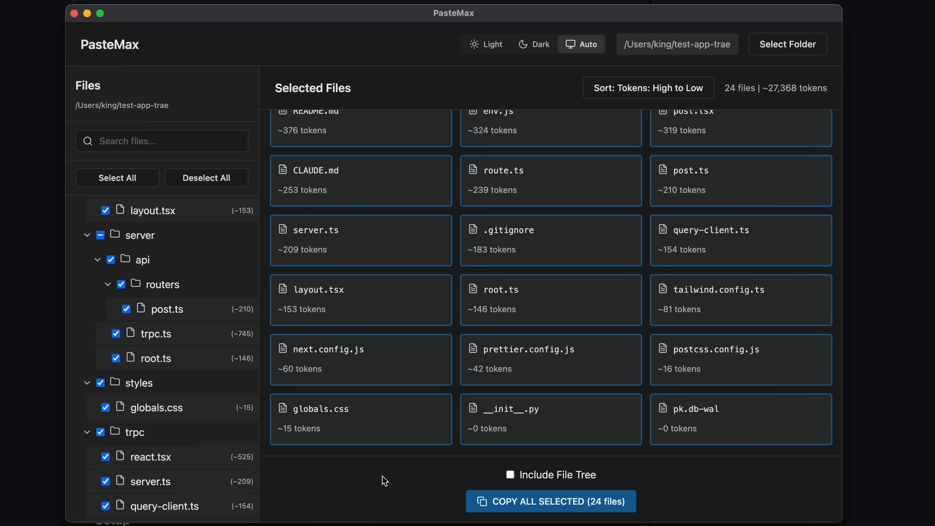
pyautogui.moveTo(420, 483)
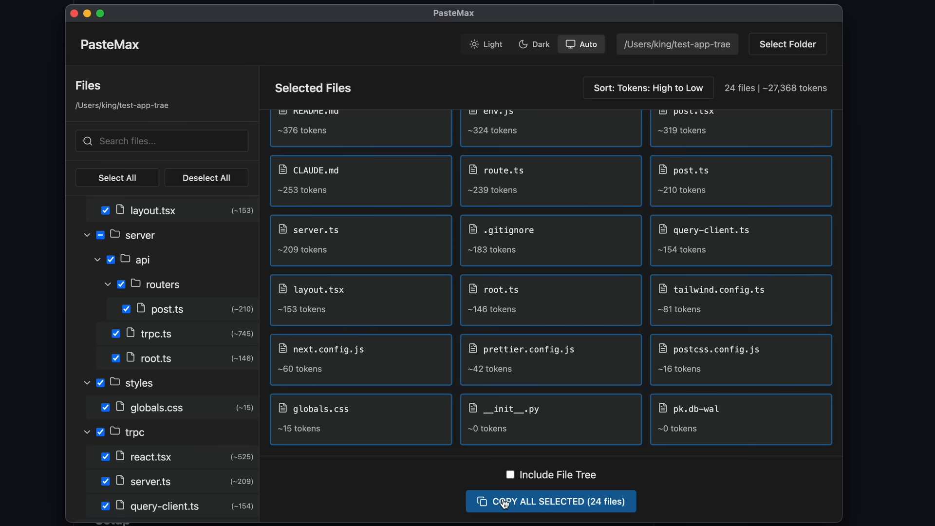
pyautogui.moveTo(507, 504)
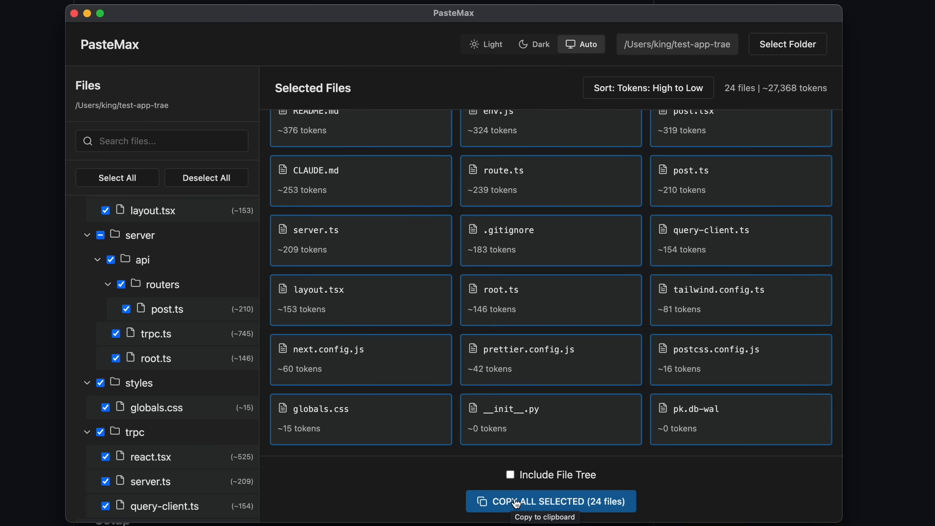
pyautogui.moveTo(488, 476)
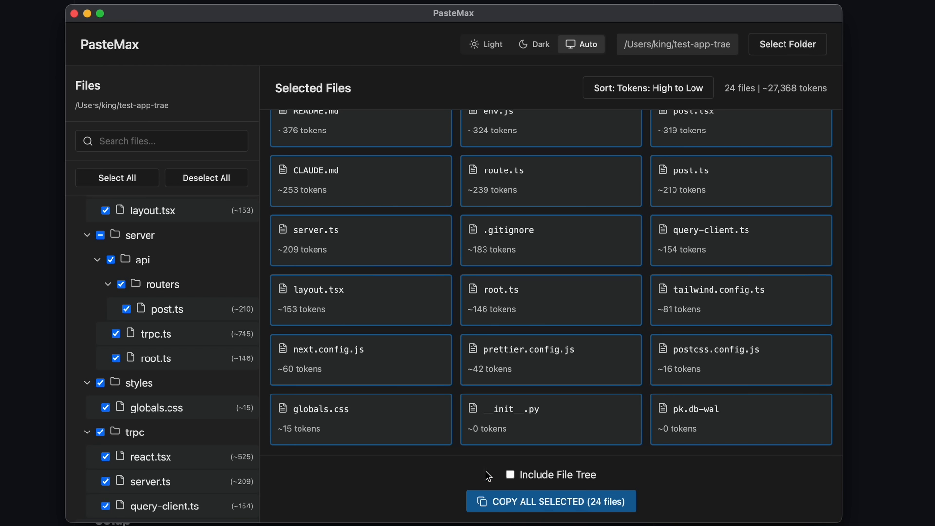
pyautogui.moveTo(488, 483)
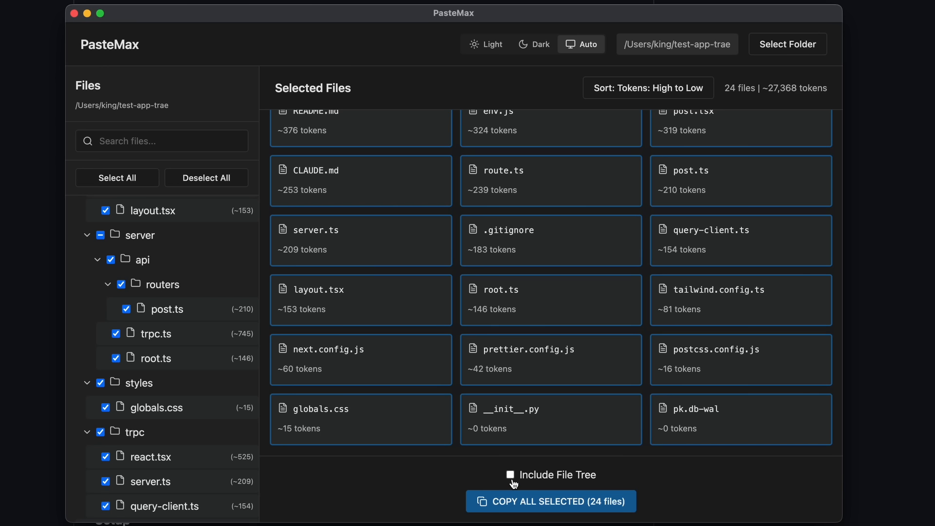
# Turn on Include File Tree and copy all 24 selected files to the clipboard.
pyautogui.click(510, 475)
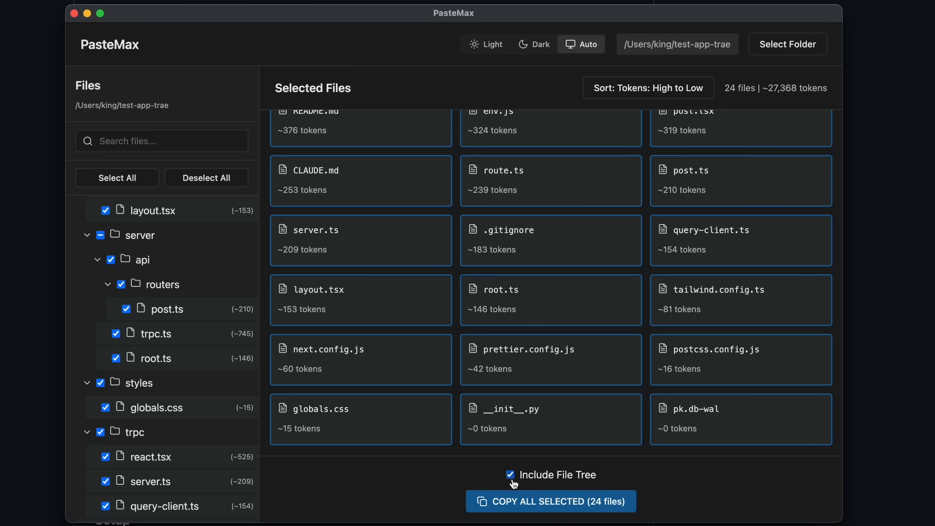
pyautogui.click(510, 474)
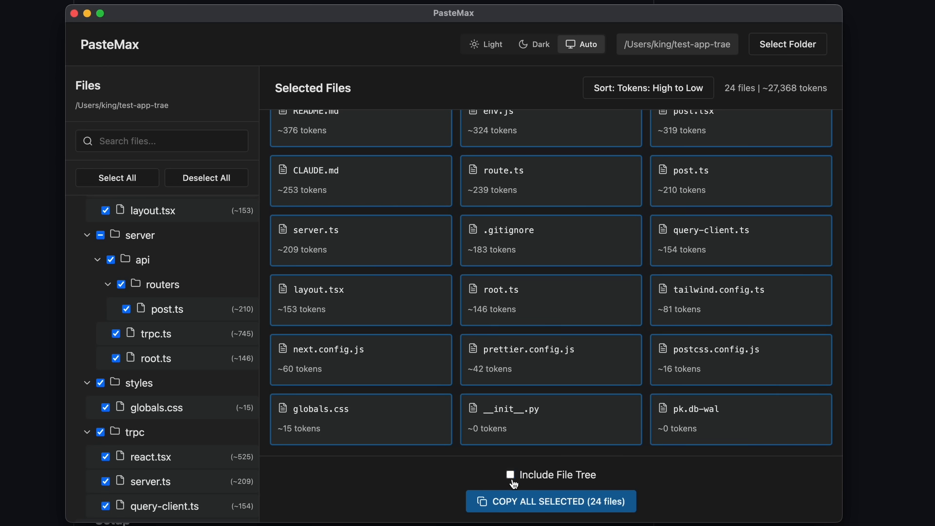
pyautogui.click(510, 474)
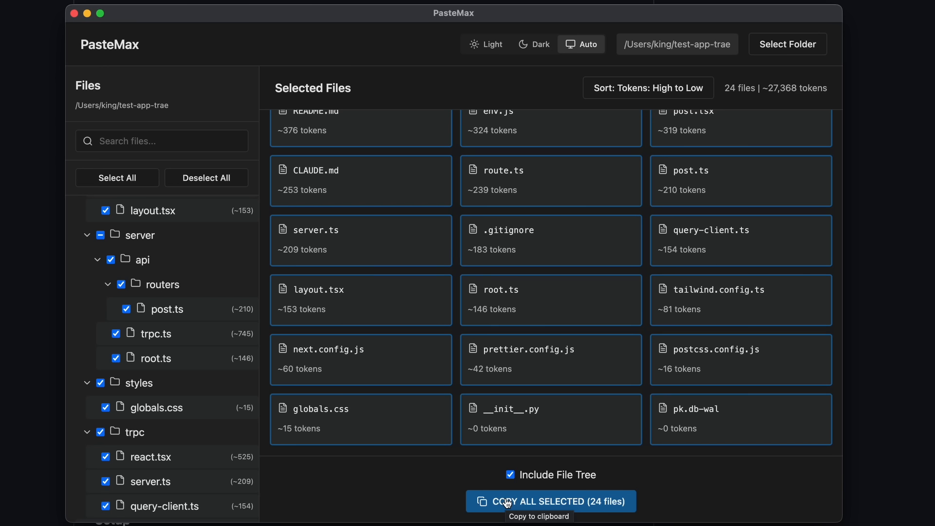
pyautogui.click(552, 502)
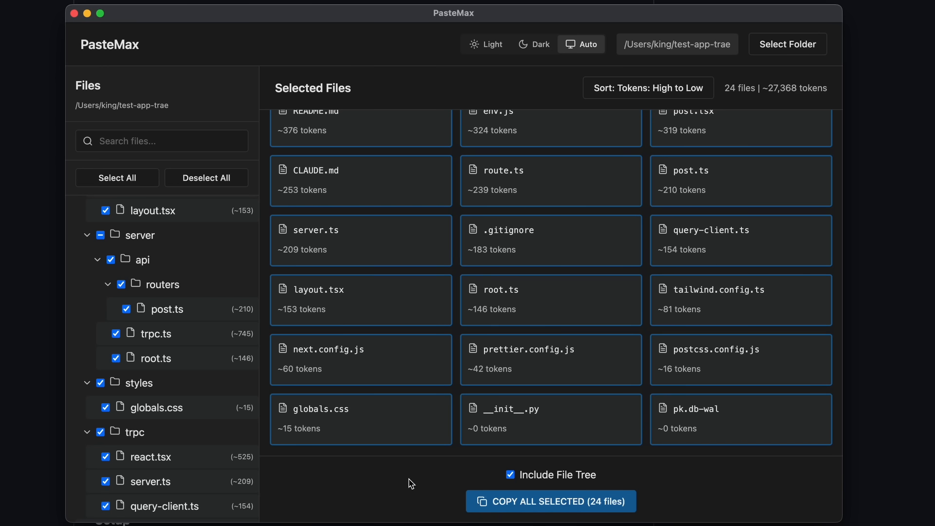
pyautogui.moveTo(725, 477)
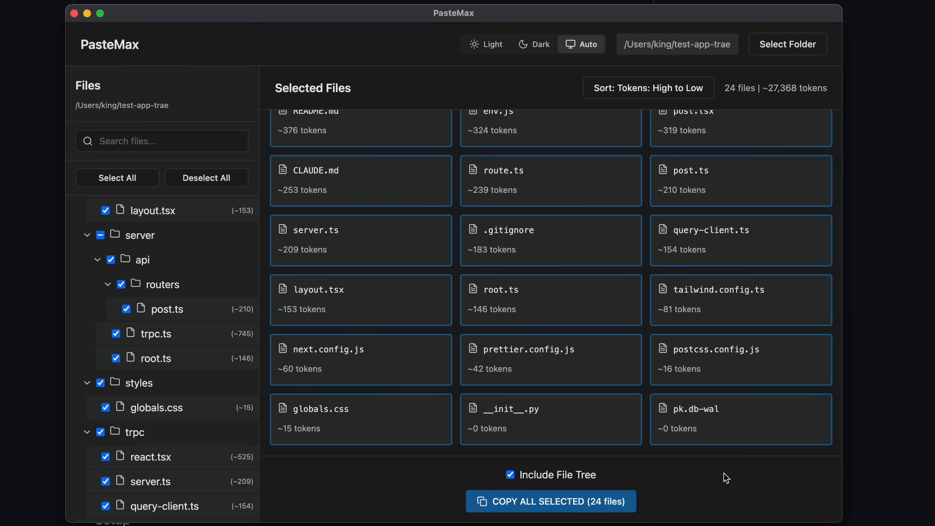
pyautogui.moveTo(756, 489)
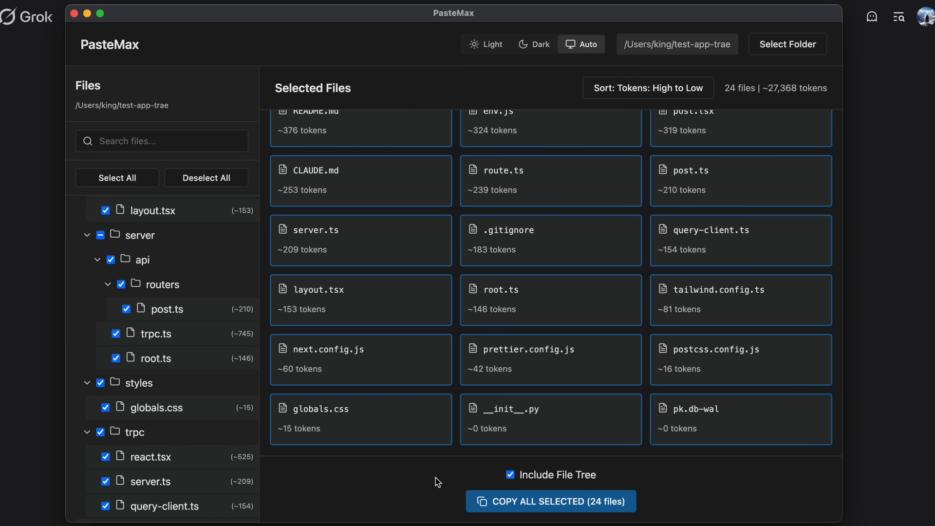
pyautogui.moveTo(248, 295)
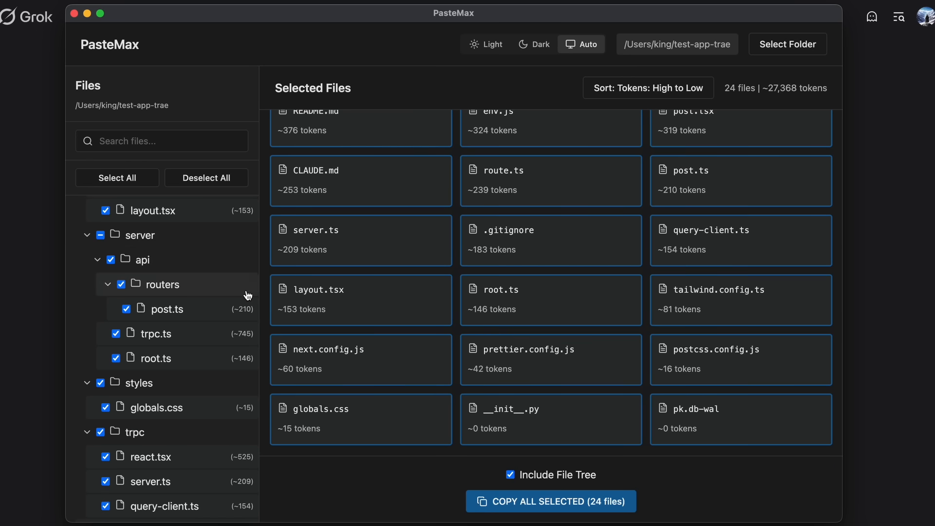
pyautogui.moveTo(407, 481)
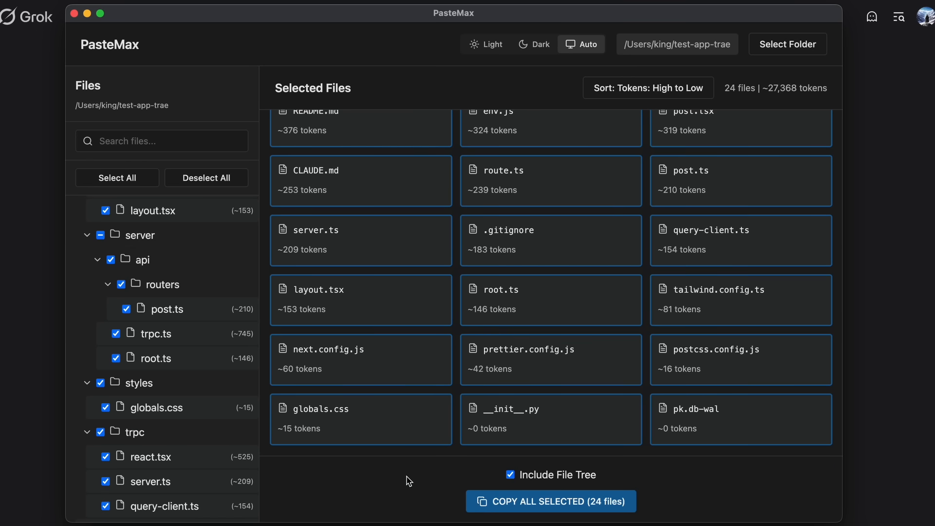
pyautogui.moveTo(396, 409)
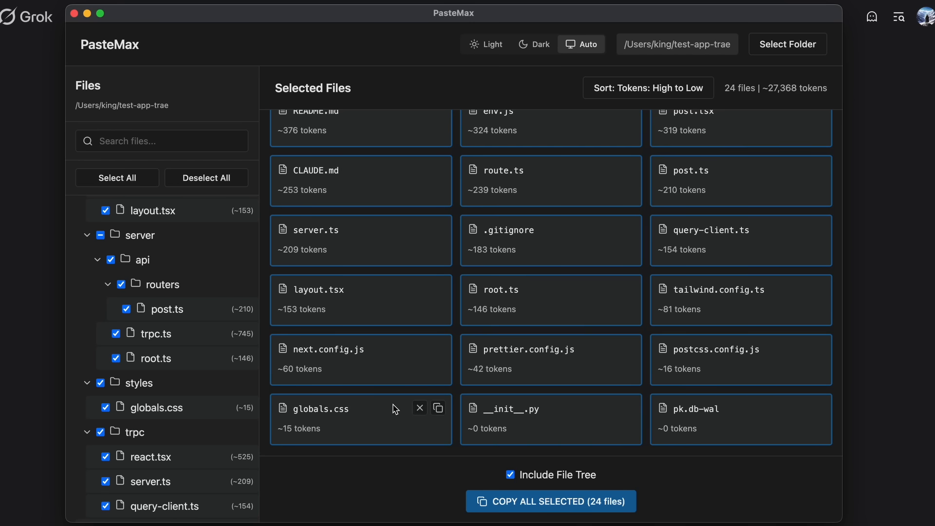
pyautogui.moveTo(398, 431)
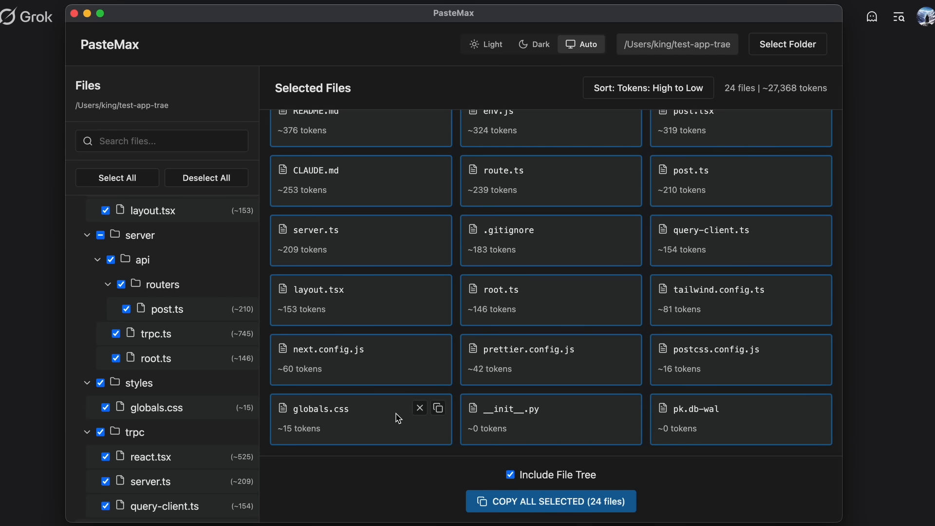
# Deselect pk.db-shm so 23 files (about 10,978 tokens) remain selected.
pyautogui.scroll(3)
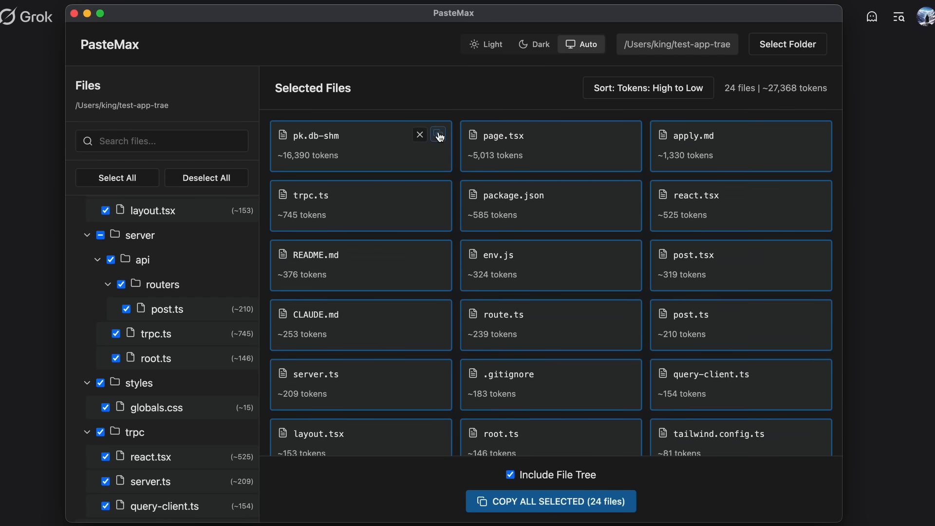
pyautogui.click(420, 135)
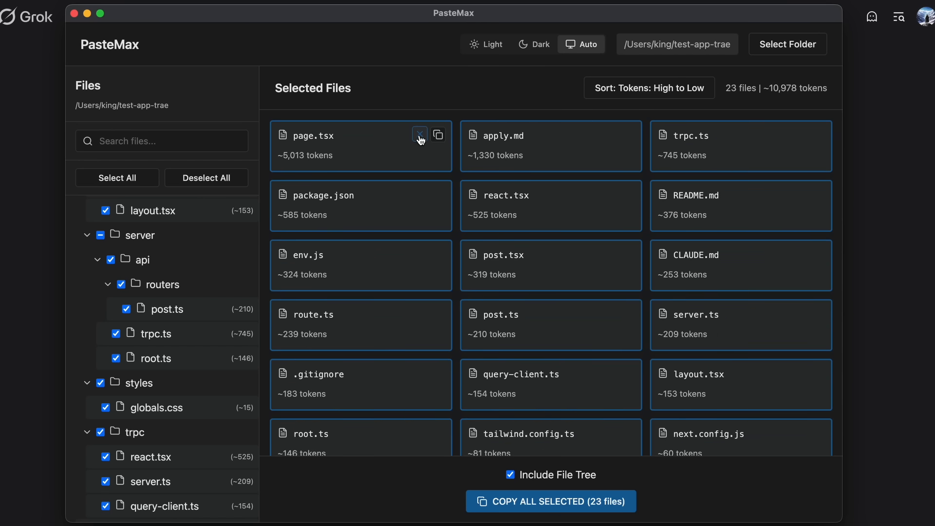
pyautogui.click(419, 135)
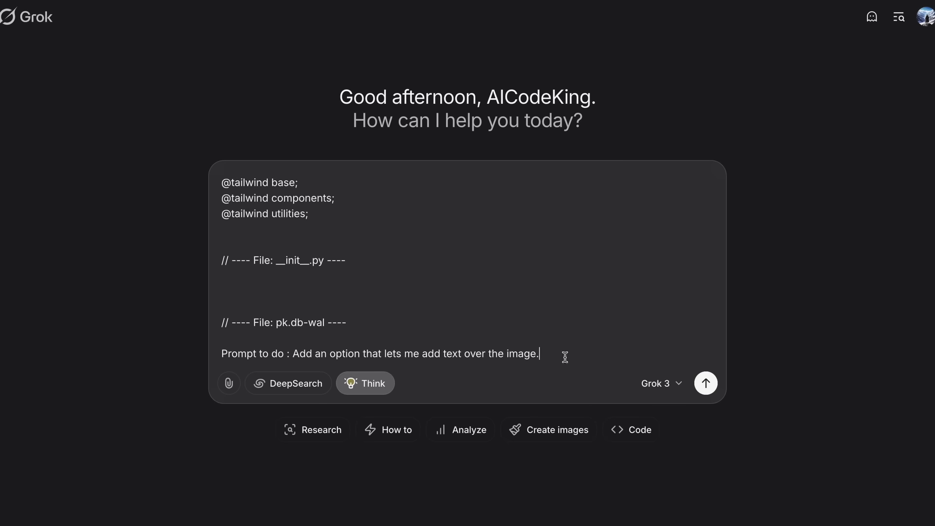
# Send the pasted project code and add-text-over-image request to Grok 3.
pyautogui.tripleClick(380, 353)
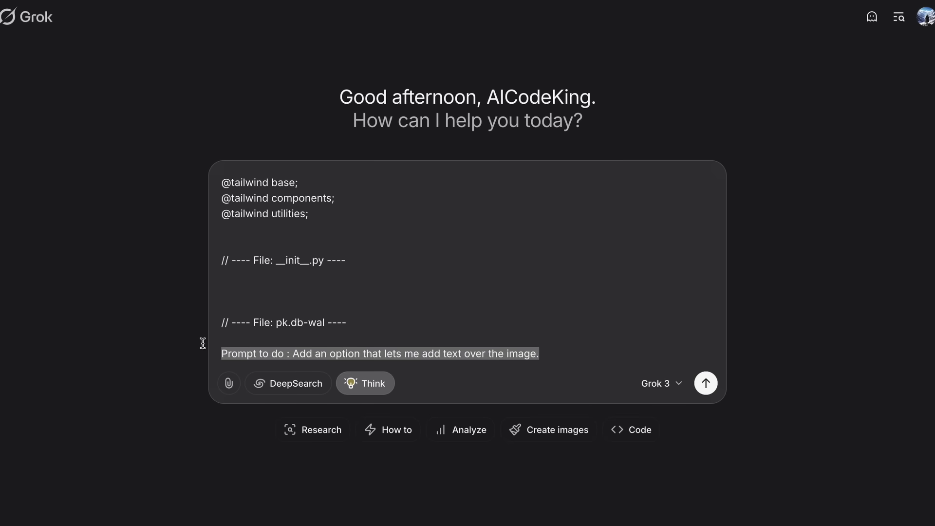
pyautogui.click(331, 353)
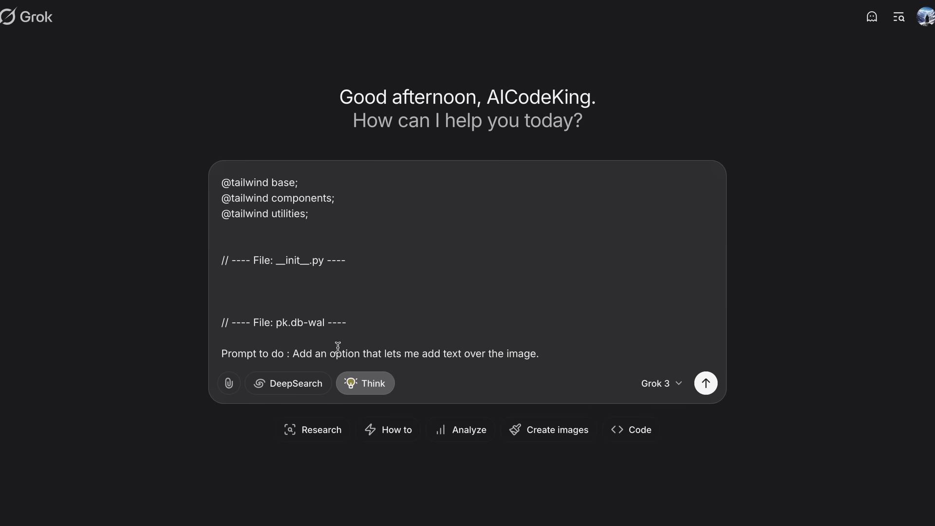
pyautogui.click(705, 383)
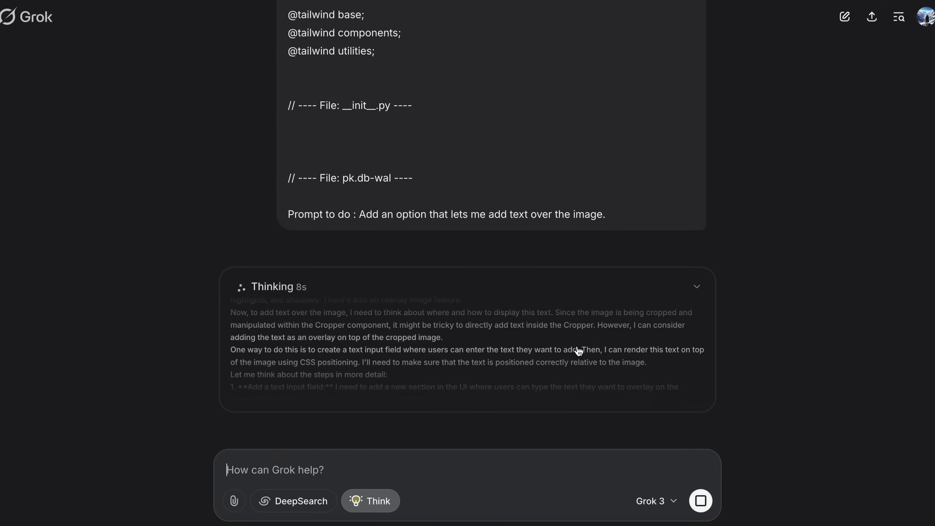
# Scroll through Grok's reply to the text-overlay page code and closing Notes.
pyautogui.scroll(-3)
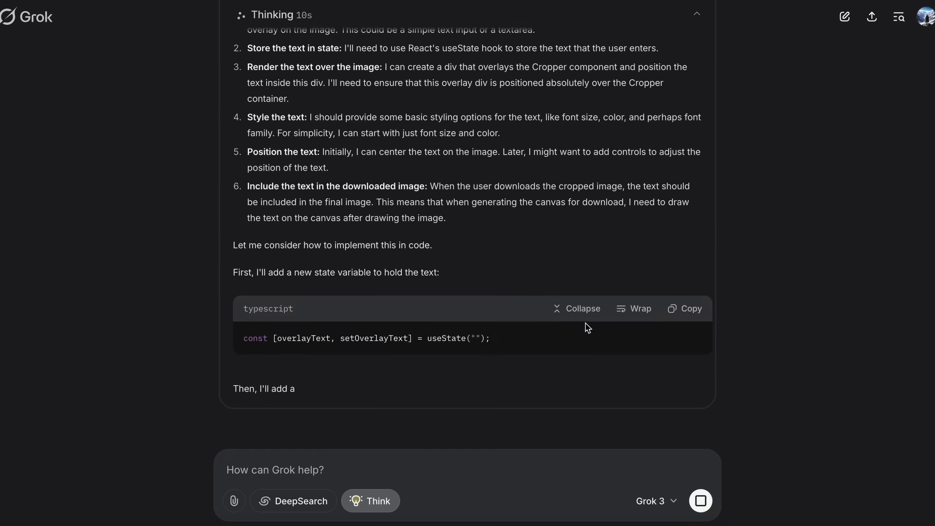
pyautogui.scroll(-3)
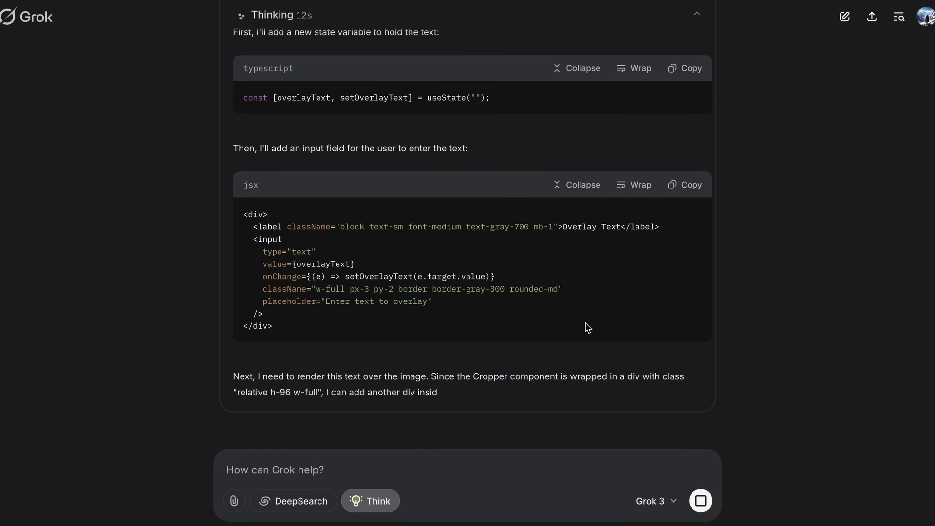
pyautogui.scroll(-3)
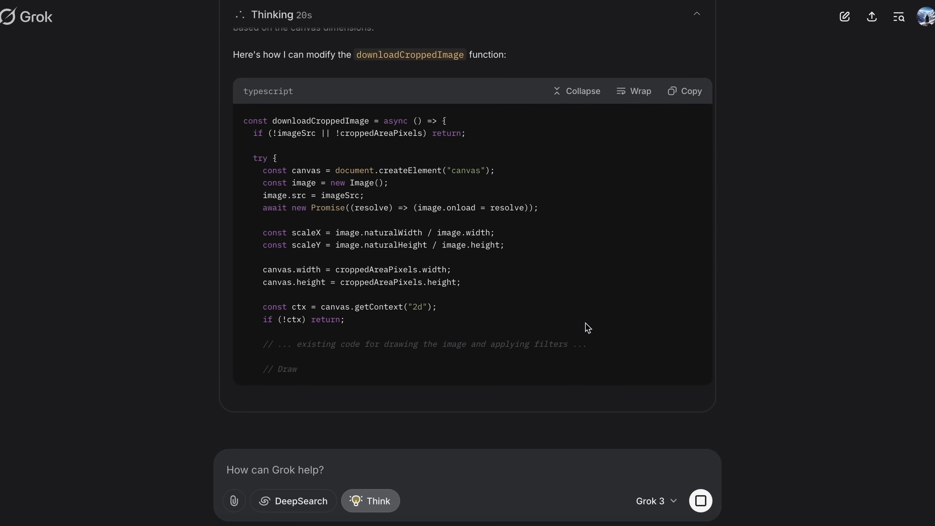
pyautogui.scroll(-3)
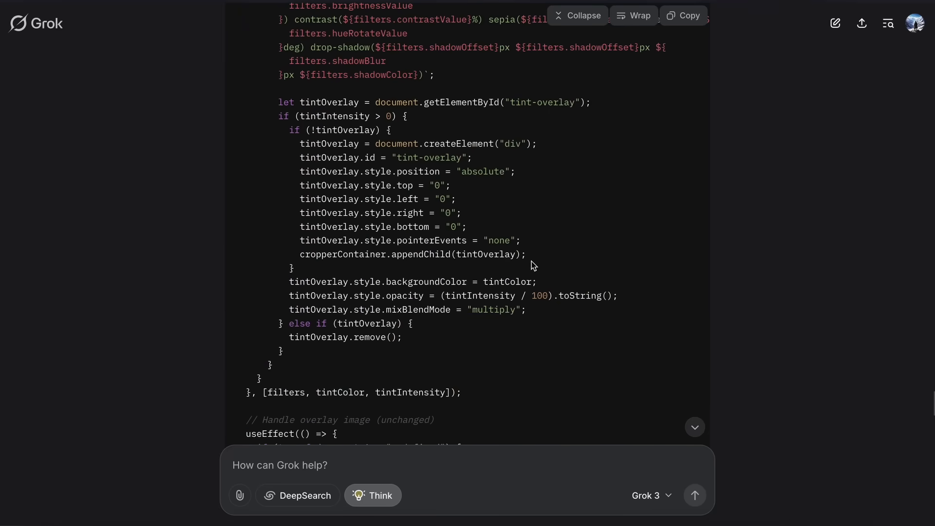
pyautogui.scroll(-3)
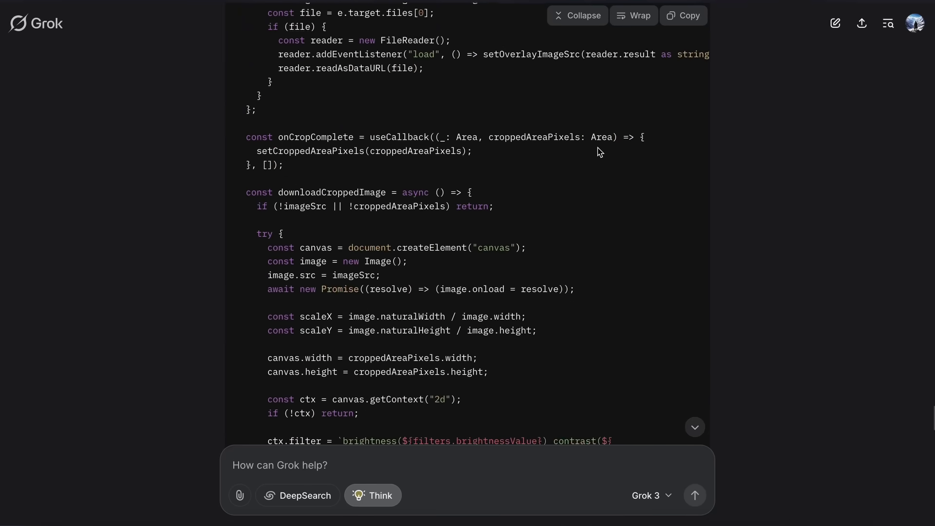
pyautogui.scroll(-3)
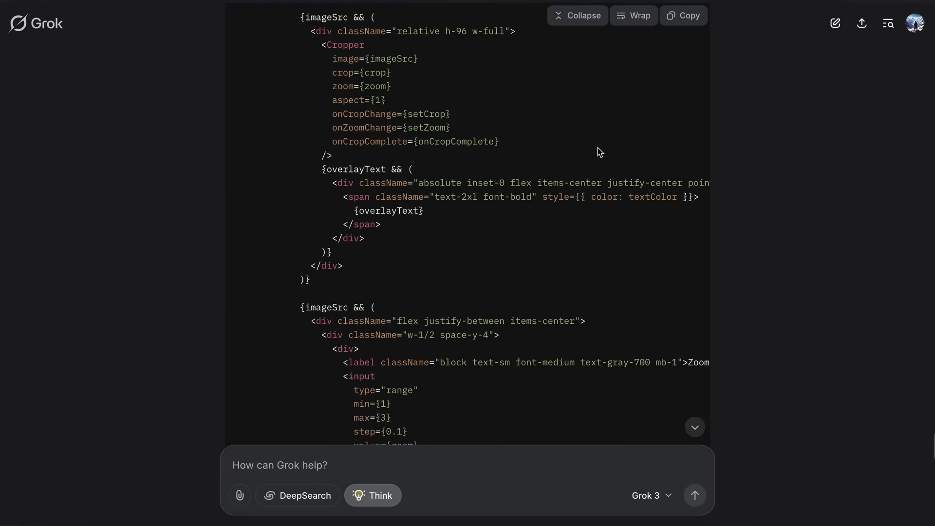
pyautogui.scroll(-3)
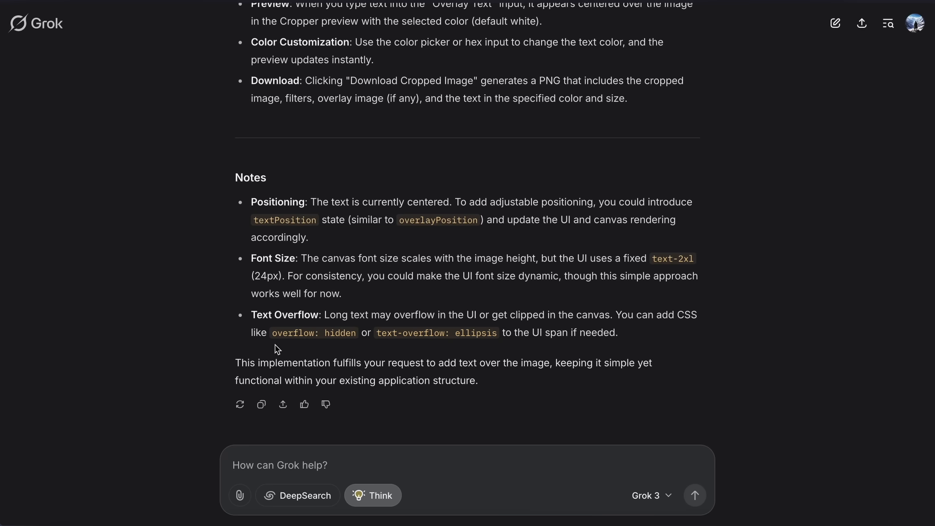
pyautogui.moveTo(261, 405)
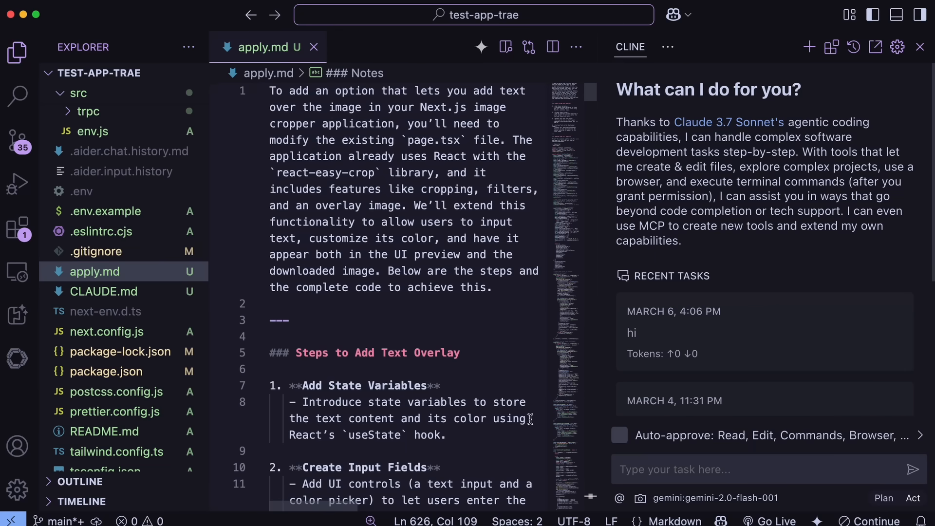
pyautogui.write('Apply the changes in @apply')
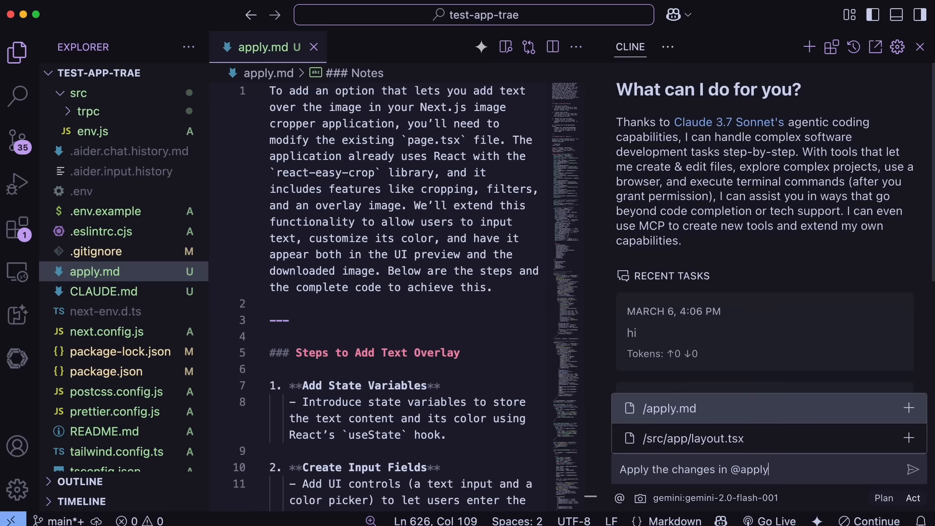
pyautogui.click(668, 408)
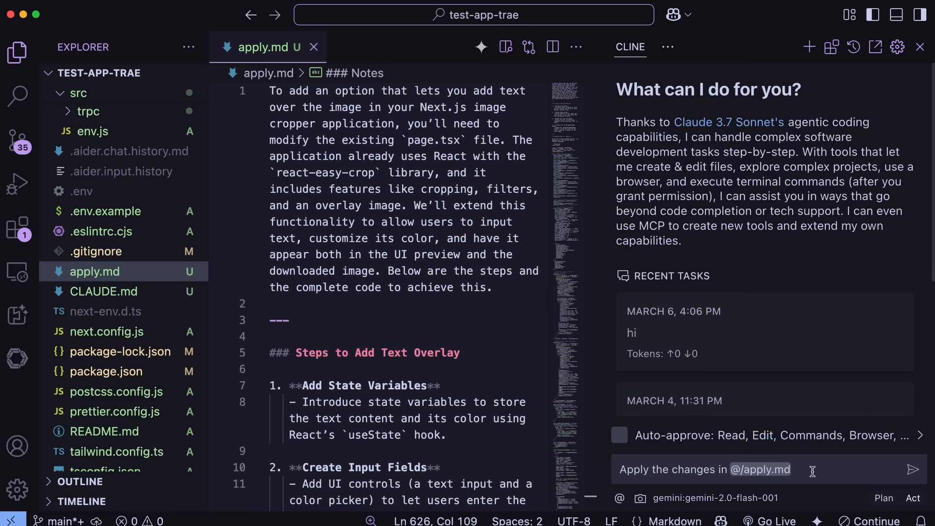
pyautogui.click(912, 470)
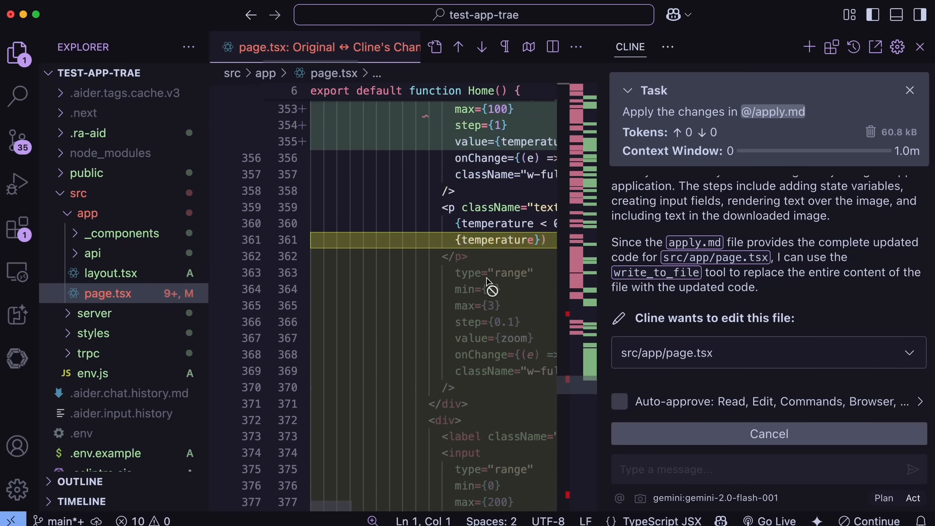
# Review the page.tsx diff and save Cline's text-overlay edits.
pyautogui.scroll(-3)
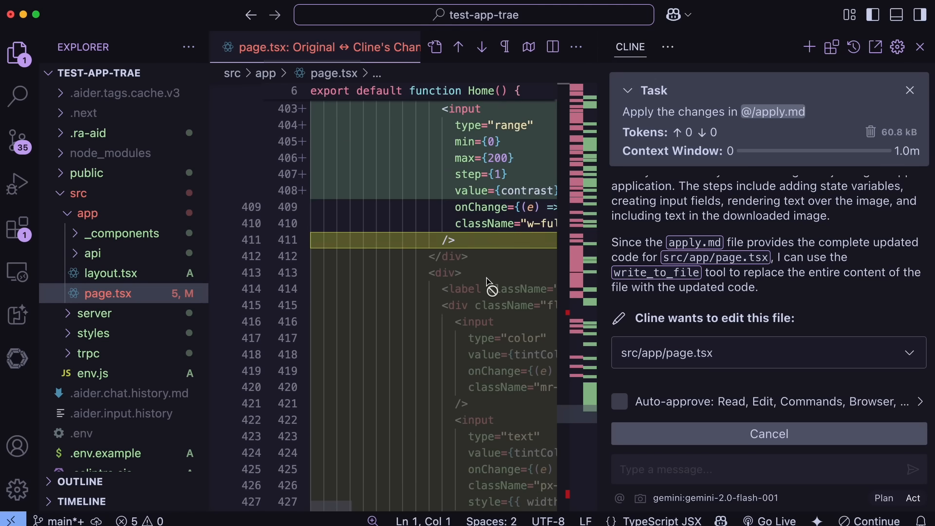
pyautogui.scroll(-3)
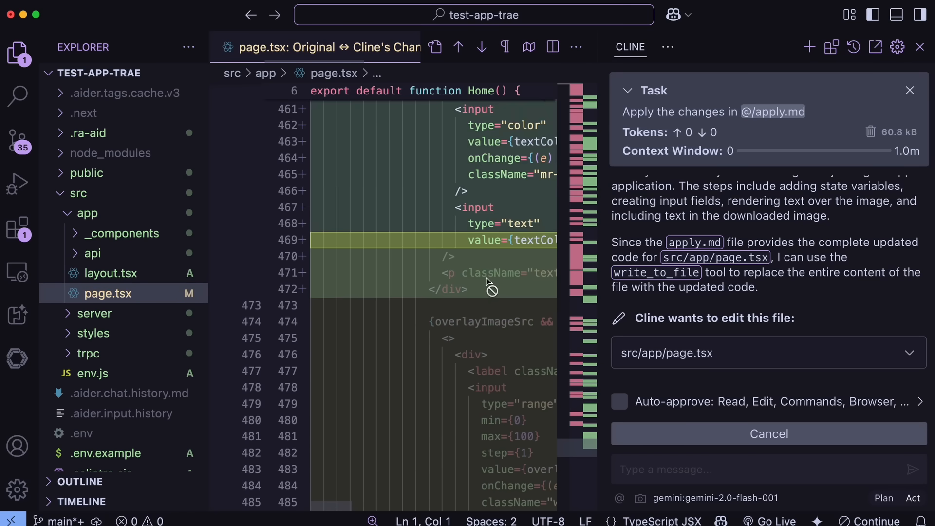
pyautogui.scroll(-3)
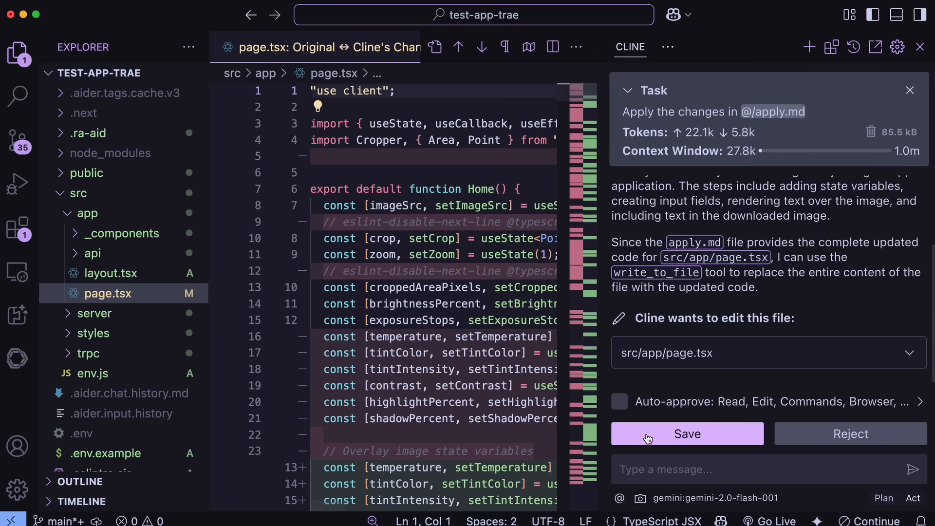
pyautogui.click(687, 433)
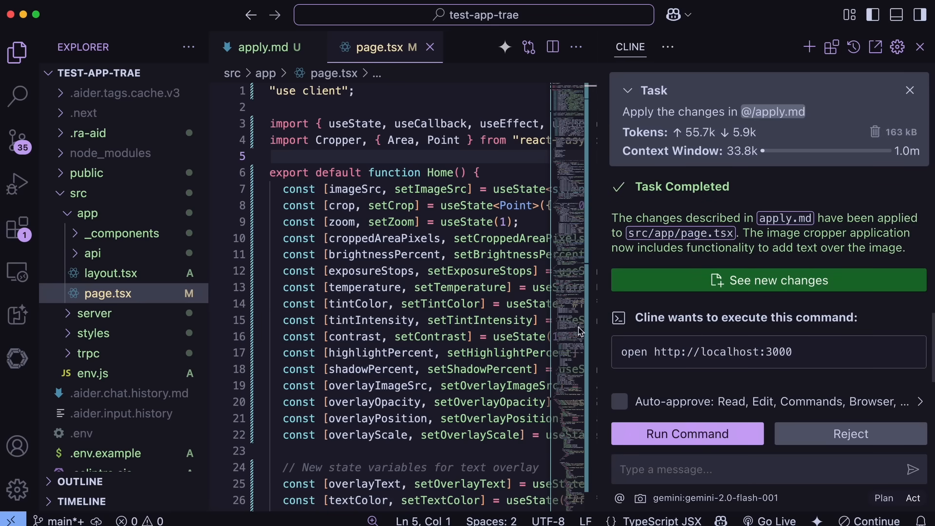
pyautogui.scroll(-3)
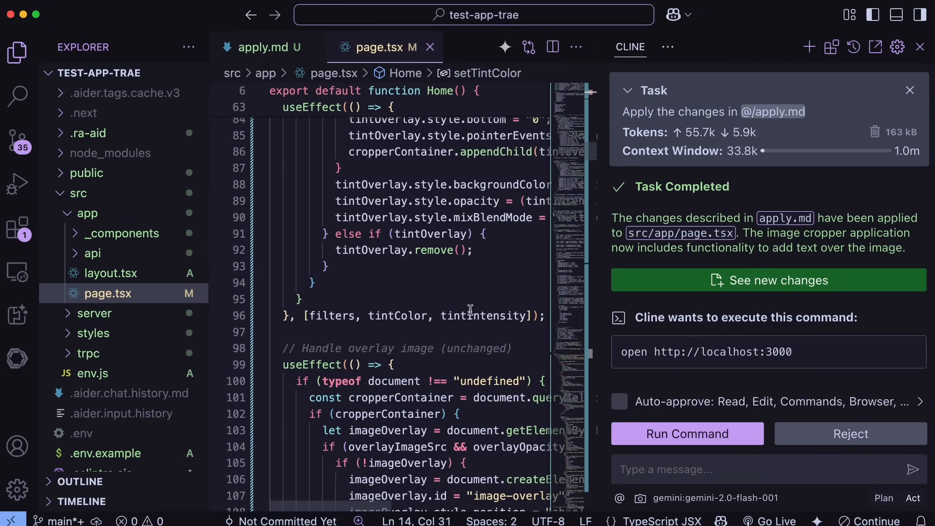
pyautogui.scroll(-3)
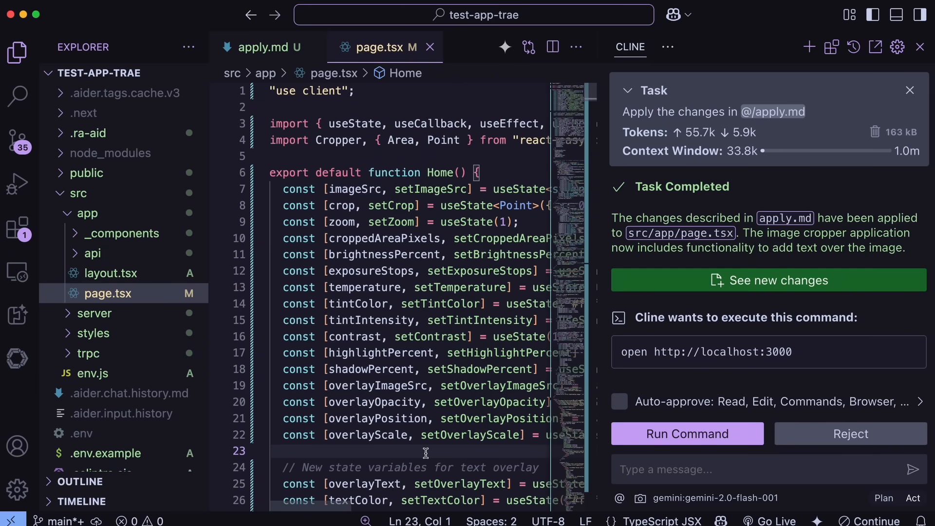
pyautogui.scroll(-3)
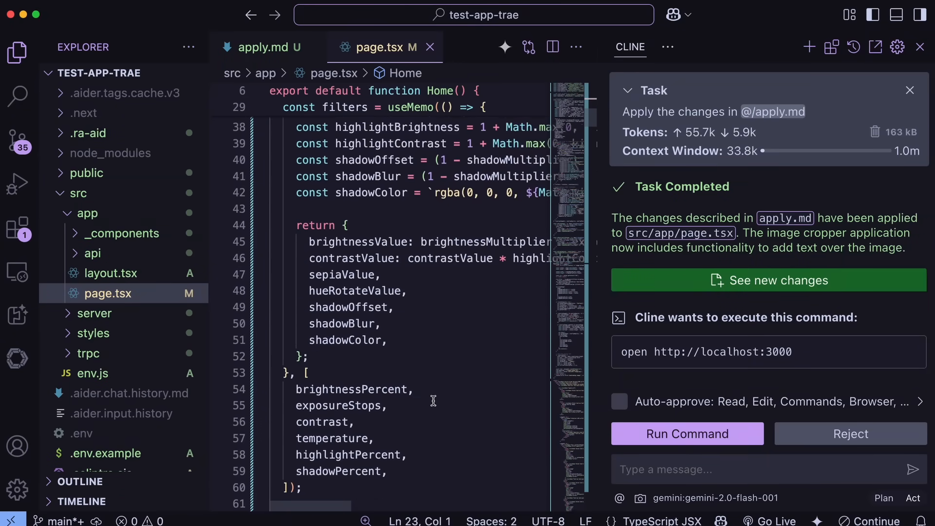
pyautogui.scroll(-3)
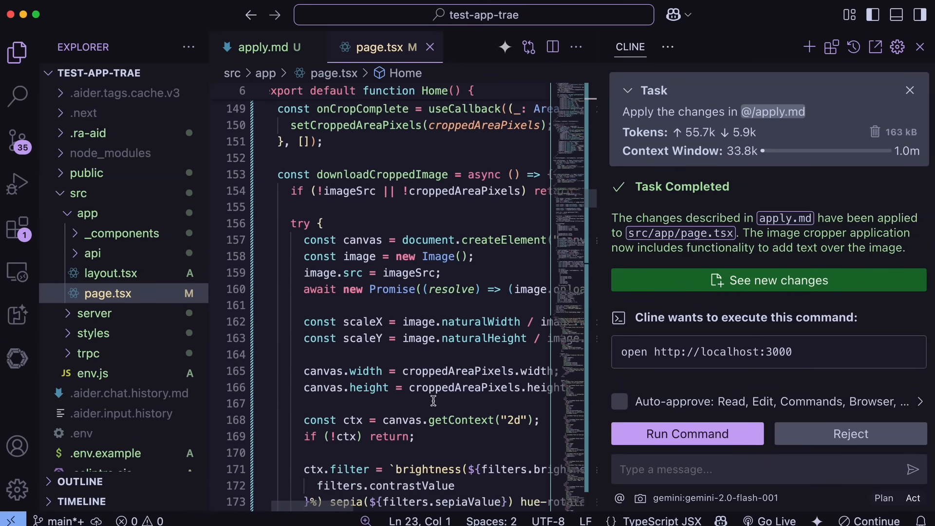
pyautogui.scroll(-3)
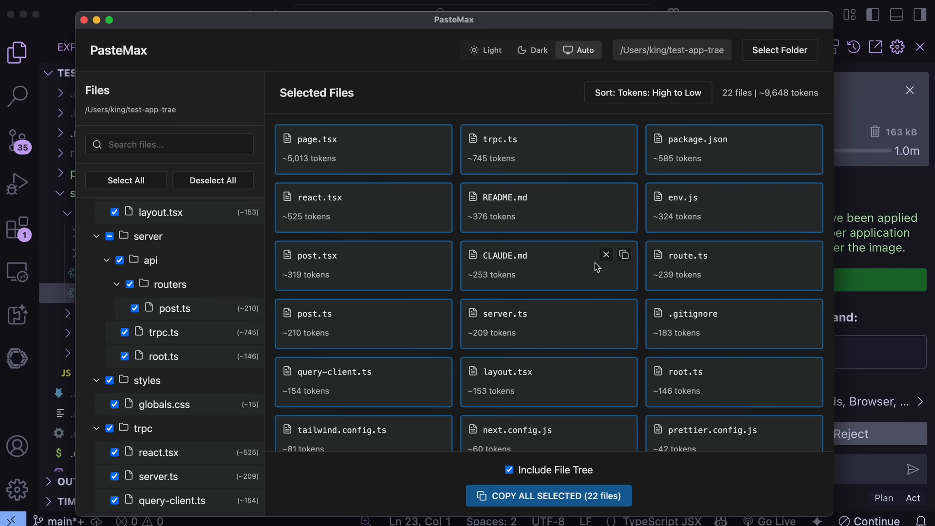
pyautogui.moveTo(589, 265)
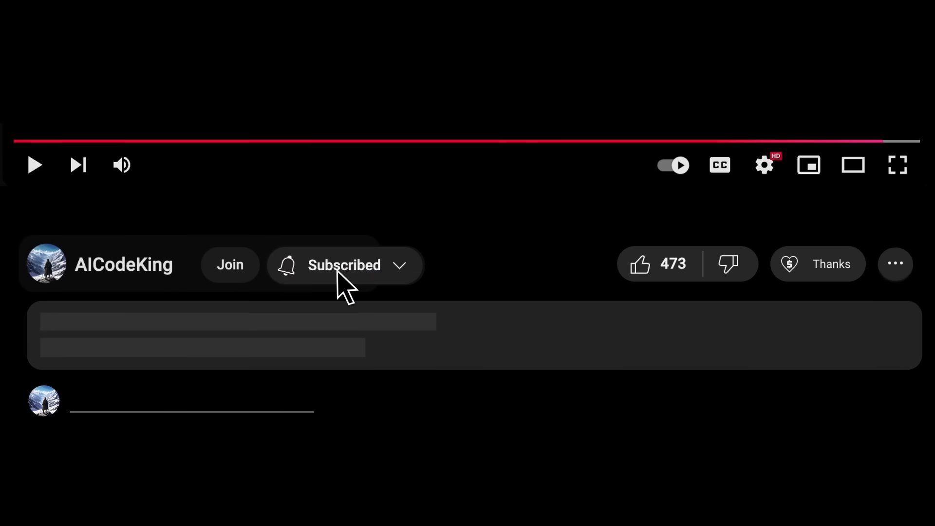
pyautogui.click(818, 263)
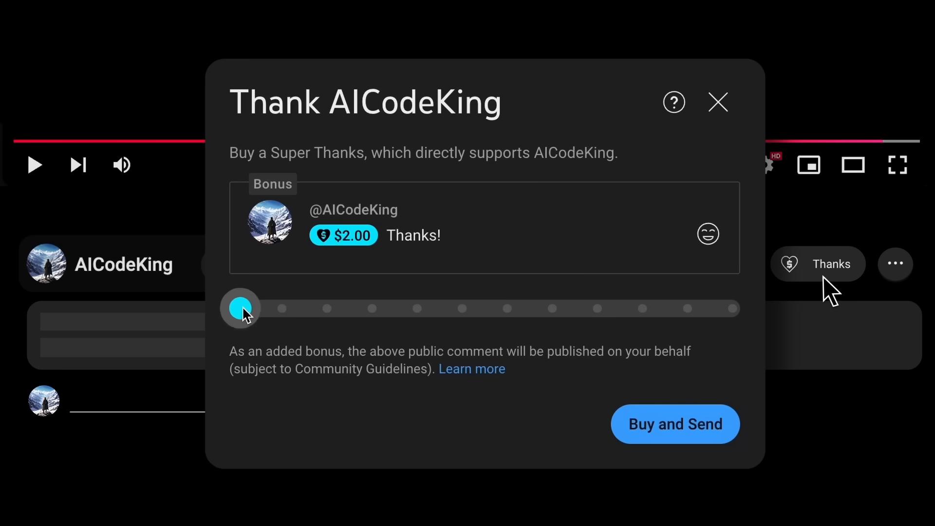
pyautogui.click(717, 102)
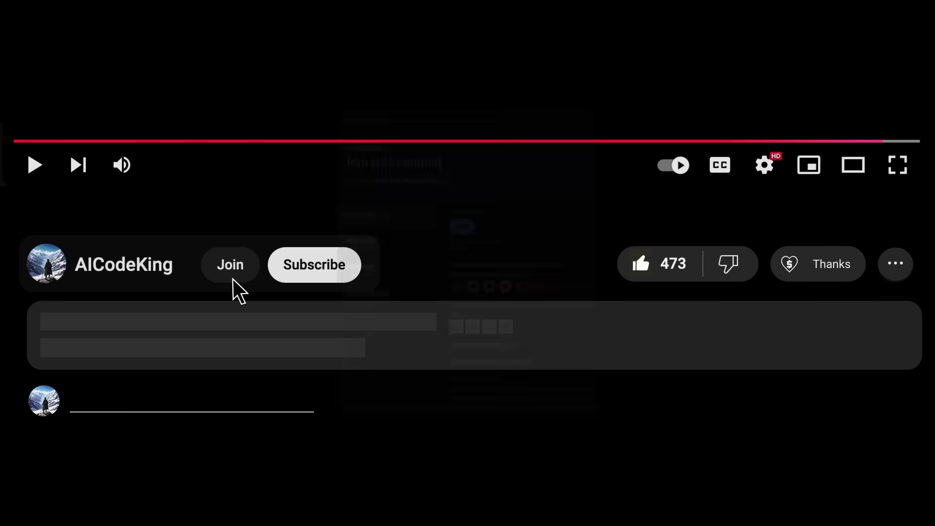